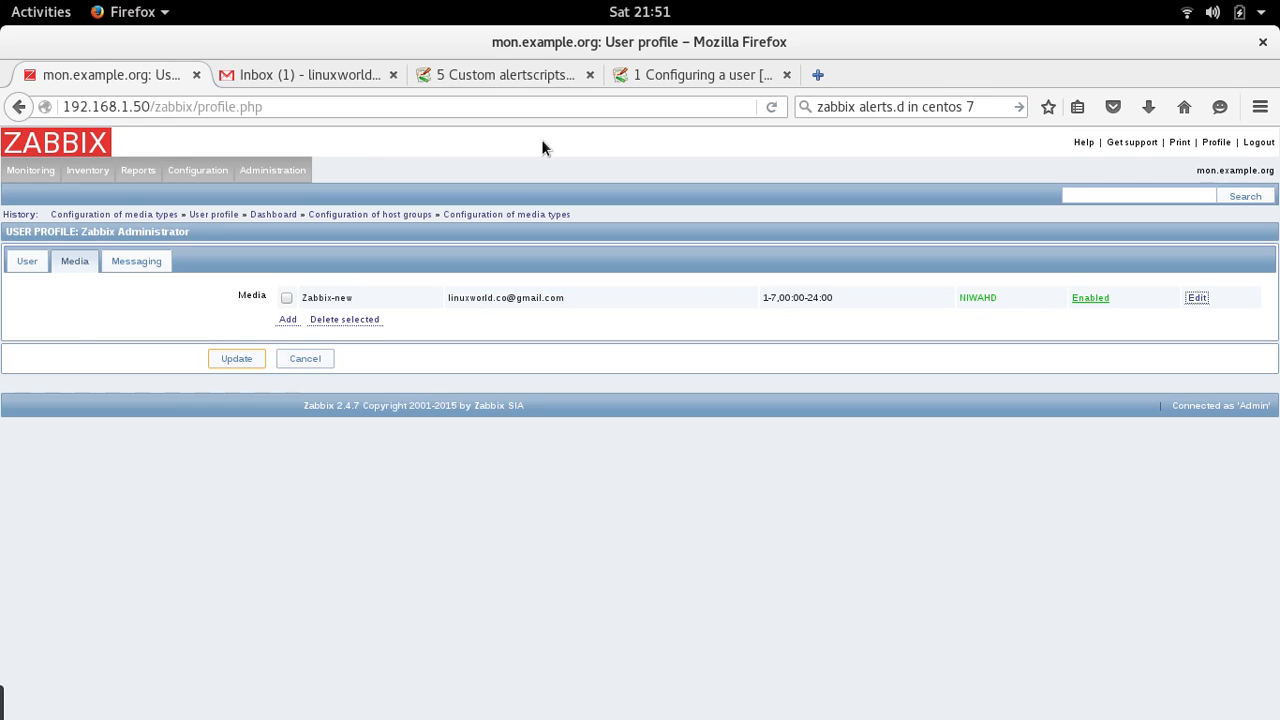
mouse_move(352, 532)
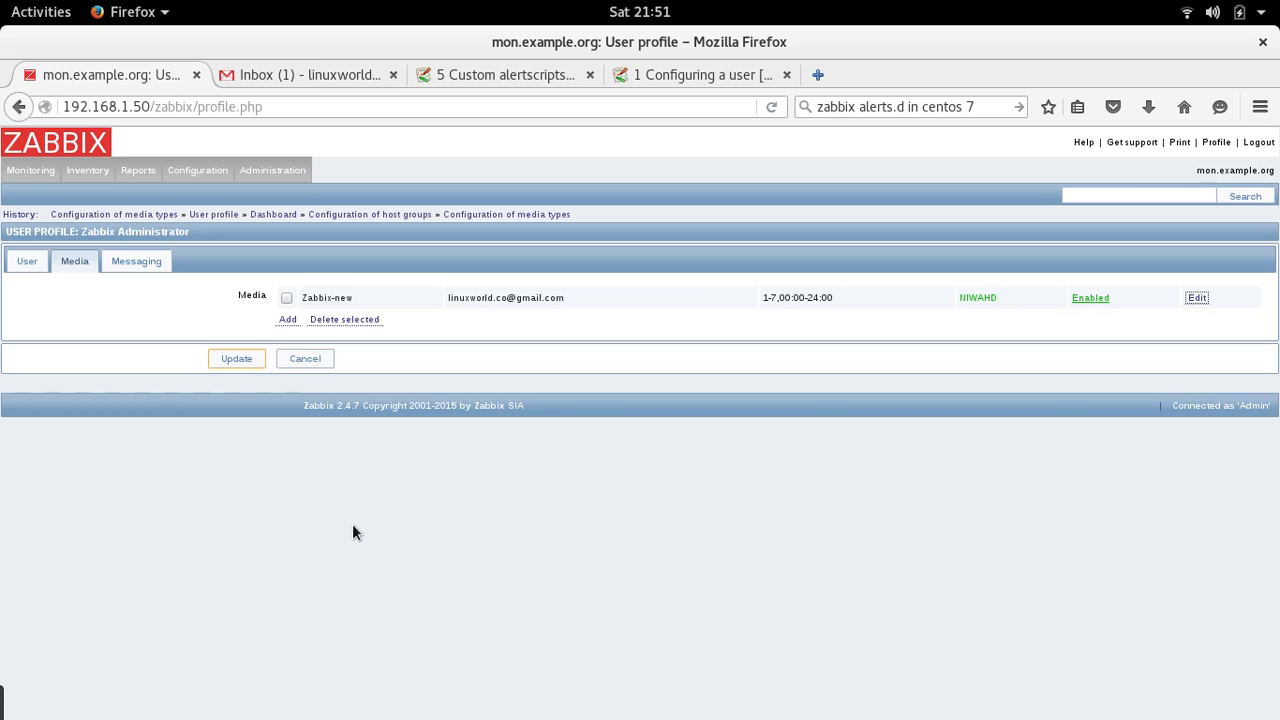
mouse_move(218, 460)
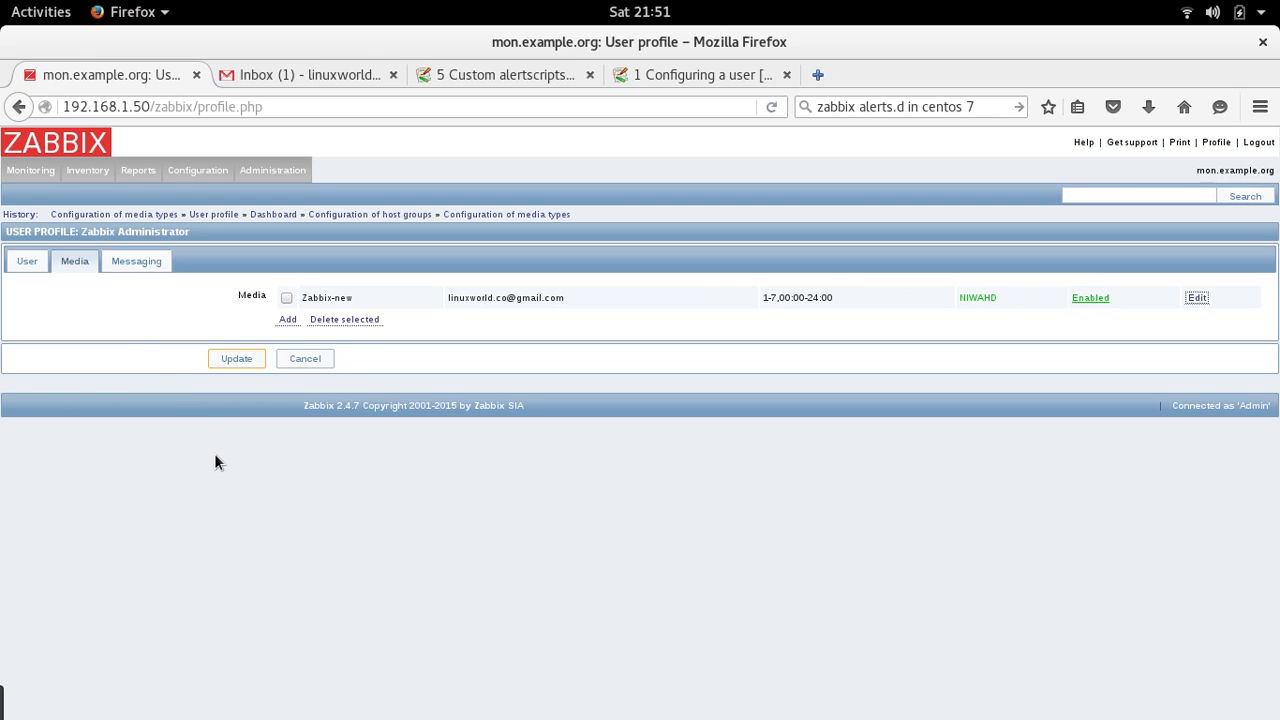
mouse_move(30, 170)
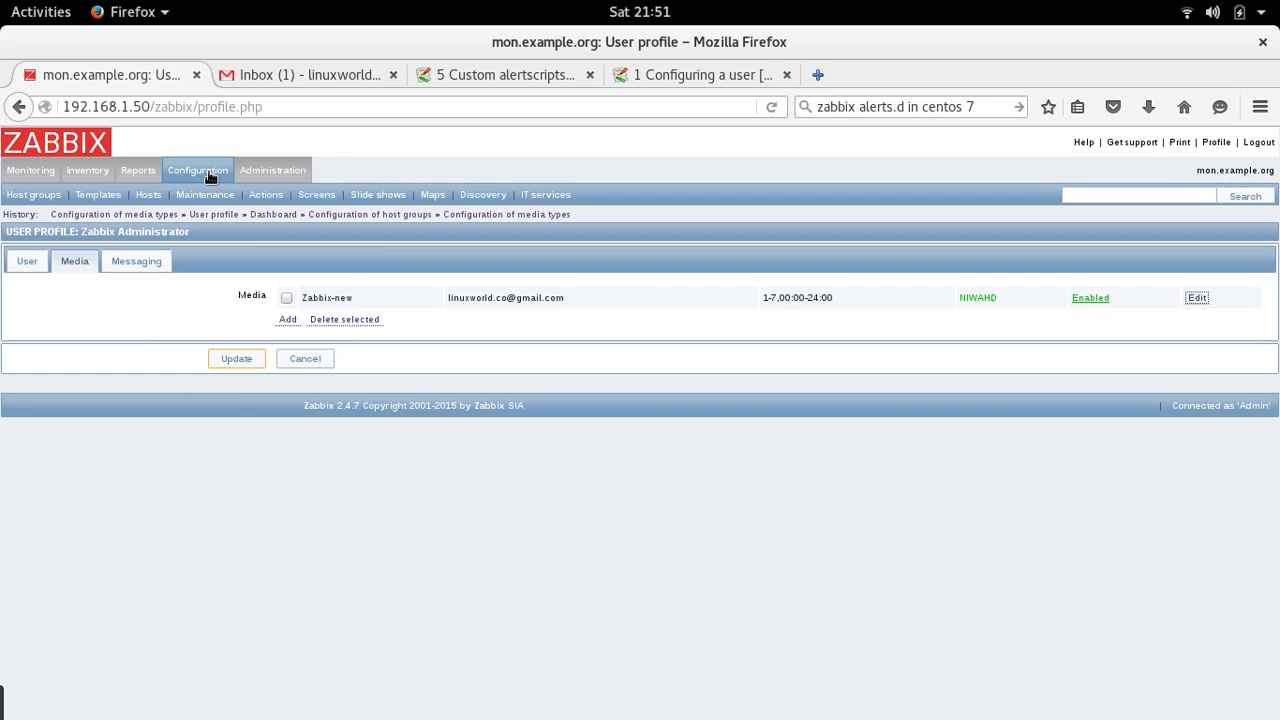
mouse_move(256, 206)
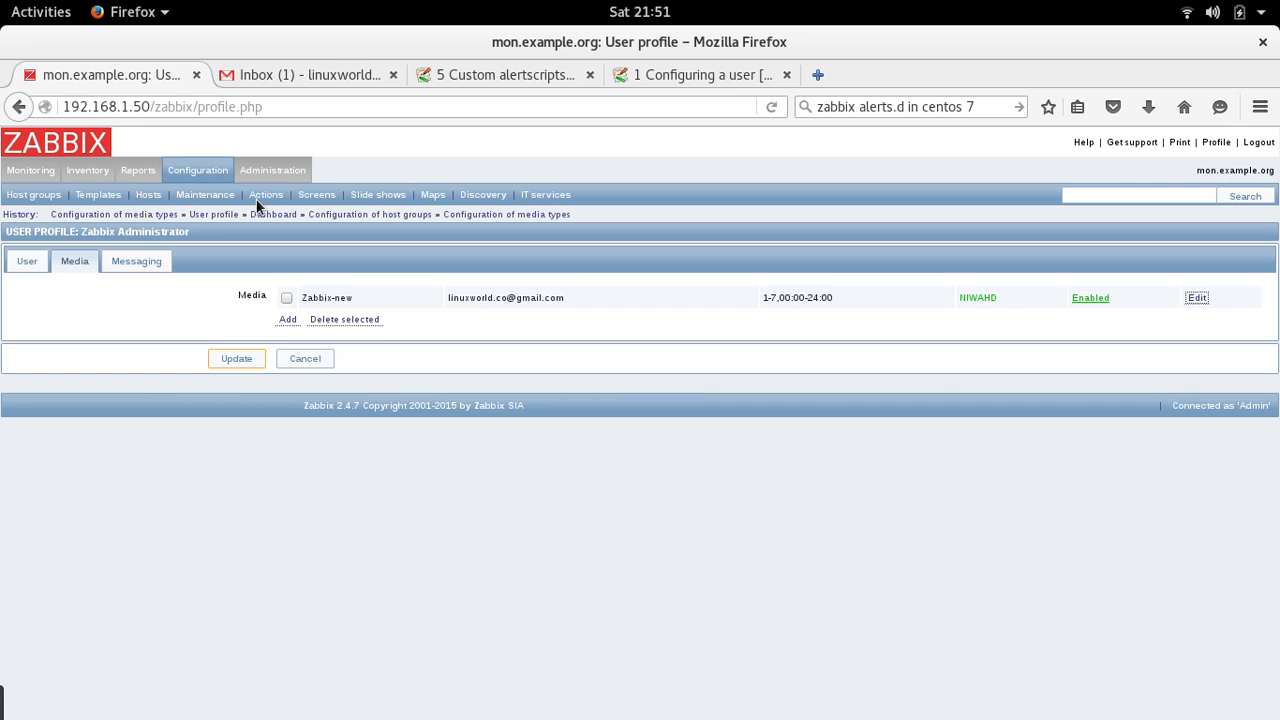
Step: Show the configured actions list with event source Triggers
left_click(266, 194)
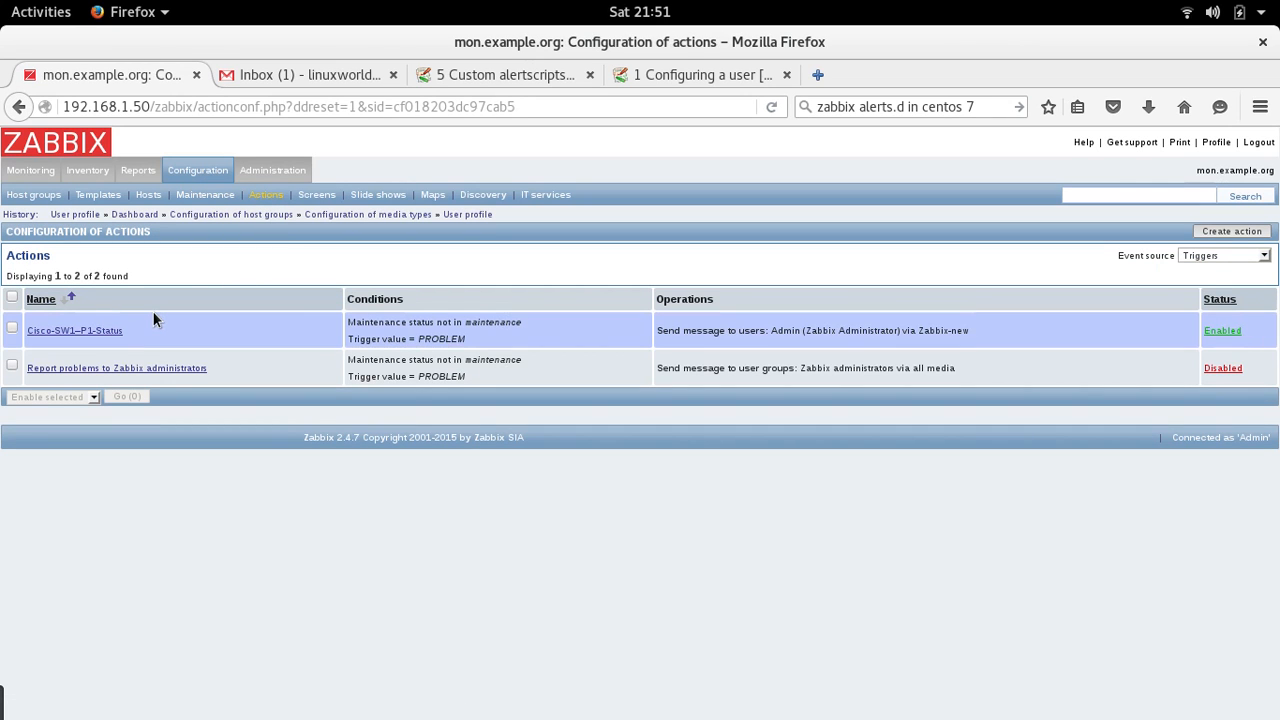
mouse_move(168, 336)
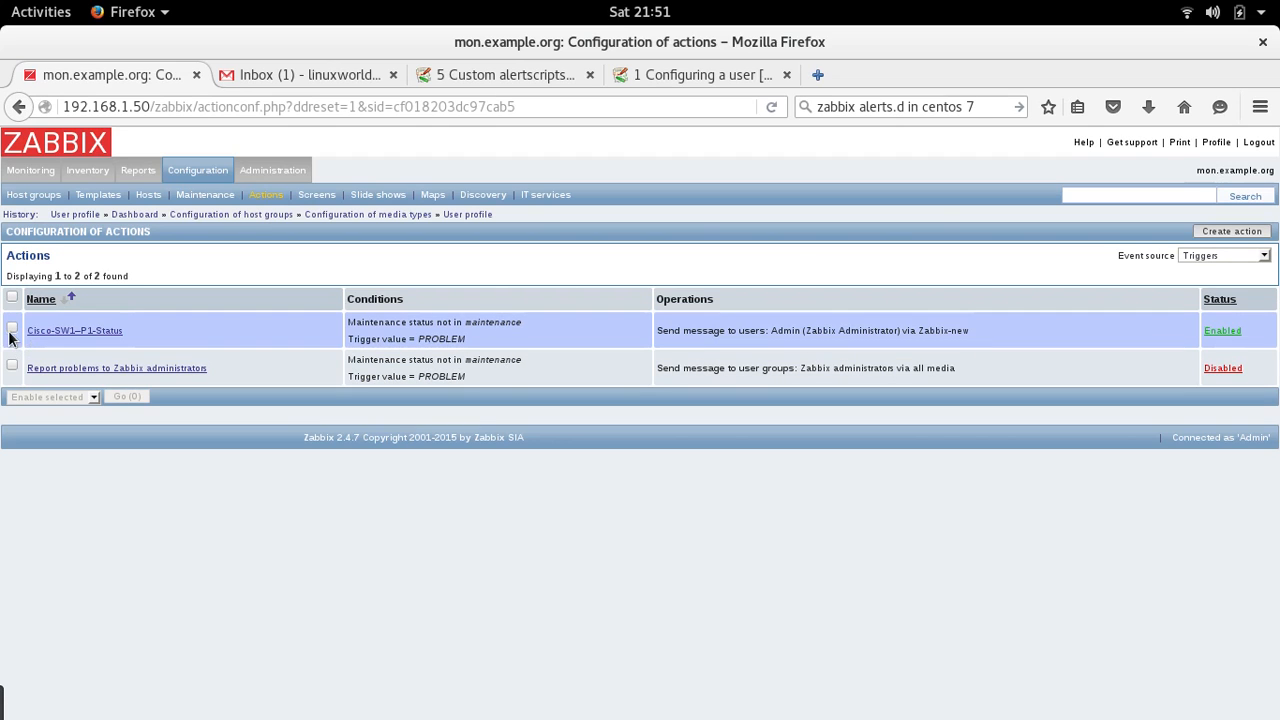
left_click(12, 330)
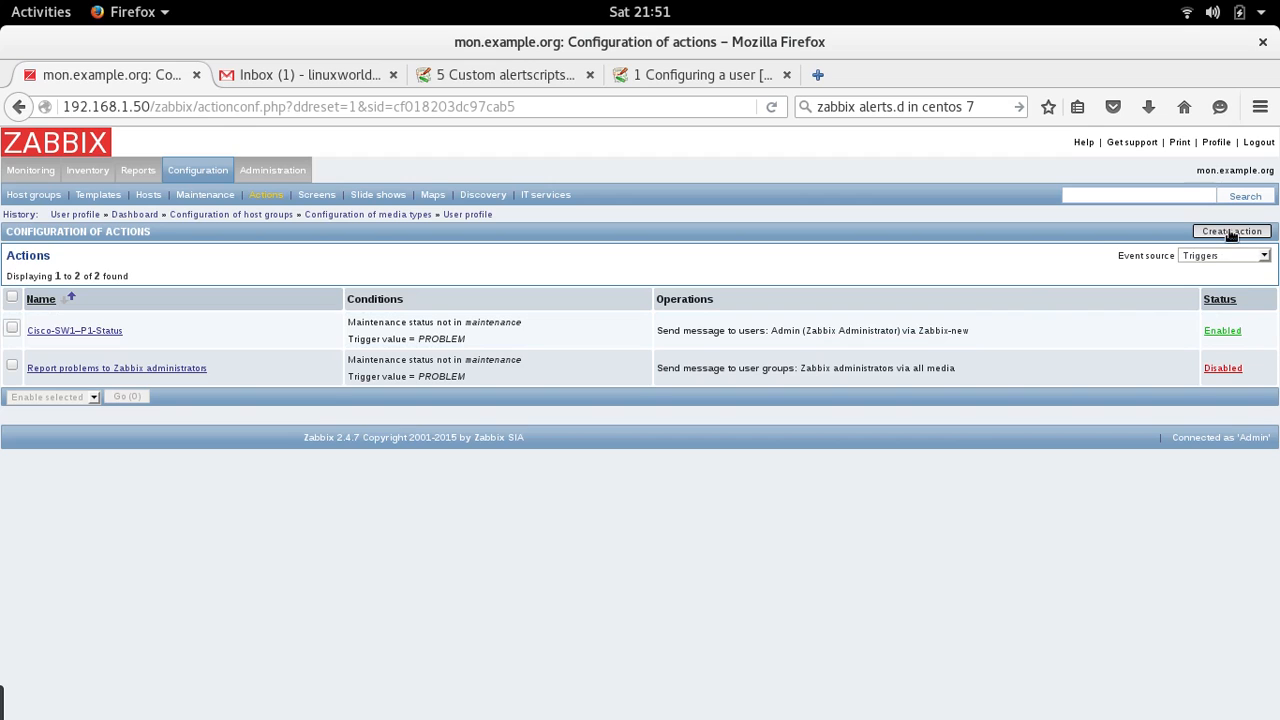
mouse_move(1232, 232)
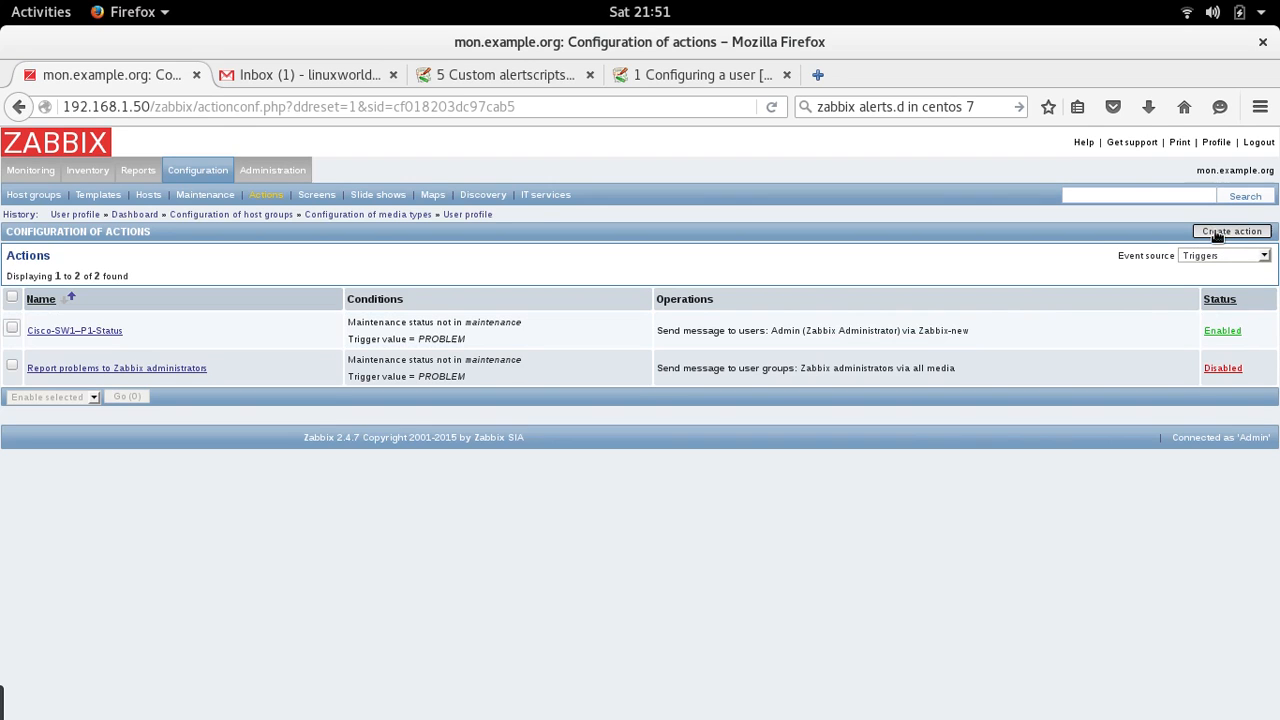
Step: Create a new action and name it MyFirstActionForTrigger1, keeping default subject and message
left_click(1232, 232)
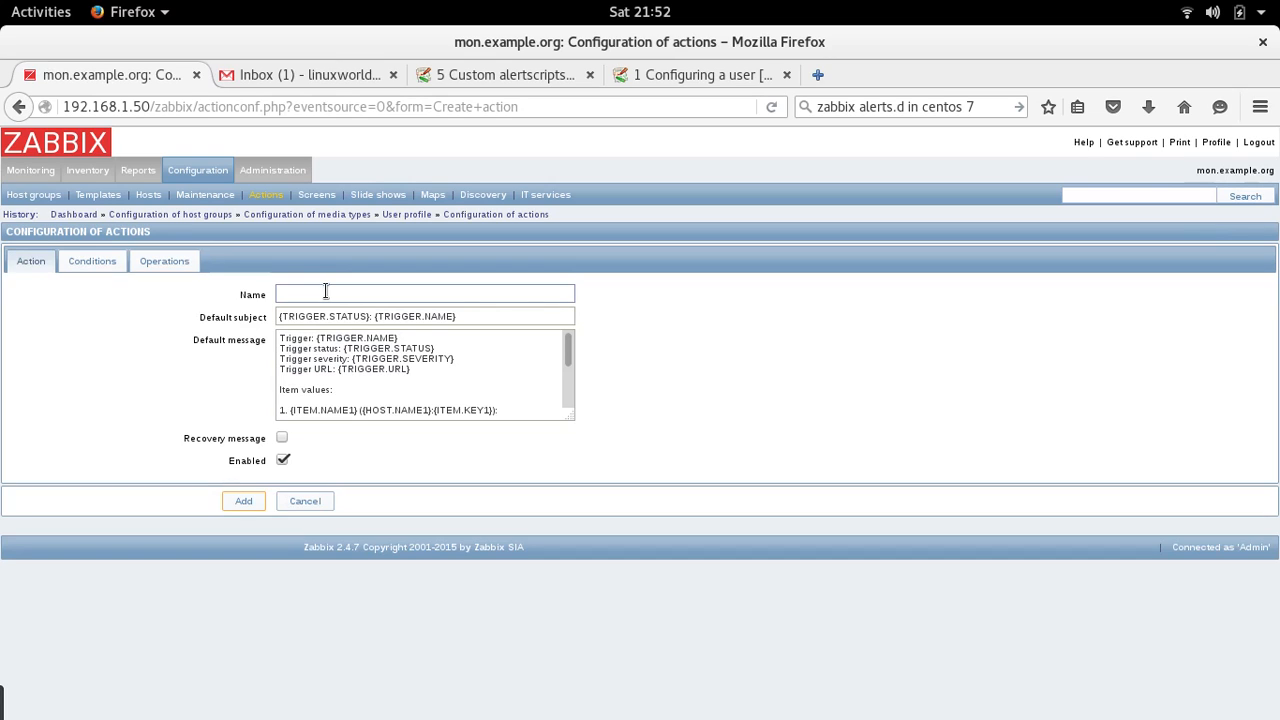
left_click(424, 292)
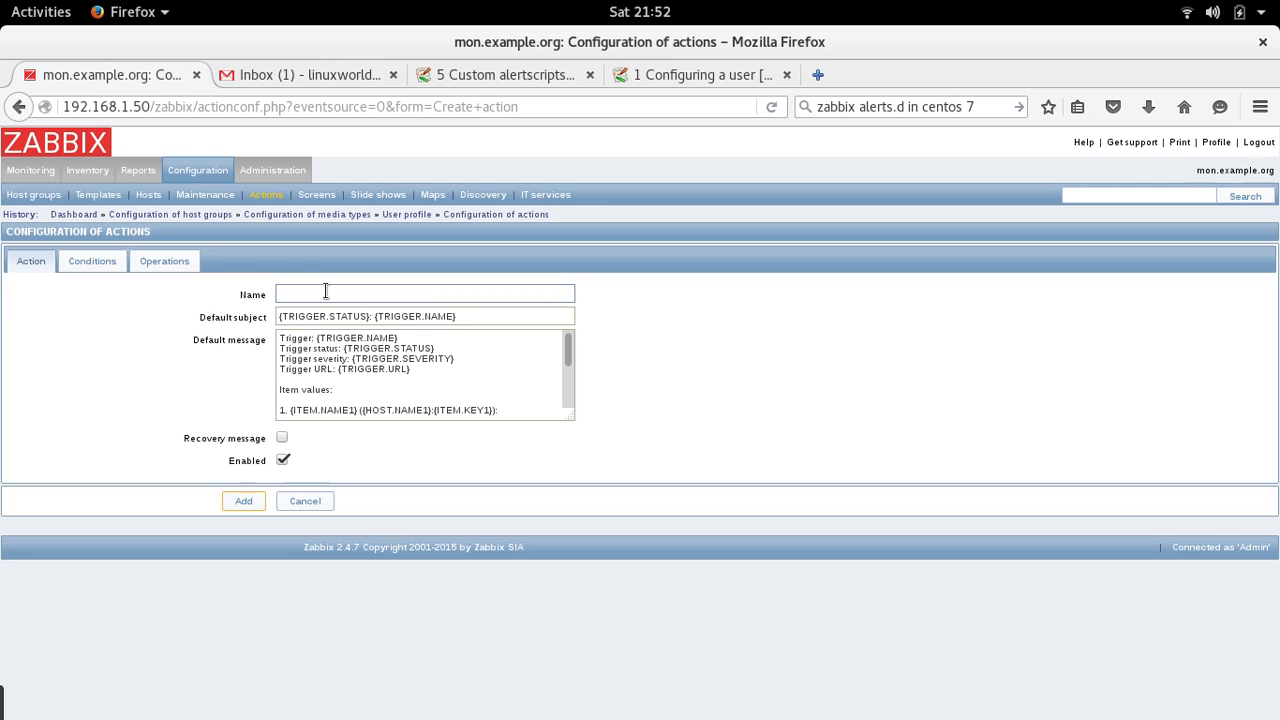
type("MyFistAction")
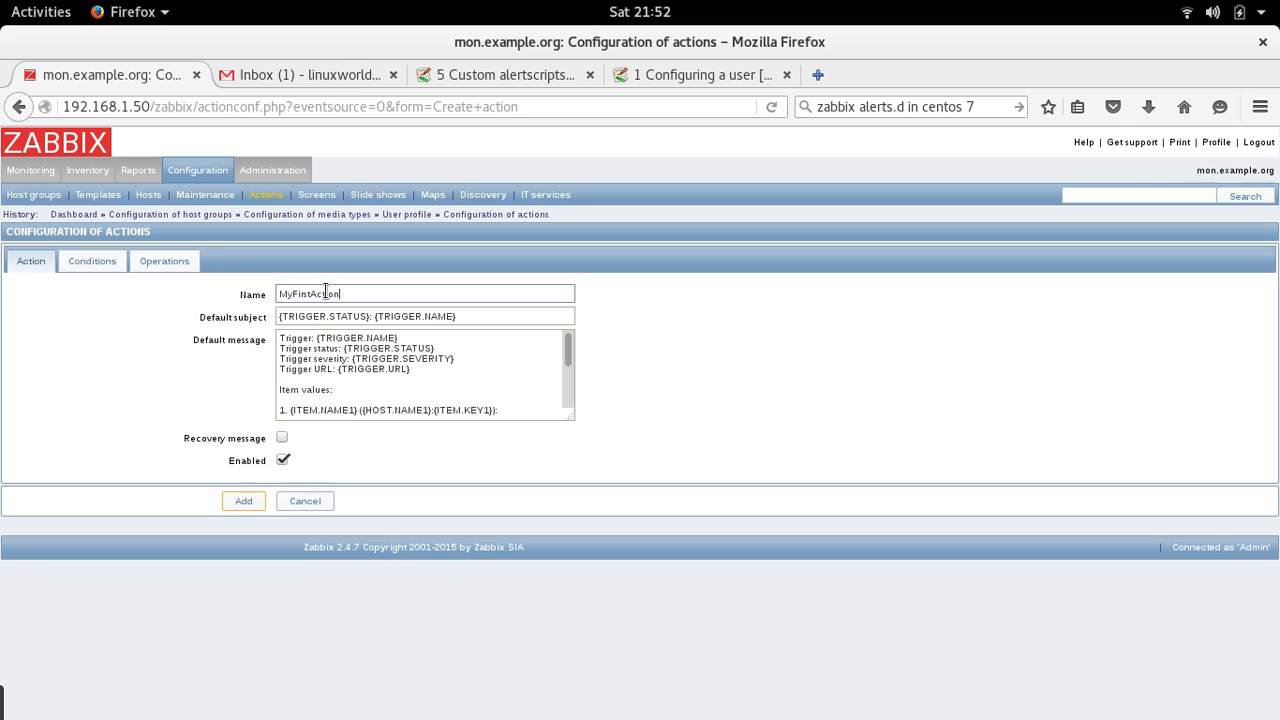
type("F")
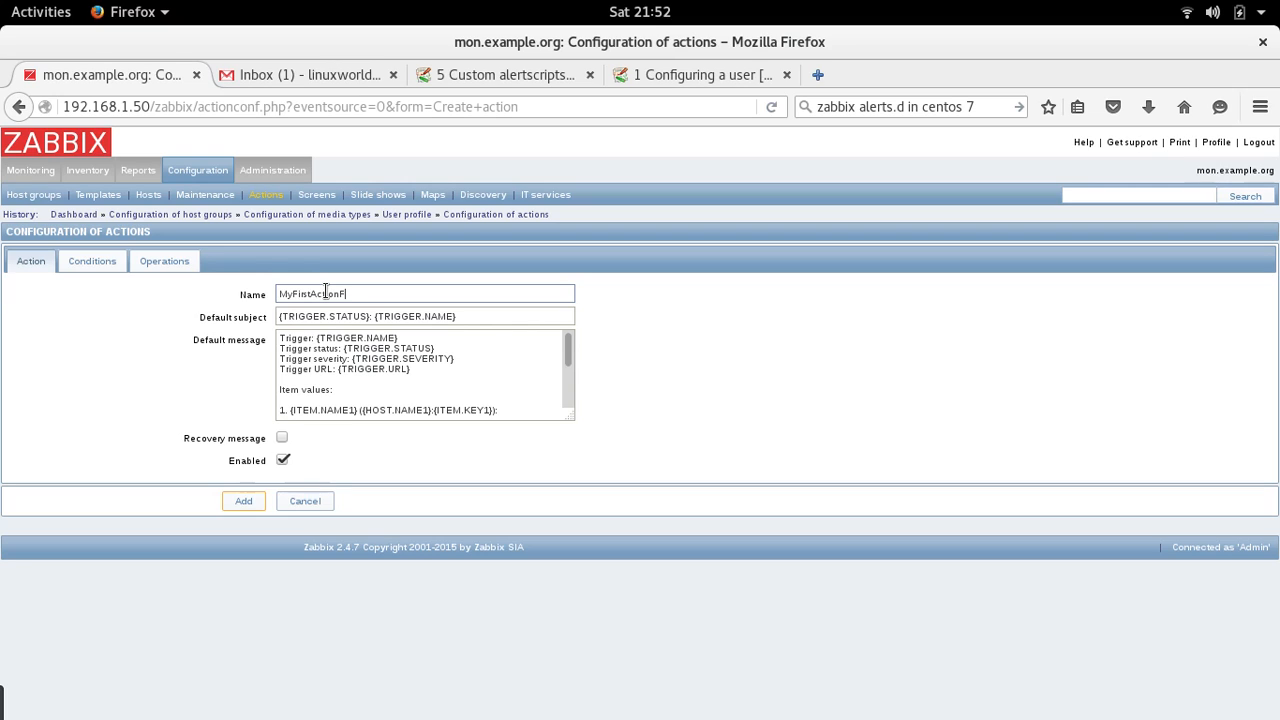
type("or")
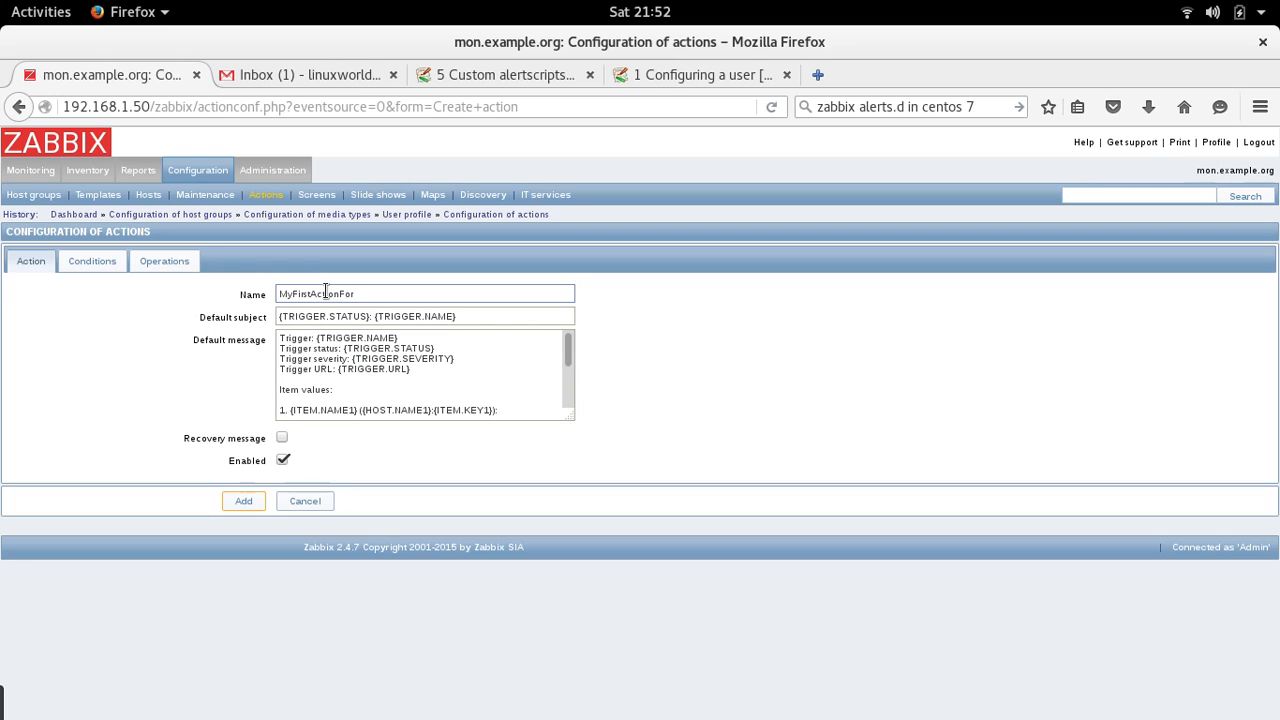
type("Trigger1")
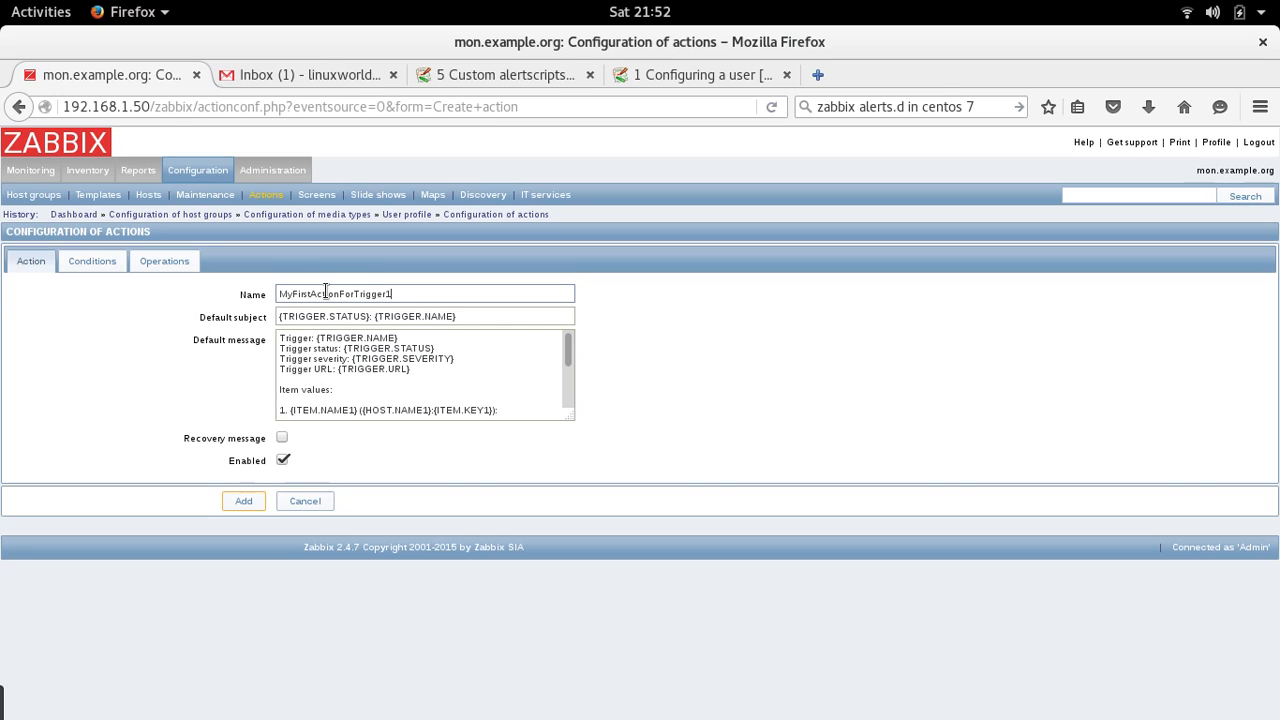
mouse_move(338, 456)
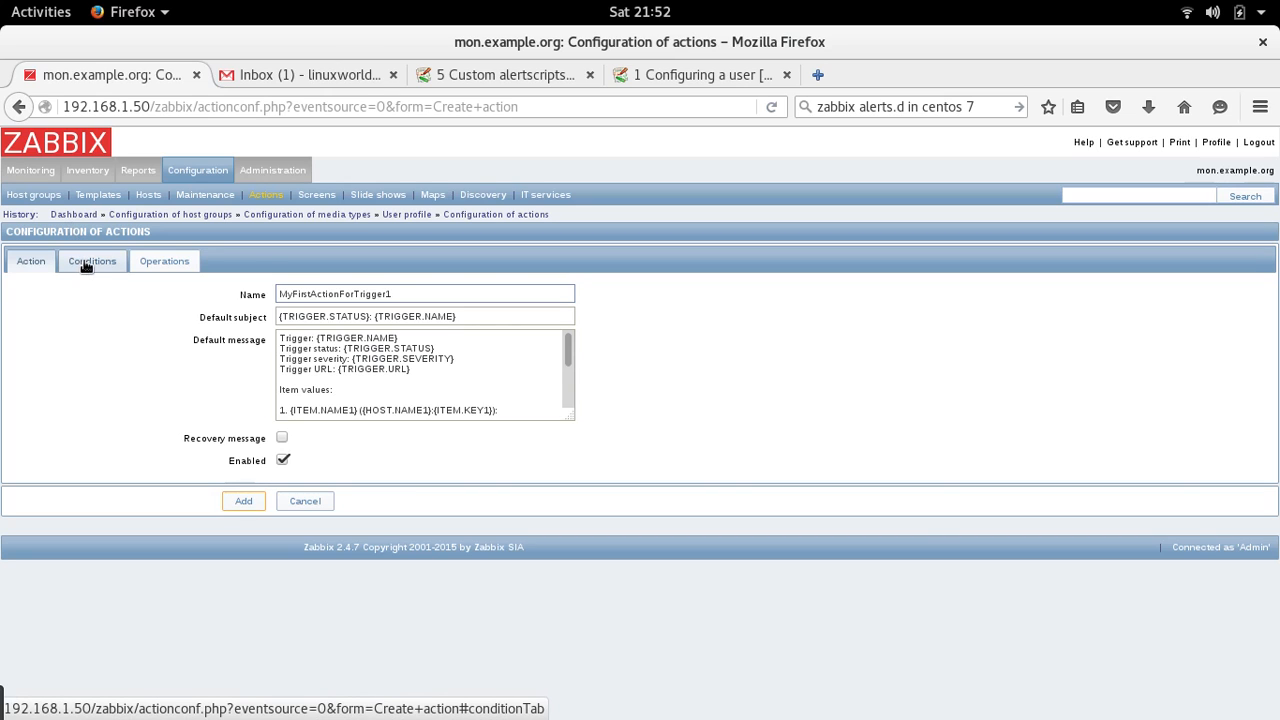
Step: Review the default conditions: not in maintenance and trigger value equals PROBLEM
left_click(92, 260)
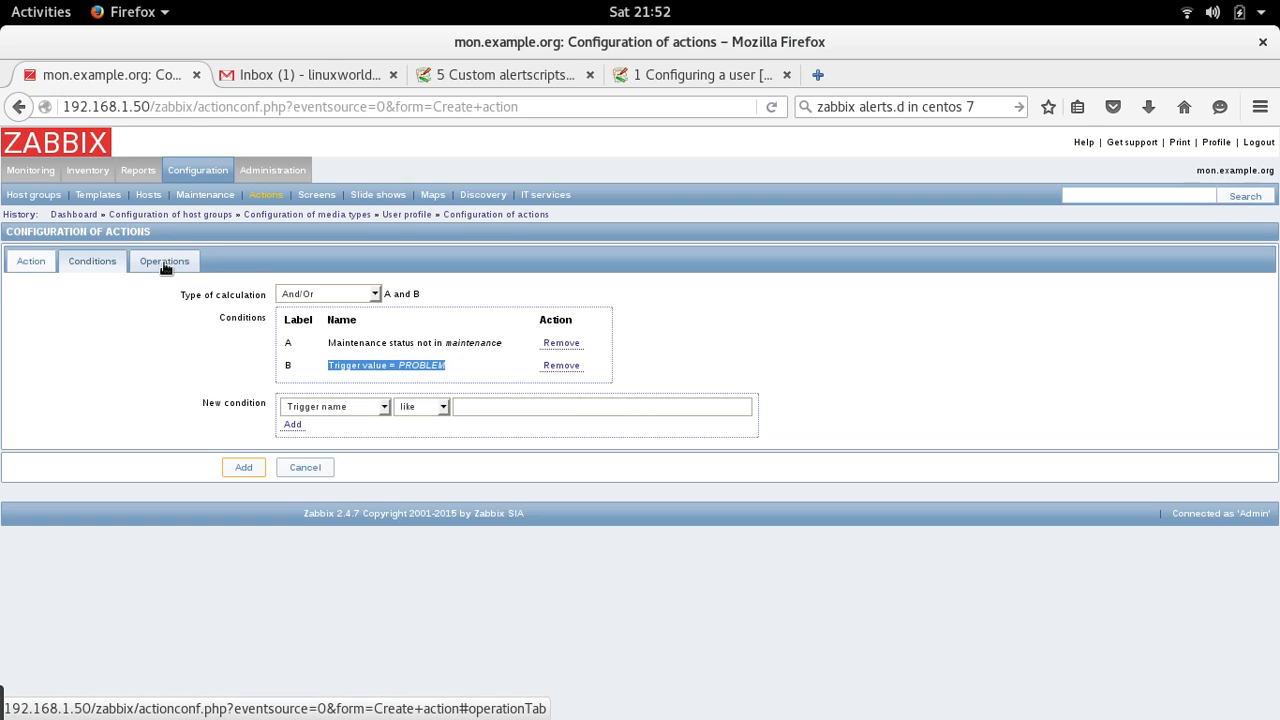
Step: Set the default operation step duration to 60 seconds and begin a new operation
left_click(164, 260)
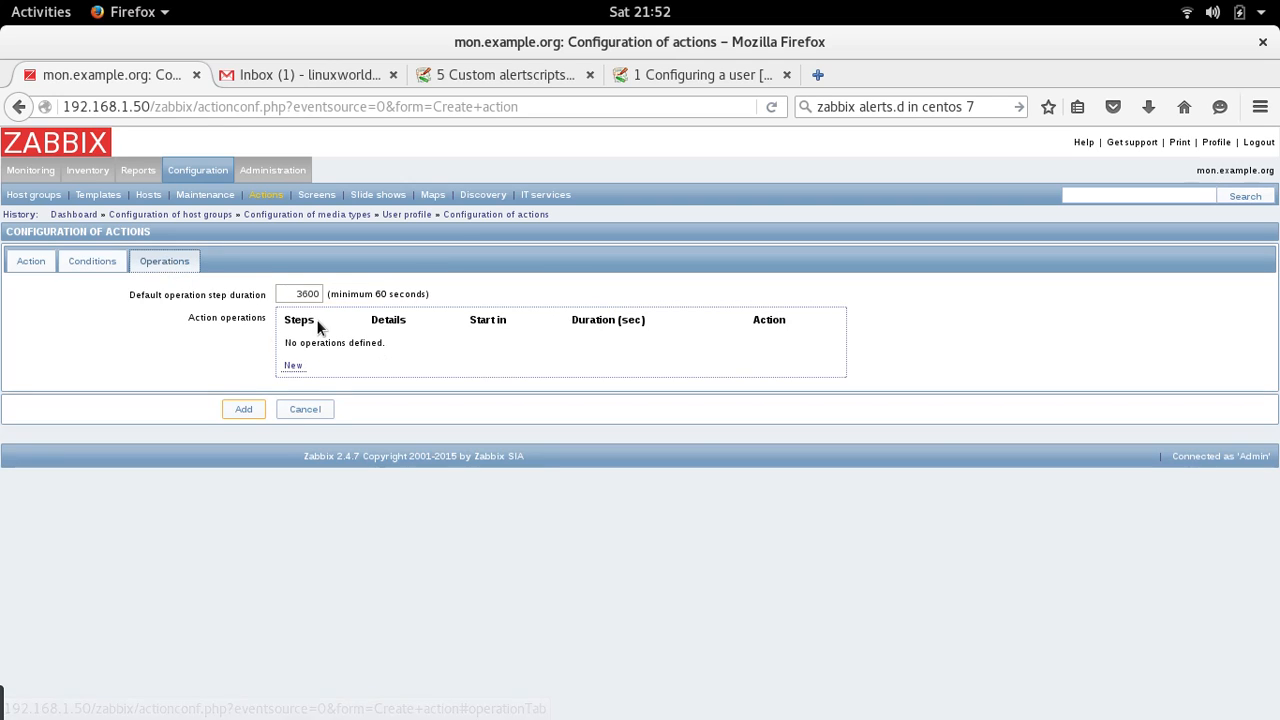
type("6")
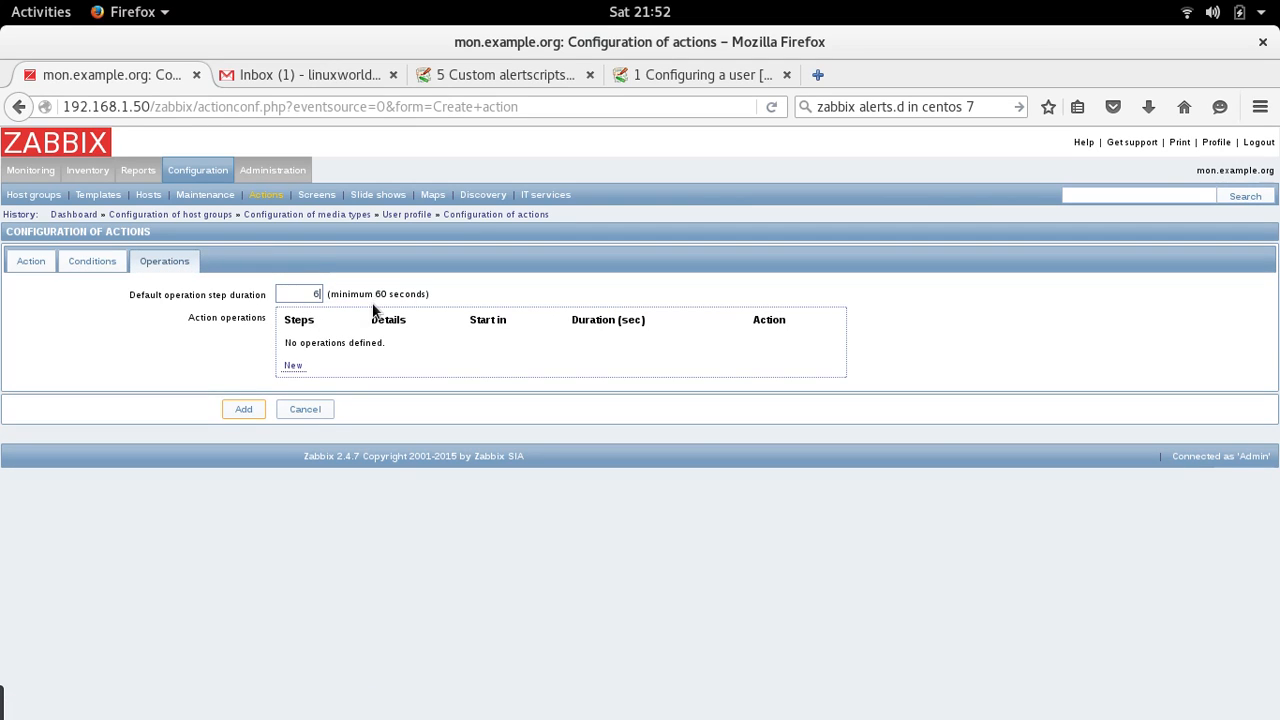
type("0")
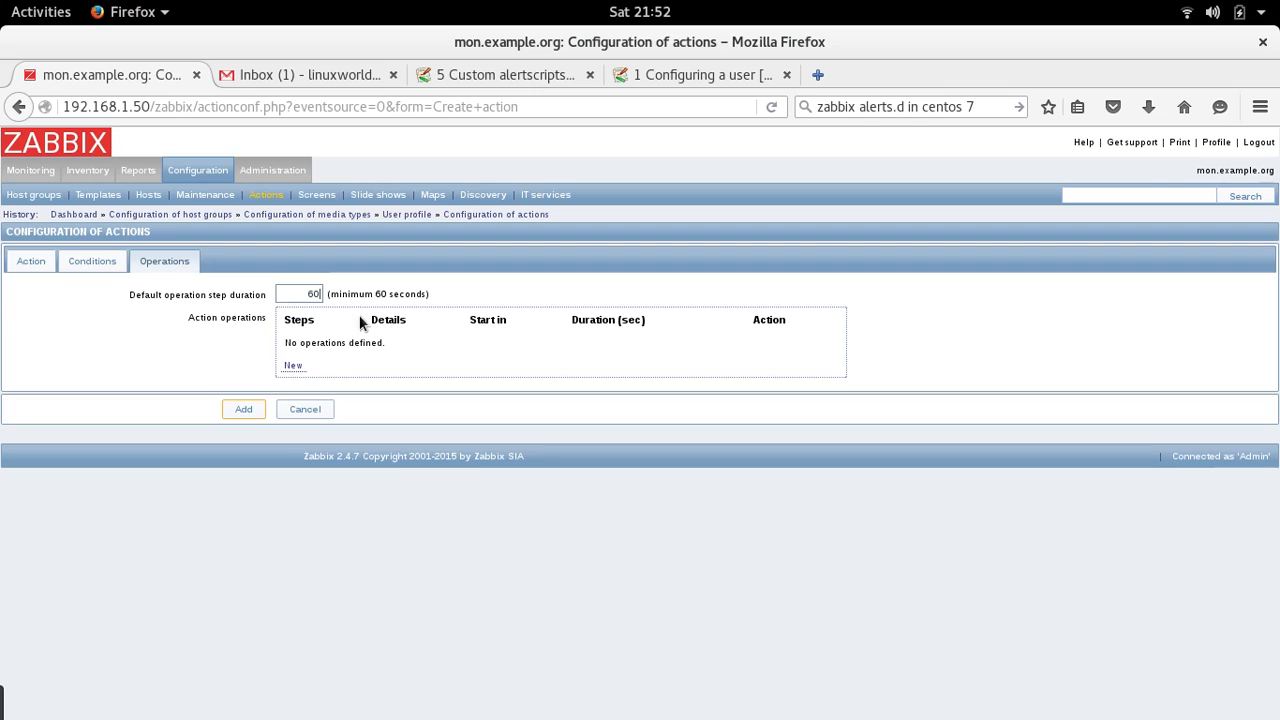
left_click(292, 364)
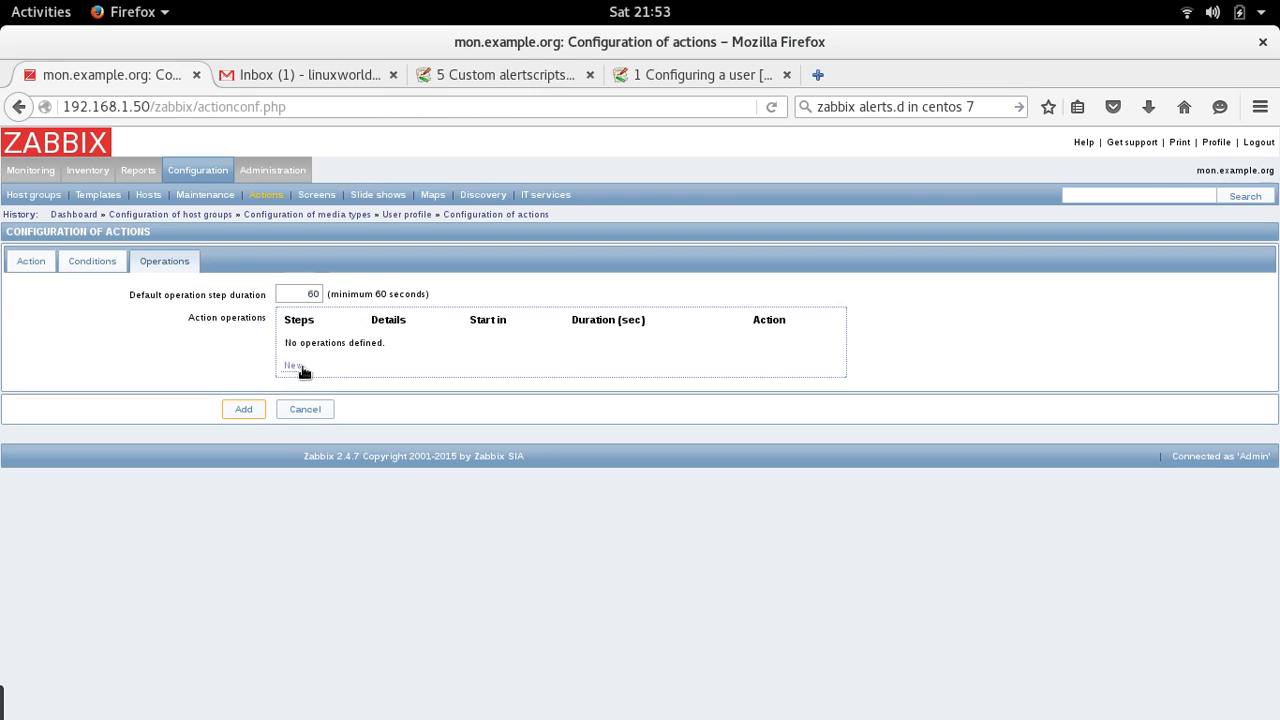
left_click(292, 364)
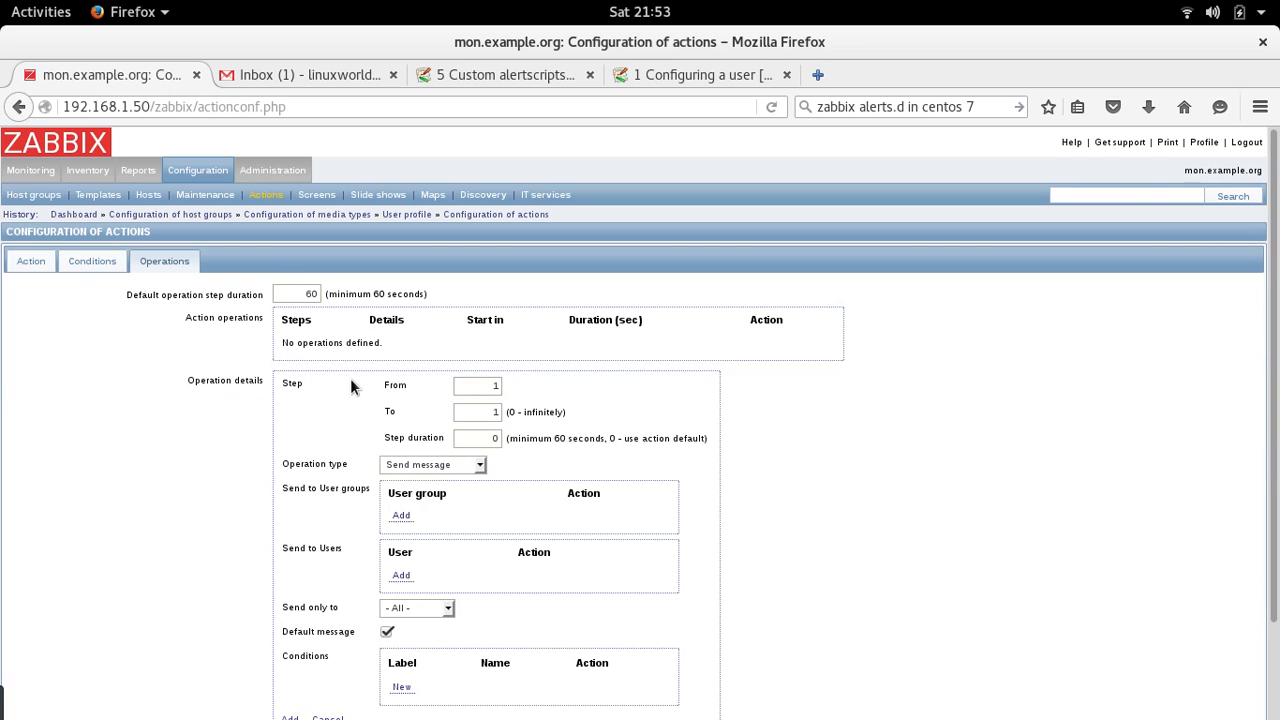
Step: Keep 'Send message' as the operation type and choose users as recipients
left_click(476, 386)
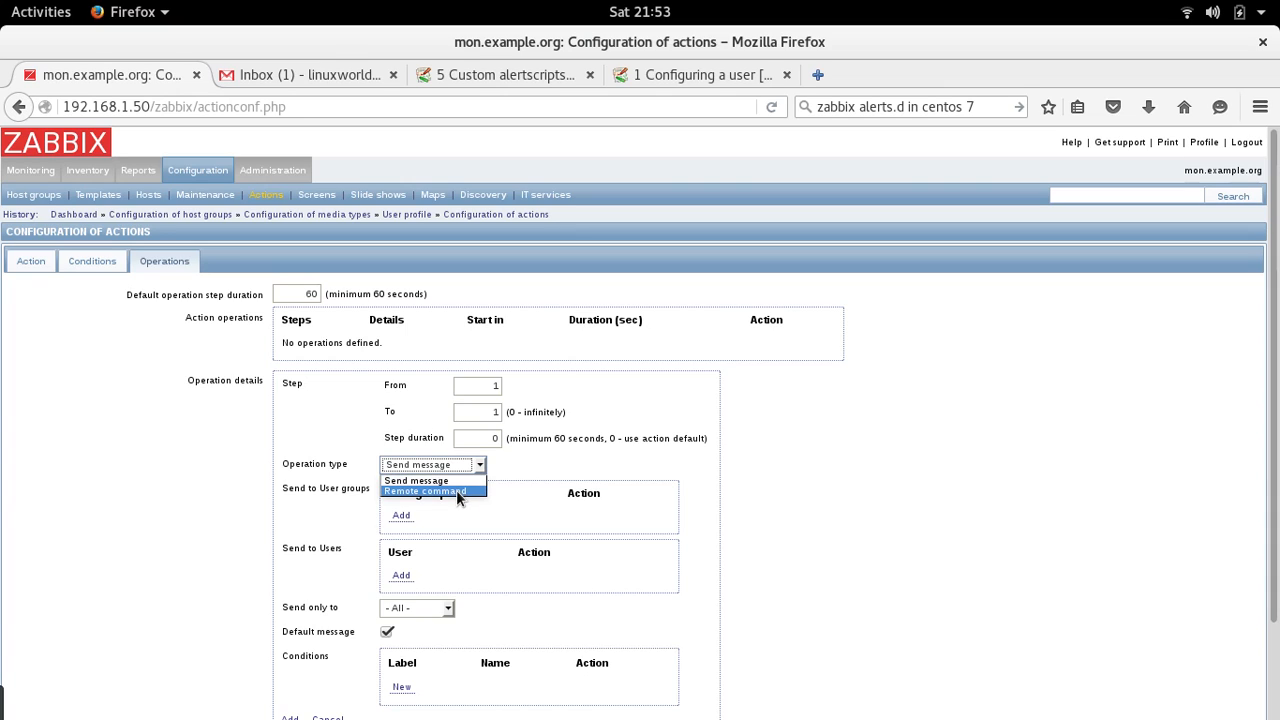
mouse_move(450, 492)
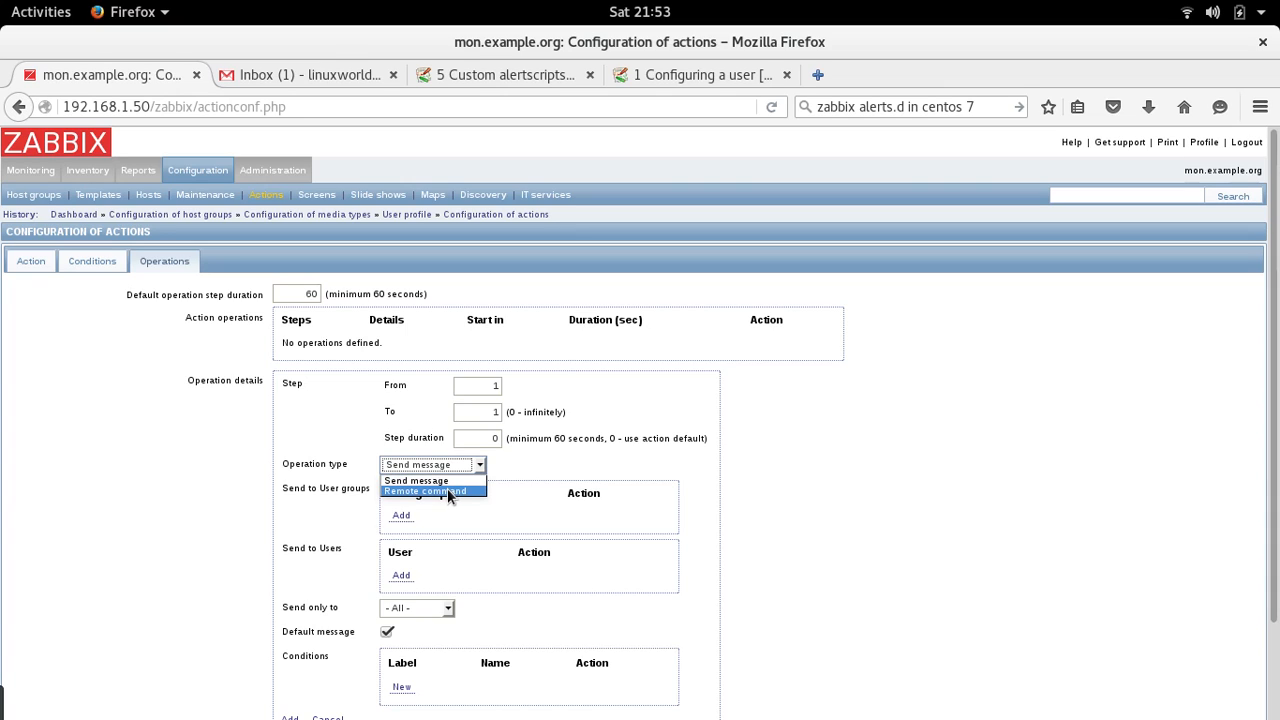
mouse_move(448, 496)
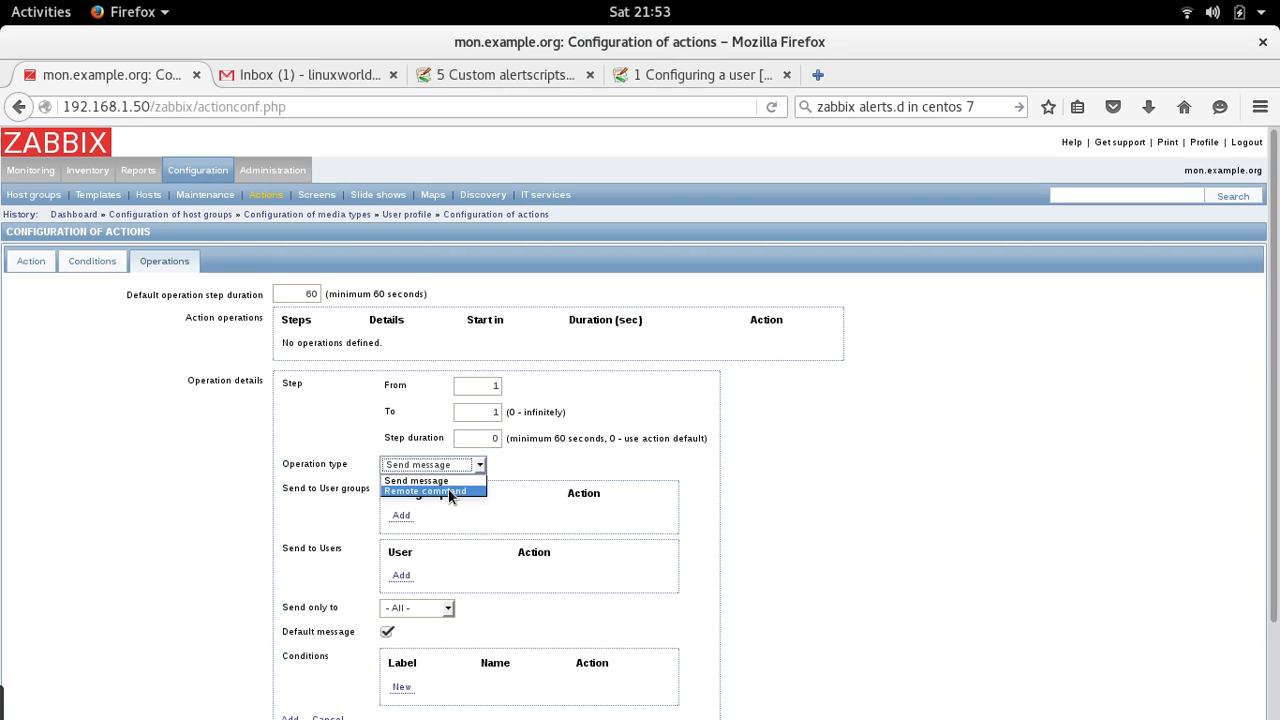
left_click(432, 464)
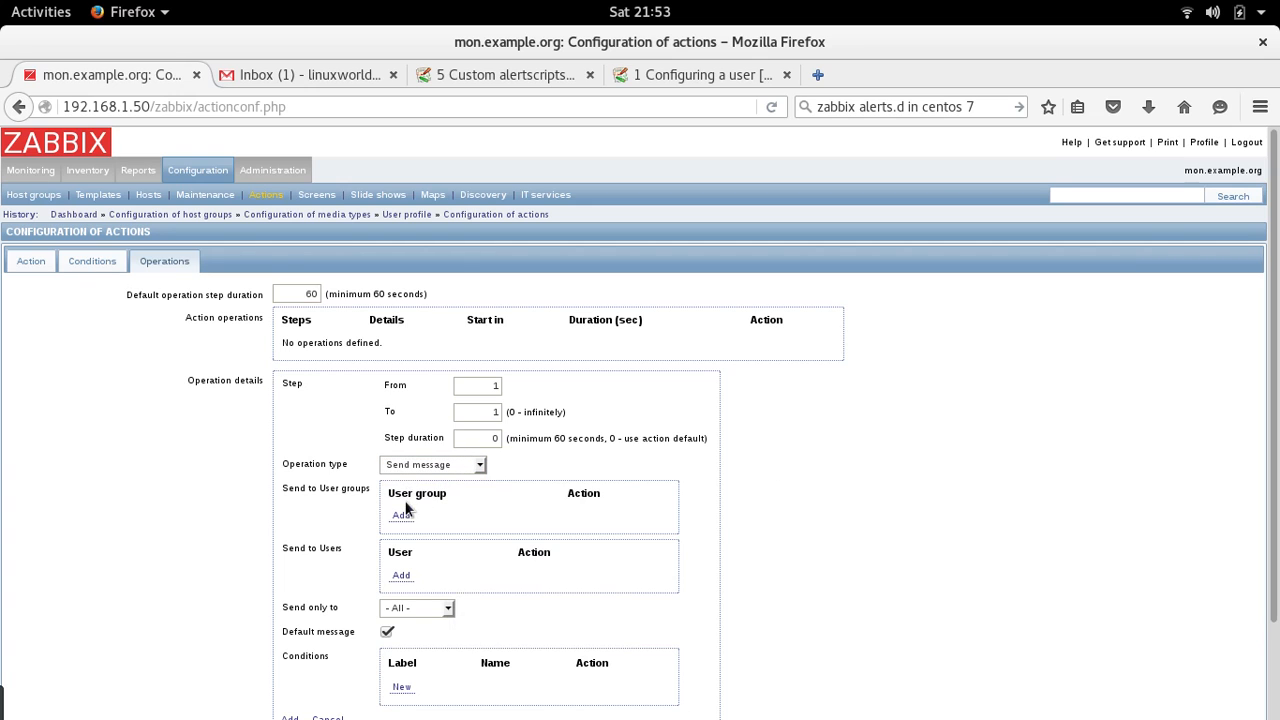
scroll("down", 3)
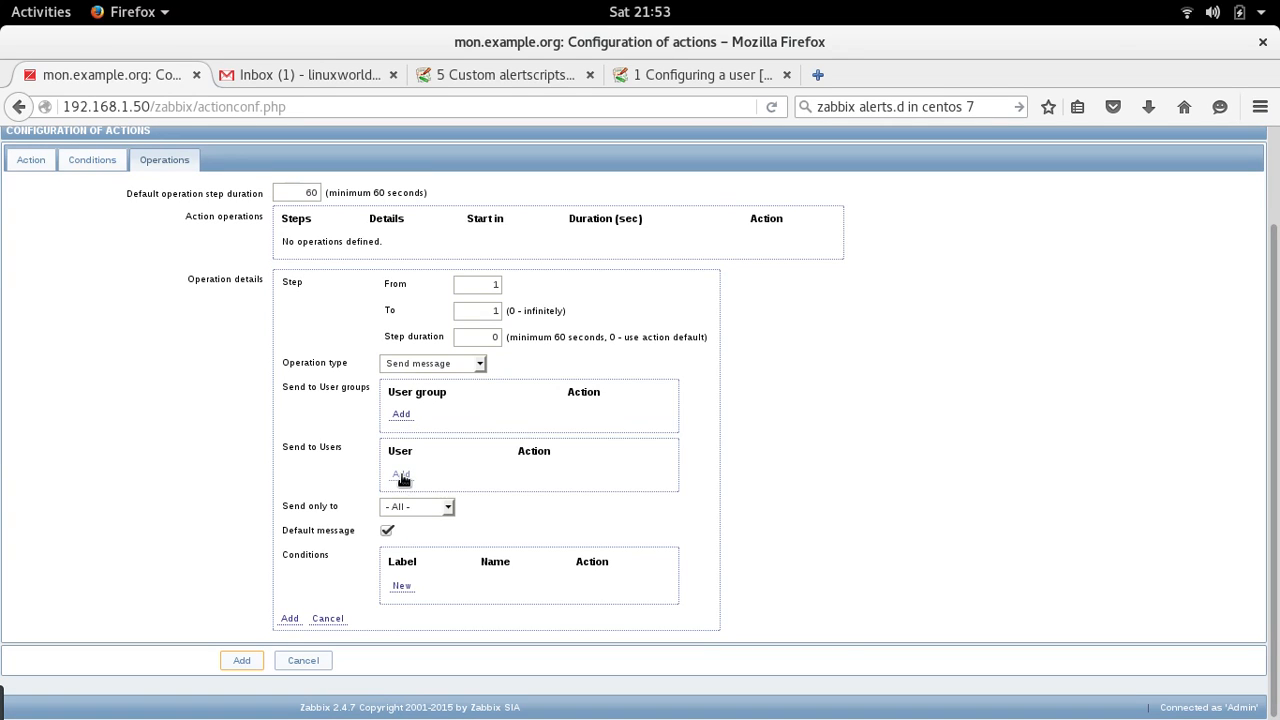
left_click(400, 472)
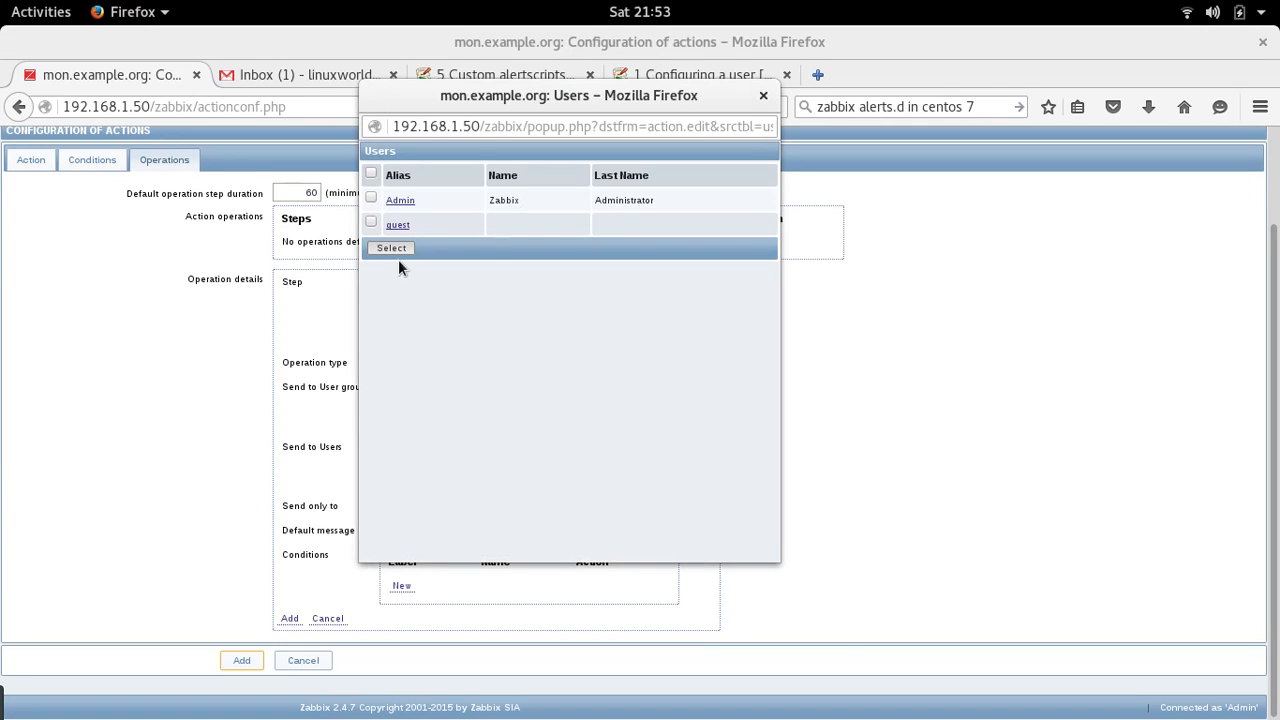
Step: Add the Admin user as recipient and deliver only via the Zabbix-new media
left_click(372, 200)
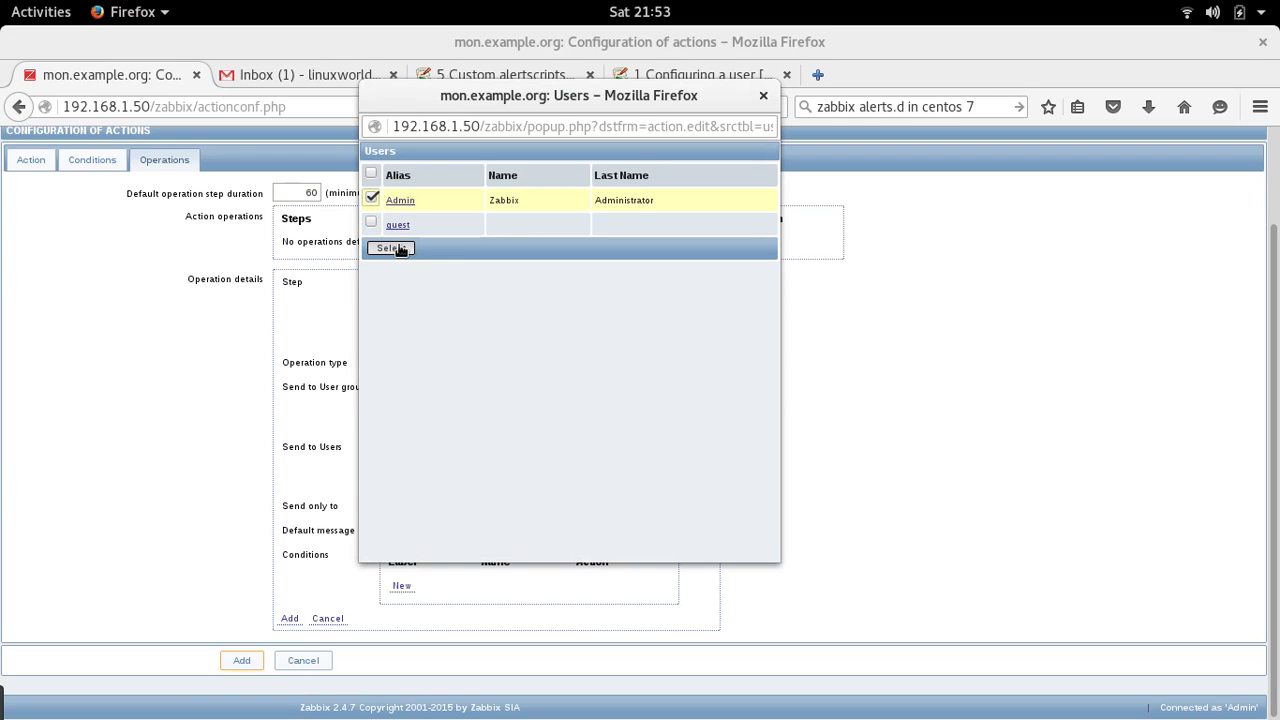
left_click(388, 248)
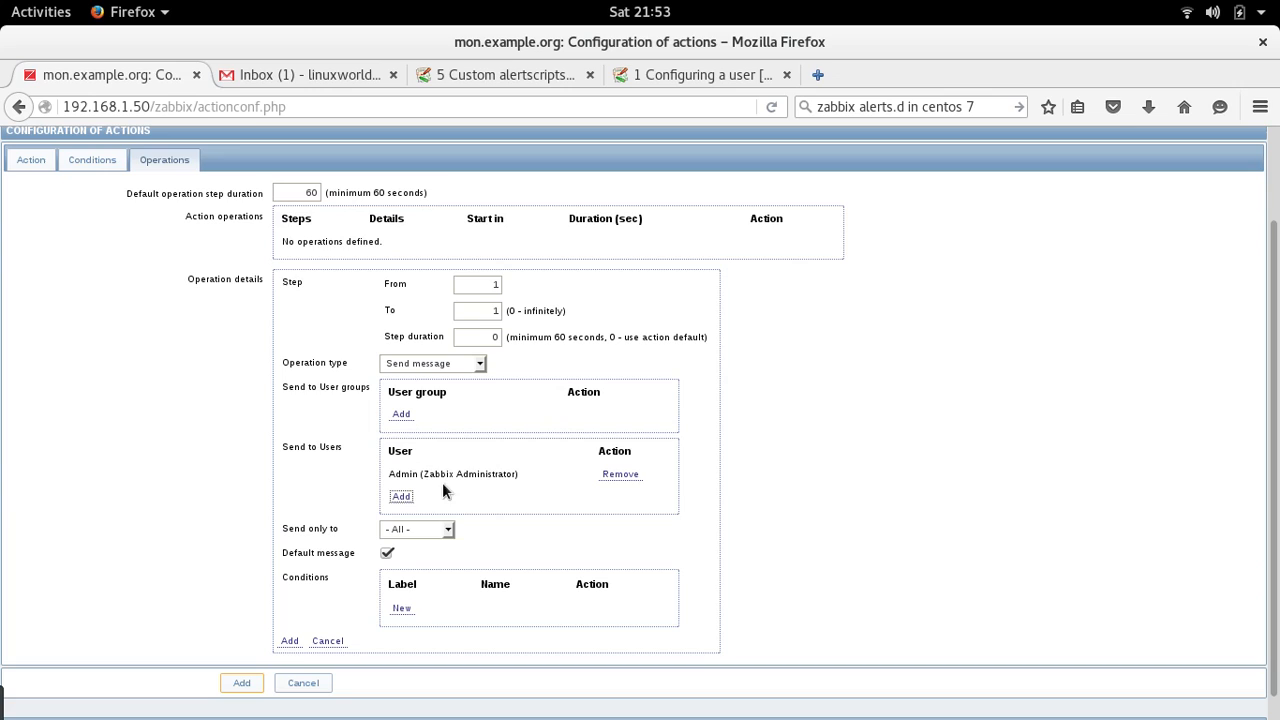
left_click(416, 528)
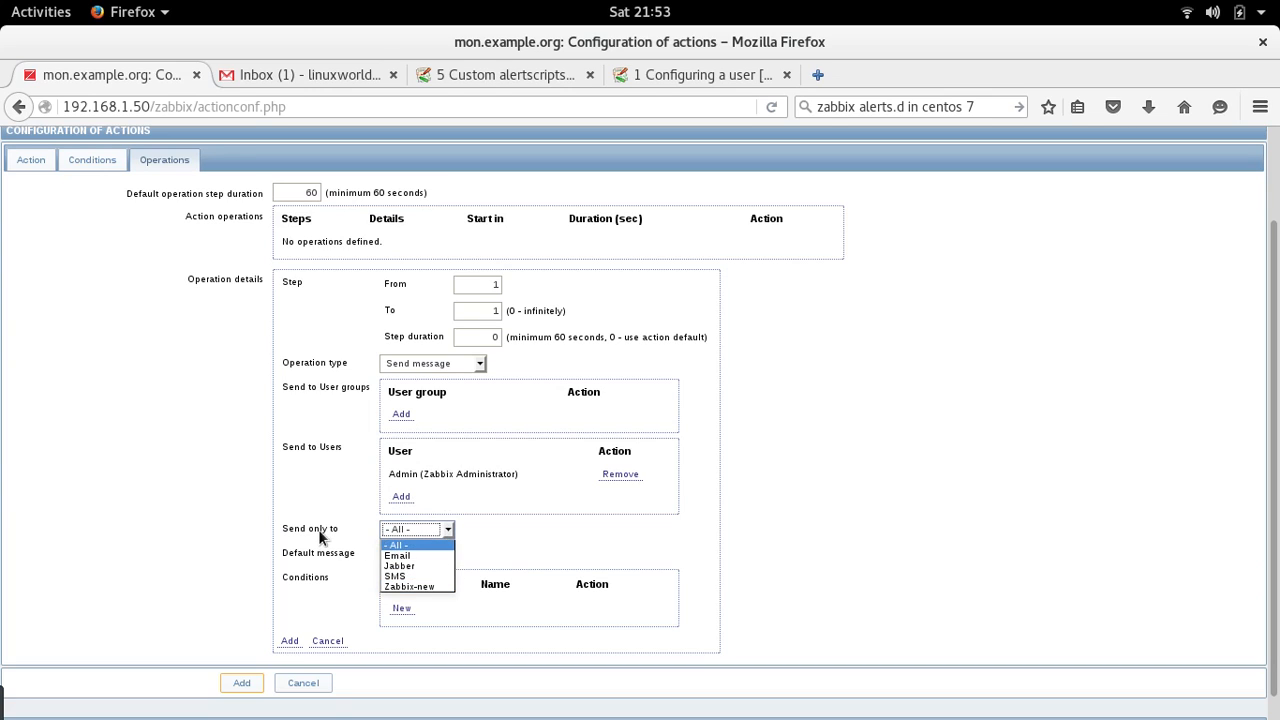
left_click(408, 586)
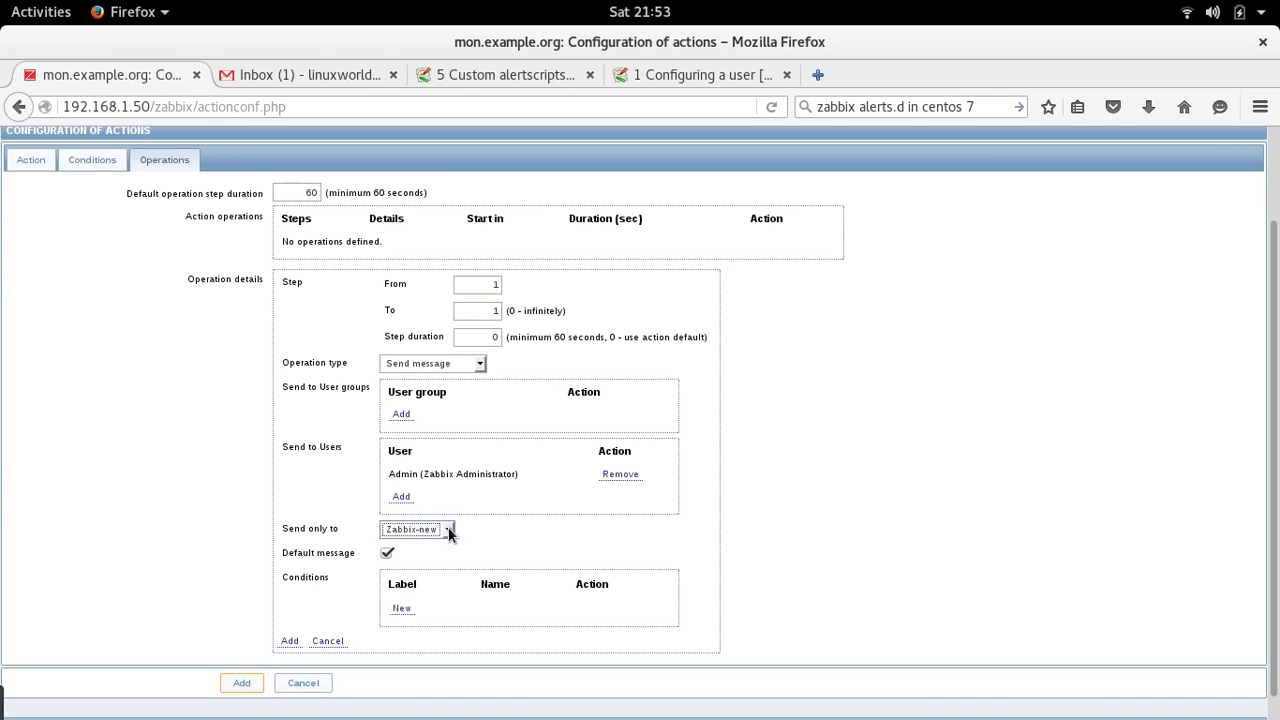
mouse_move(424, 532)
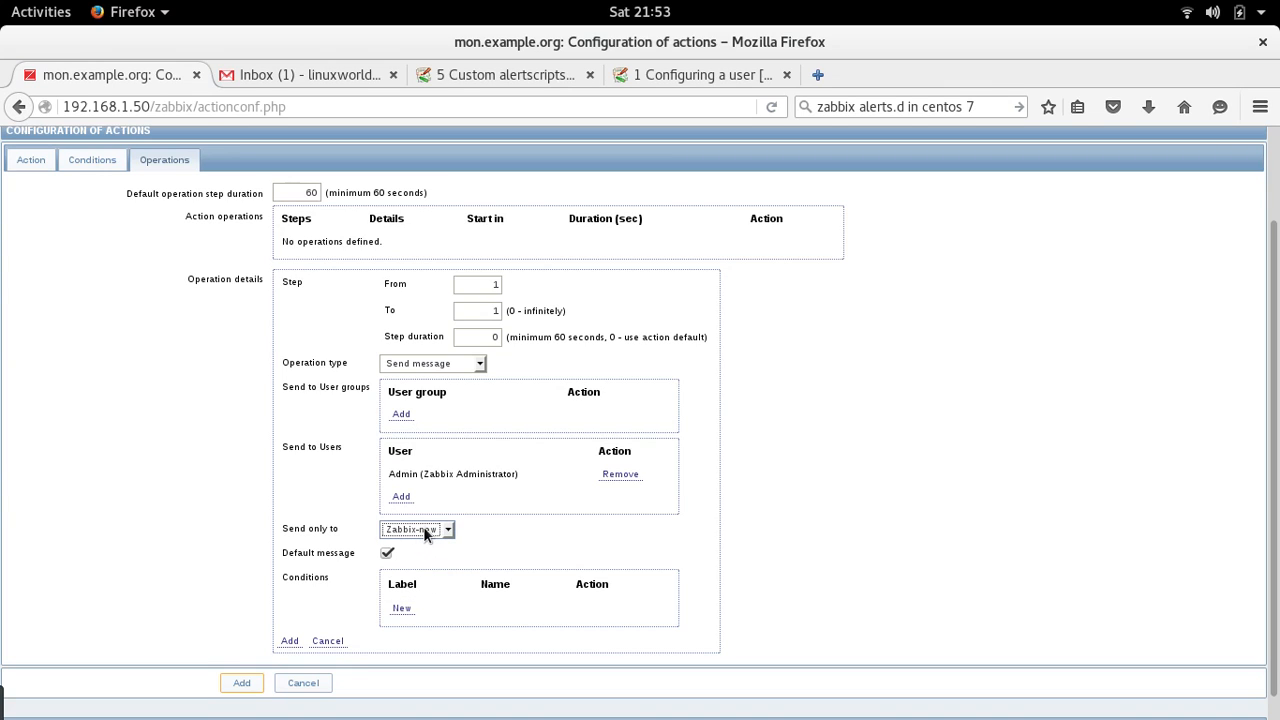
mouse_move(424, 532)
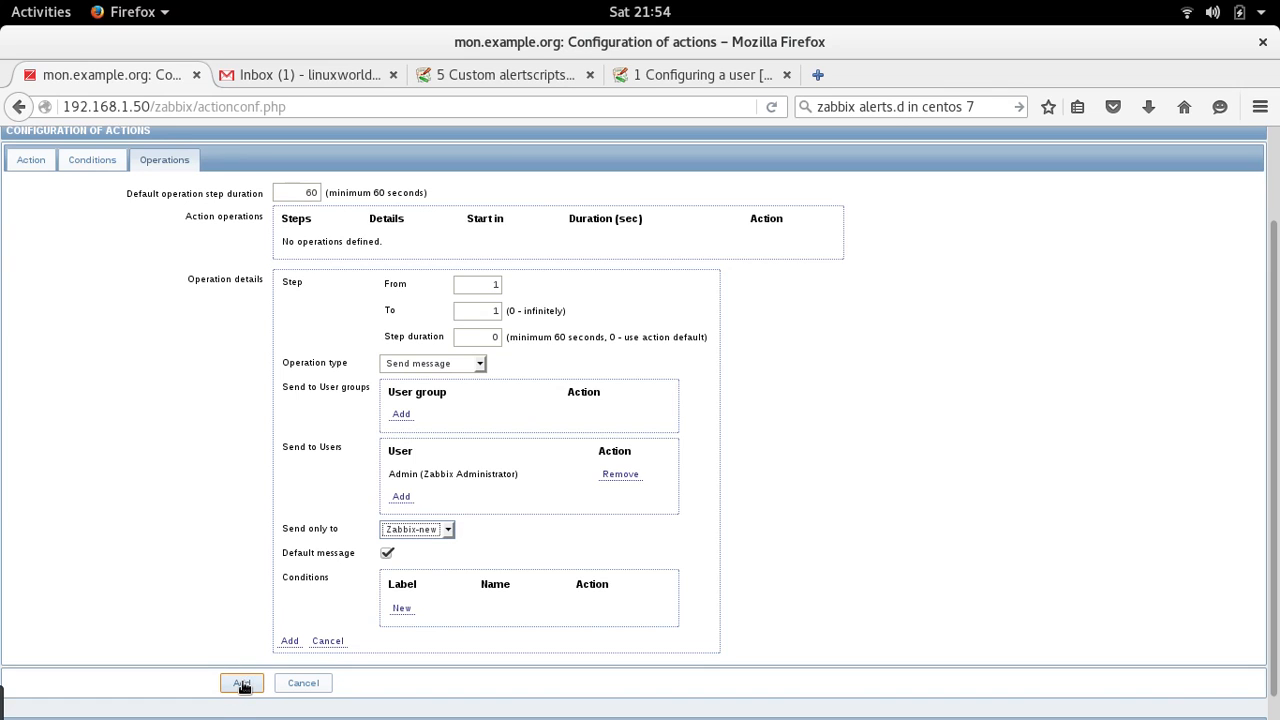
Step: After the 'operations is mandatory' error, add the Admin message operation to the action
left_click(240, 682)
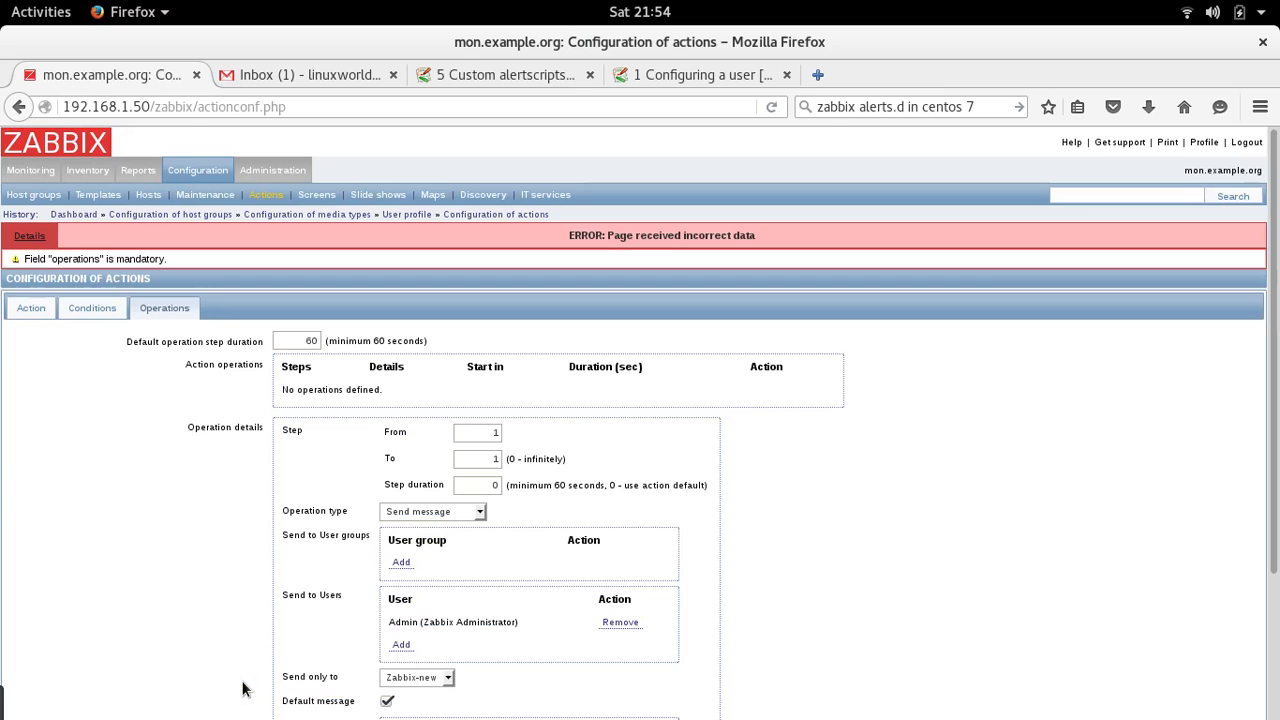
mouse_move(352, 372)
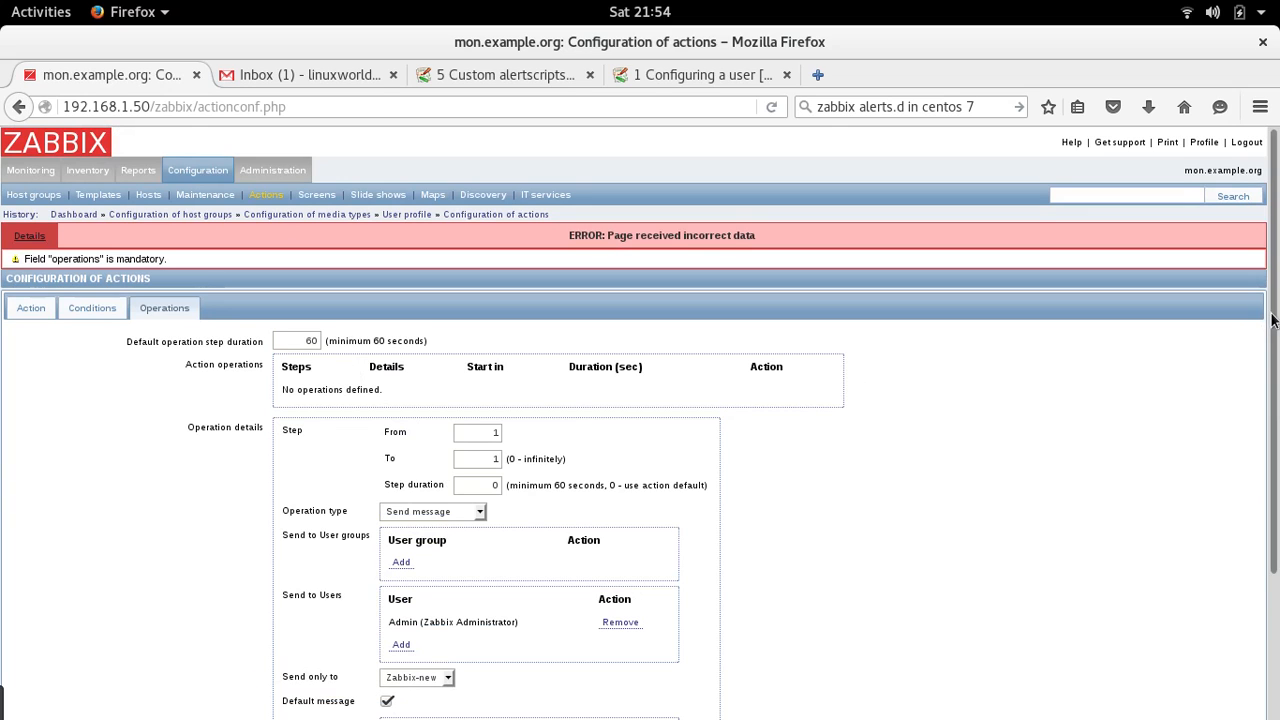
scroll("down", 3)
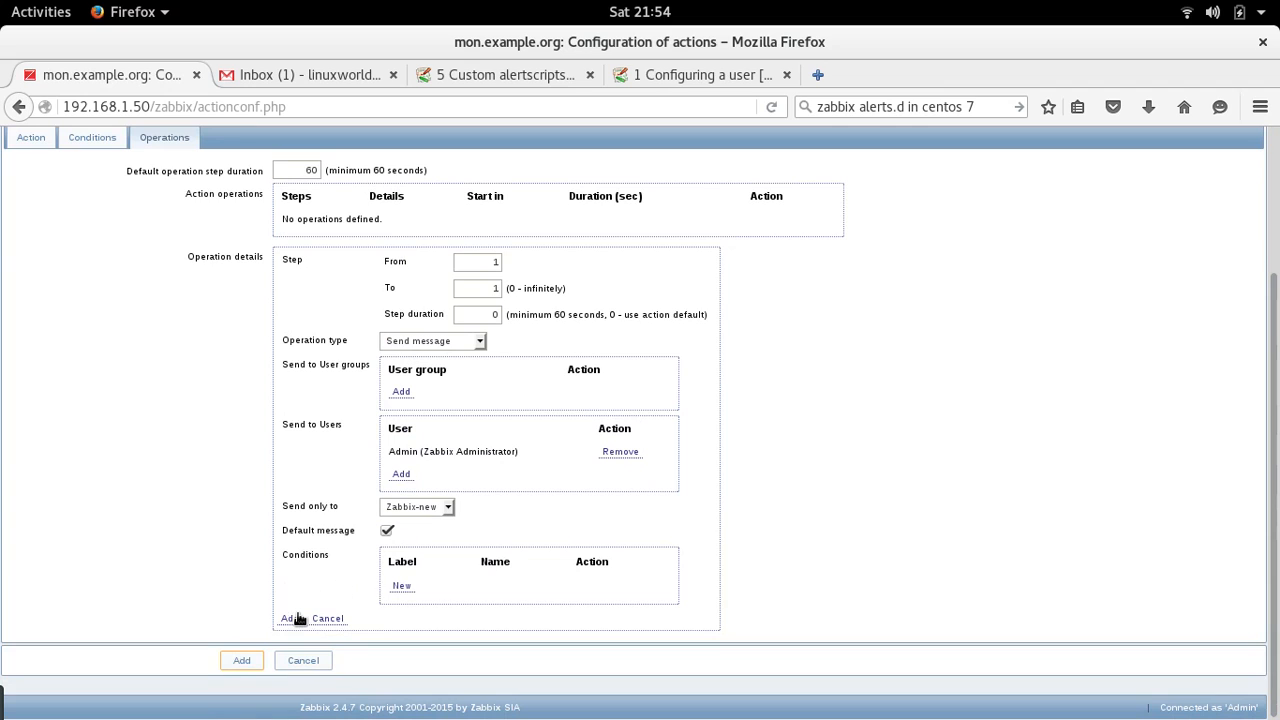
left_click(288, 618)
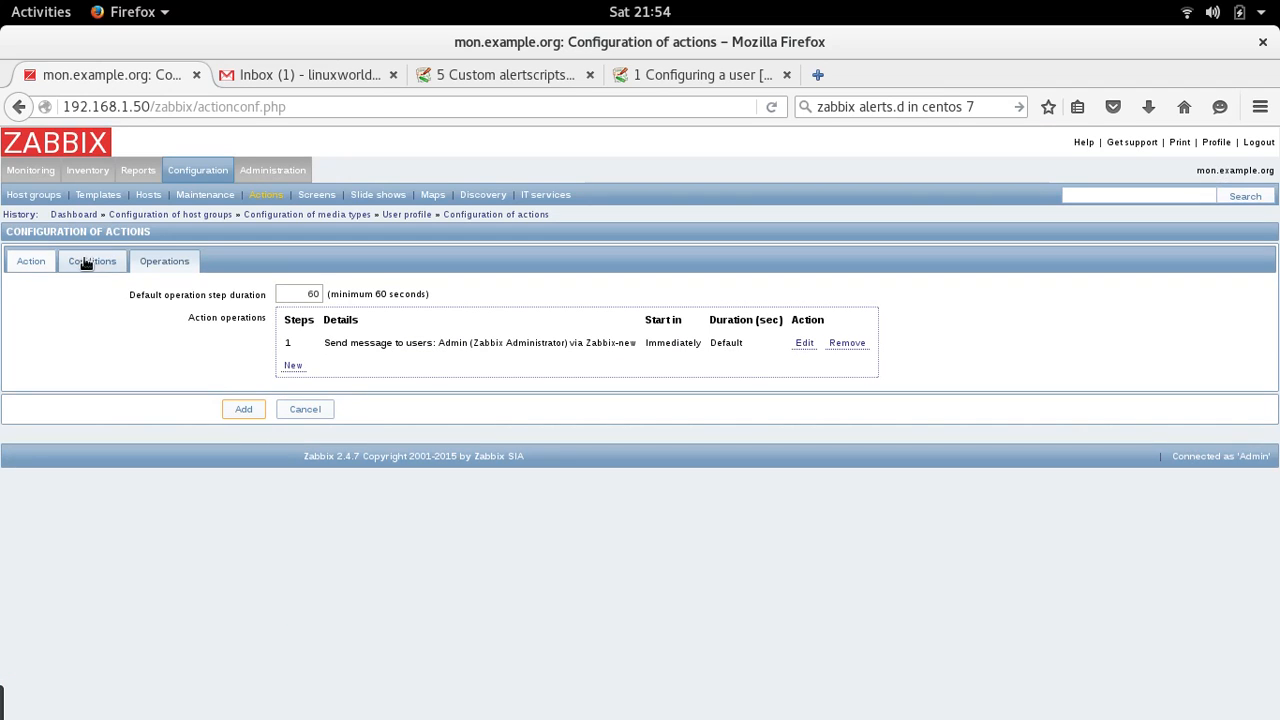
Step: Review the action's name MyFirstActionForTrigger1, default subject and message text
left_click(30, 260)
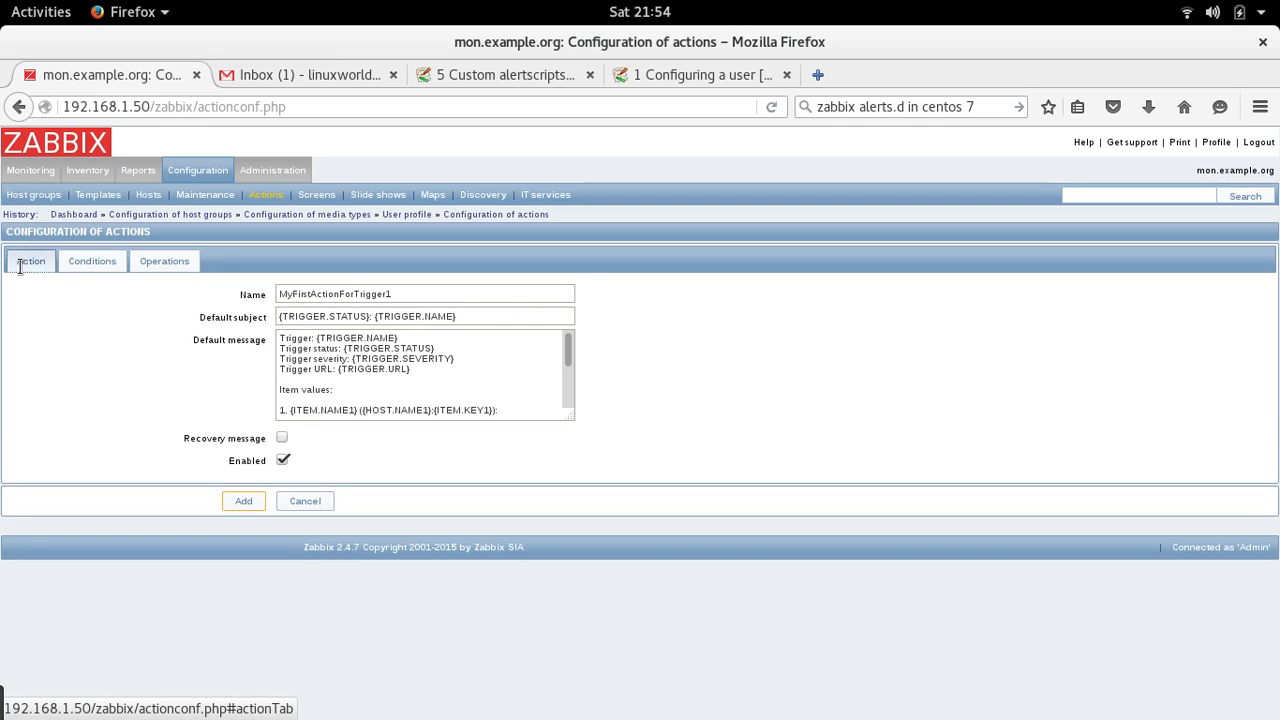
left_click(436, 316)
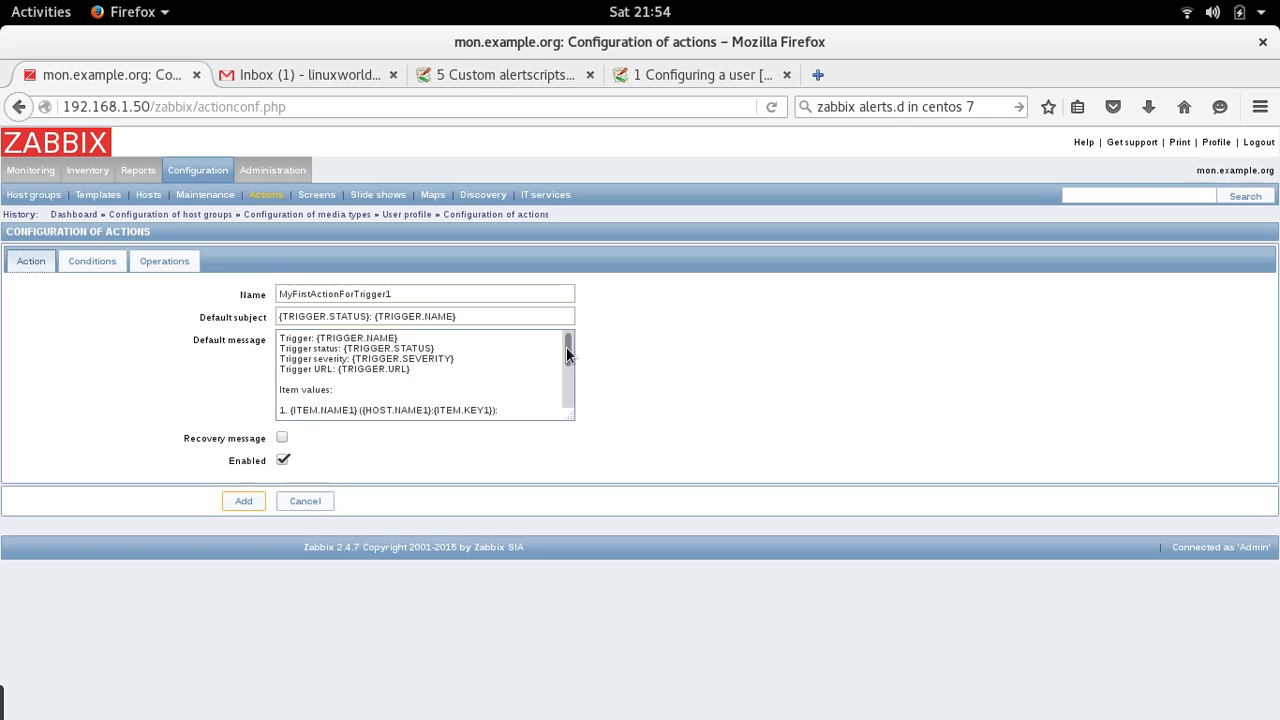
scroll("down", 3)
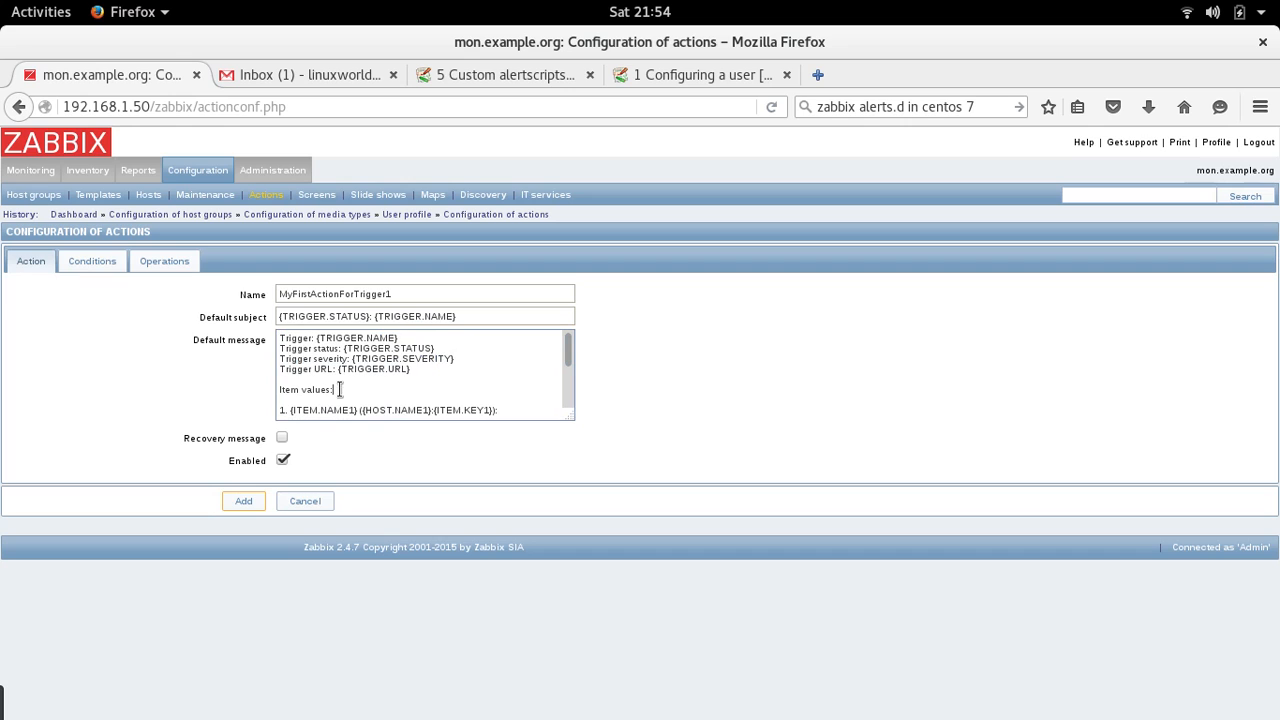
Step: Leave the unsaved action form and return to the trigger actions list
left_click(164, 260)
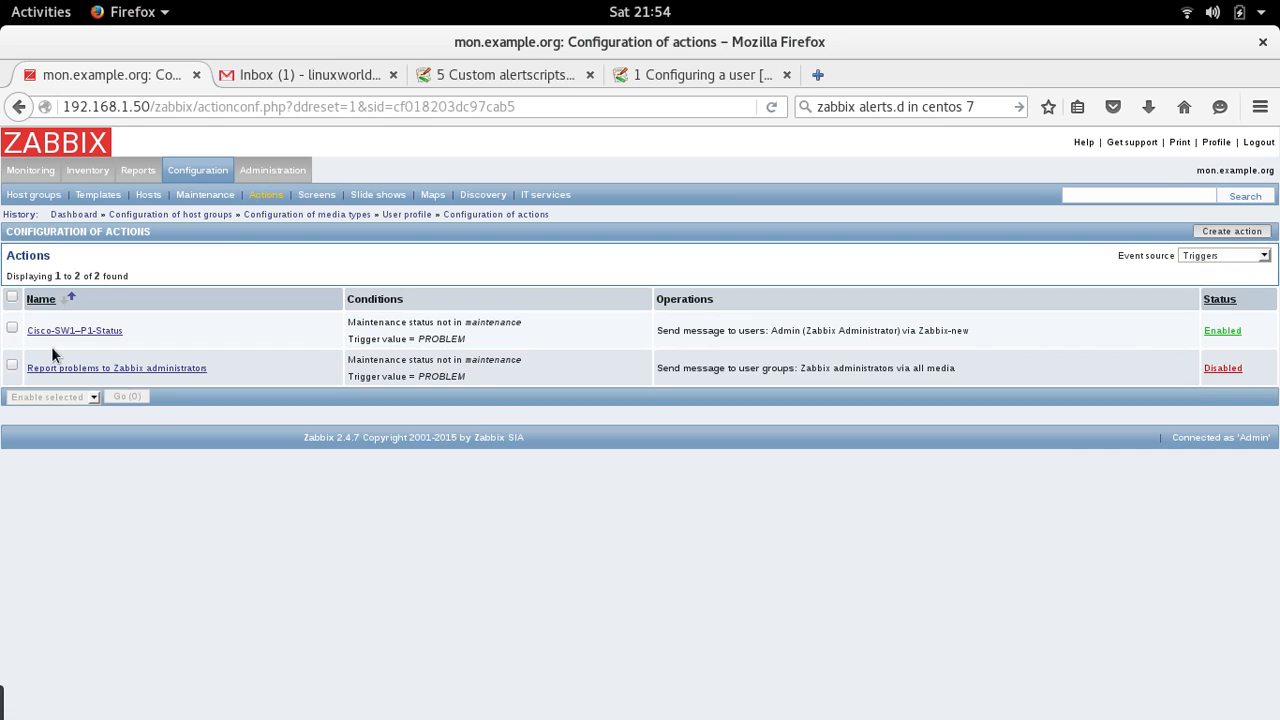
Step: Delete the Cisco-SW1-P1-Status action via 'Delete selected', leaving only the disabled default action
left_click(12, 330)
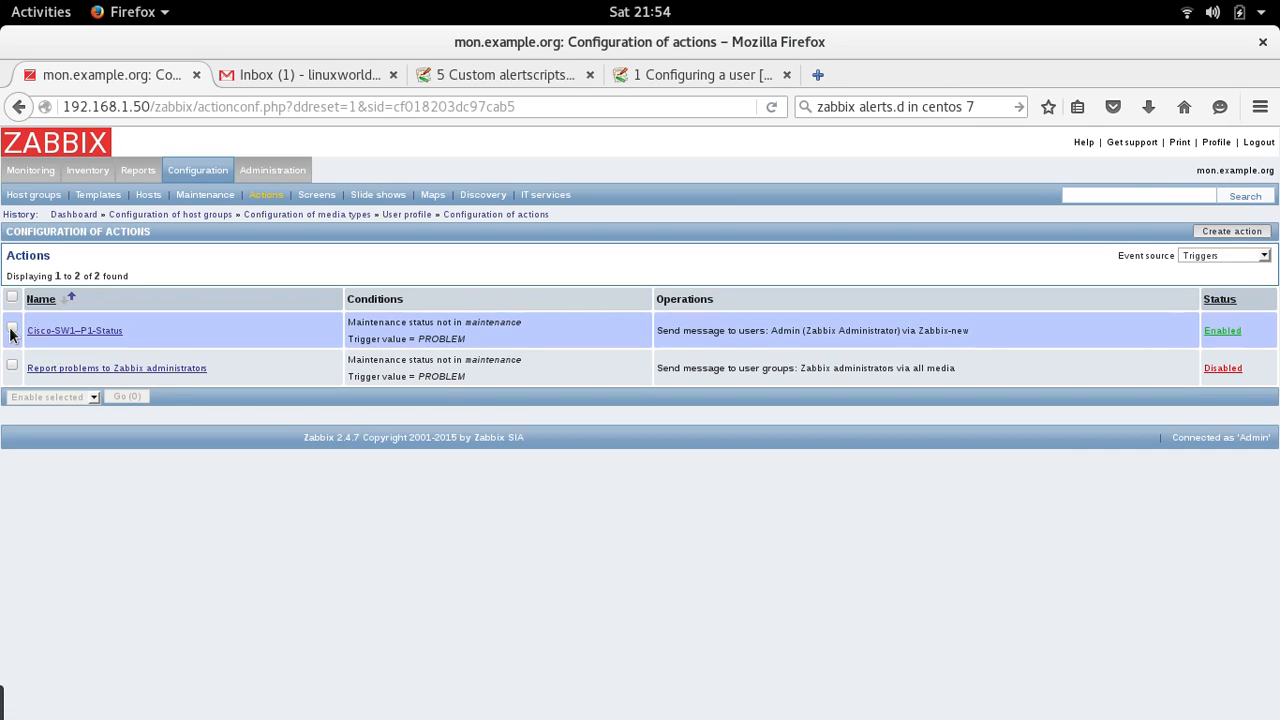
left_click(12, 330)
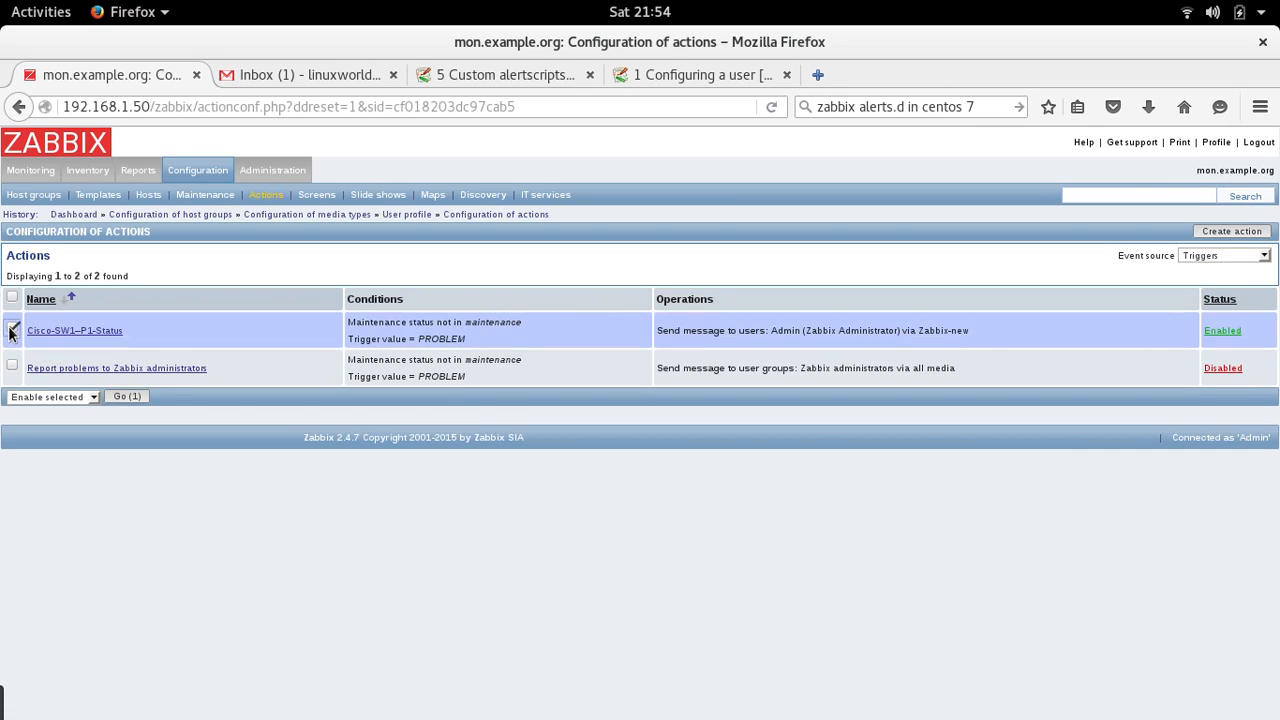
left_click(12, 330)
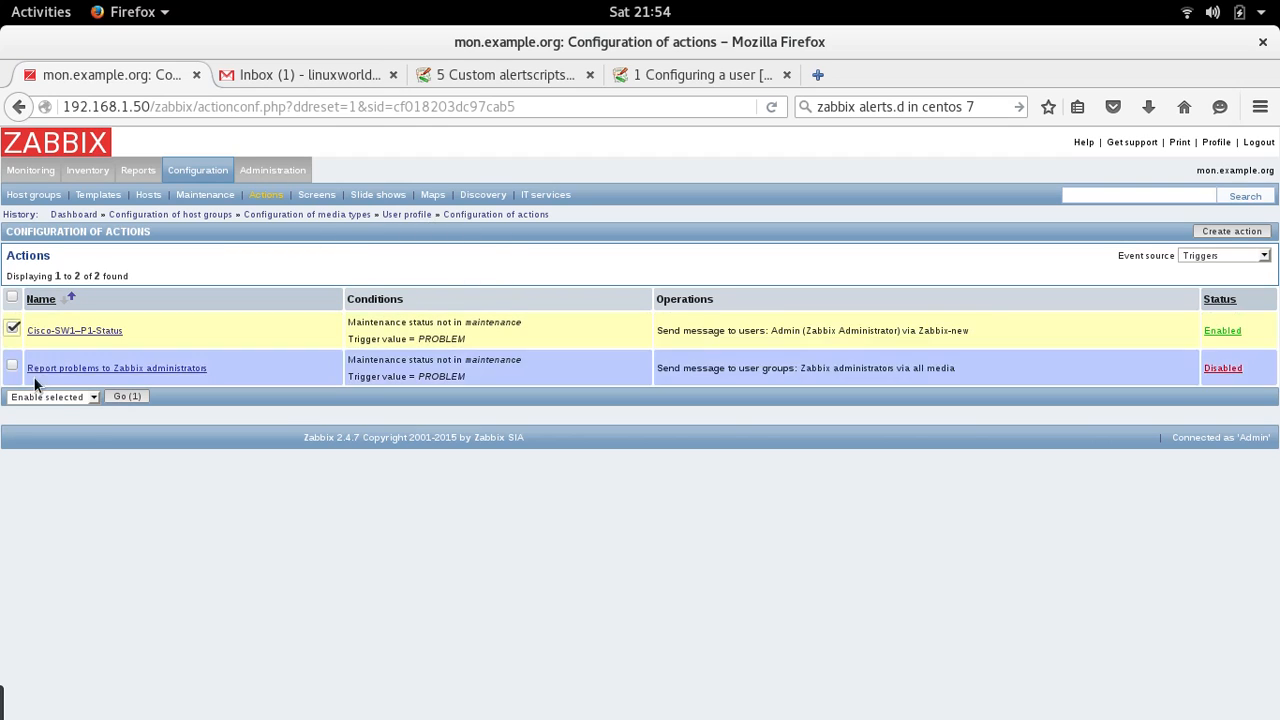
left_click(52, 396)
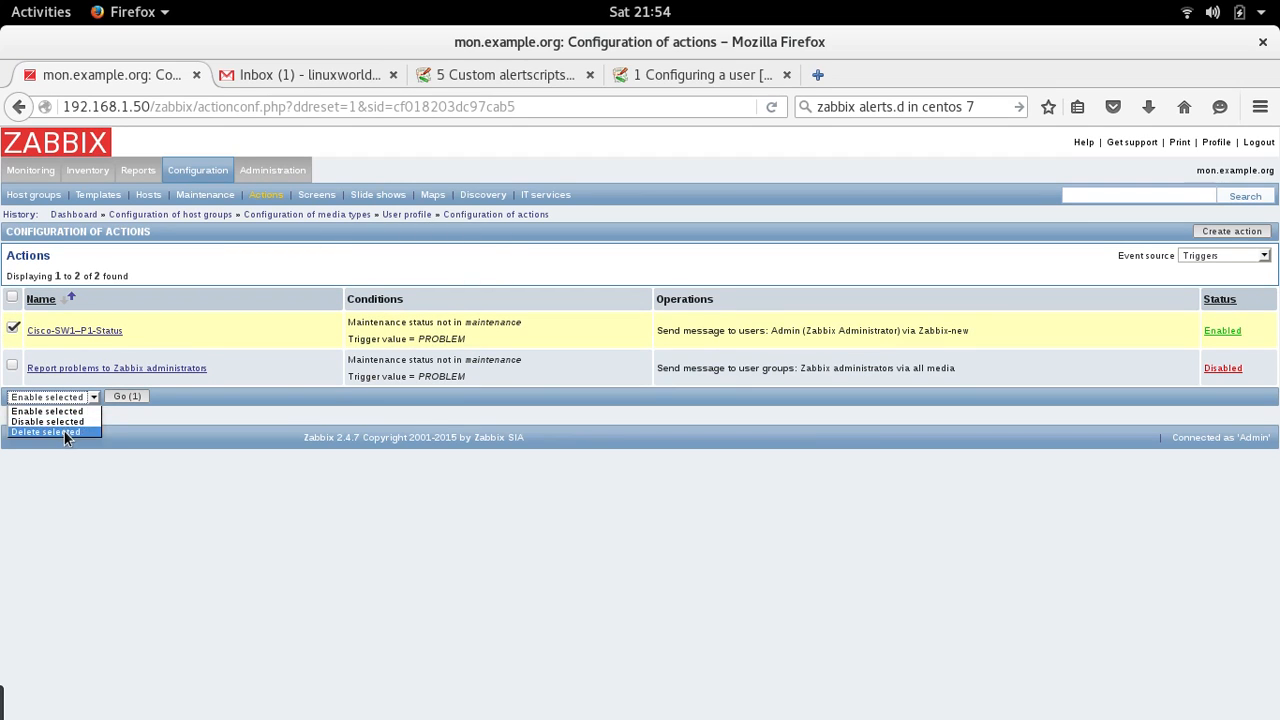
left_click(44, 432)
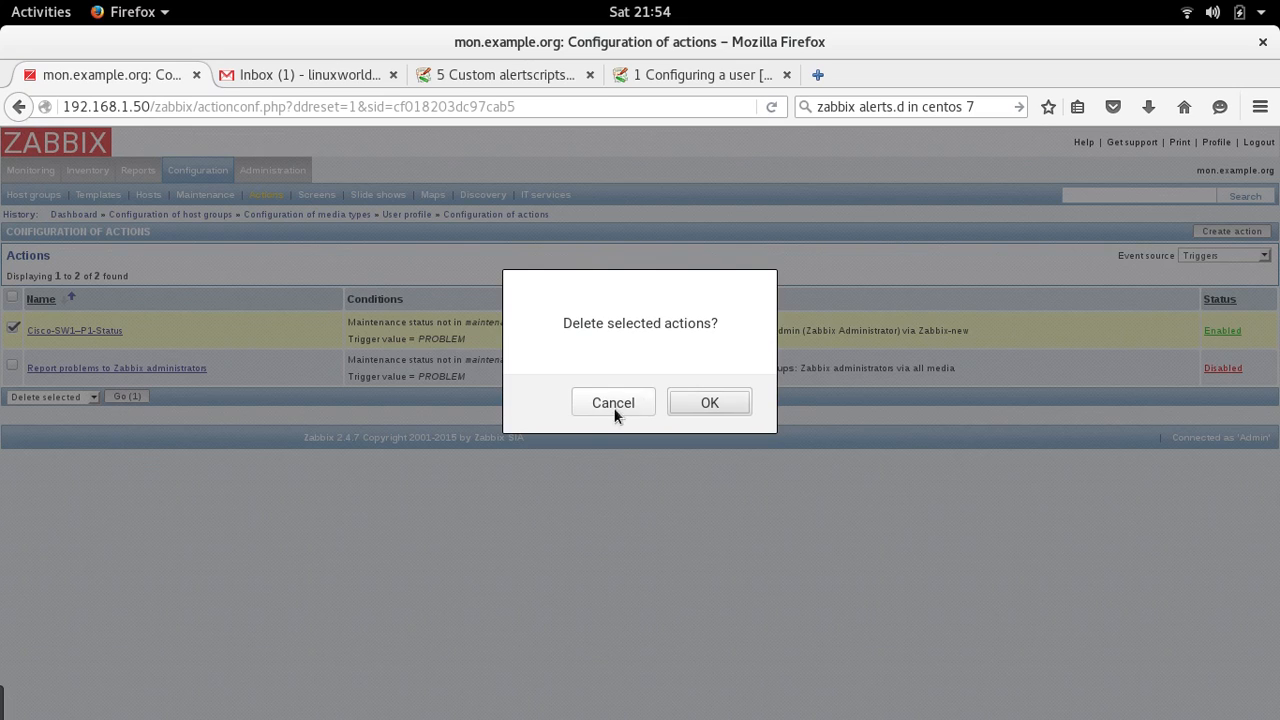
left_click(708, 402)
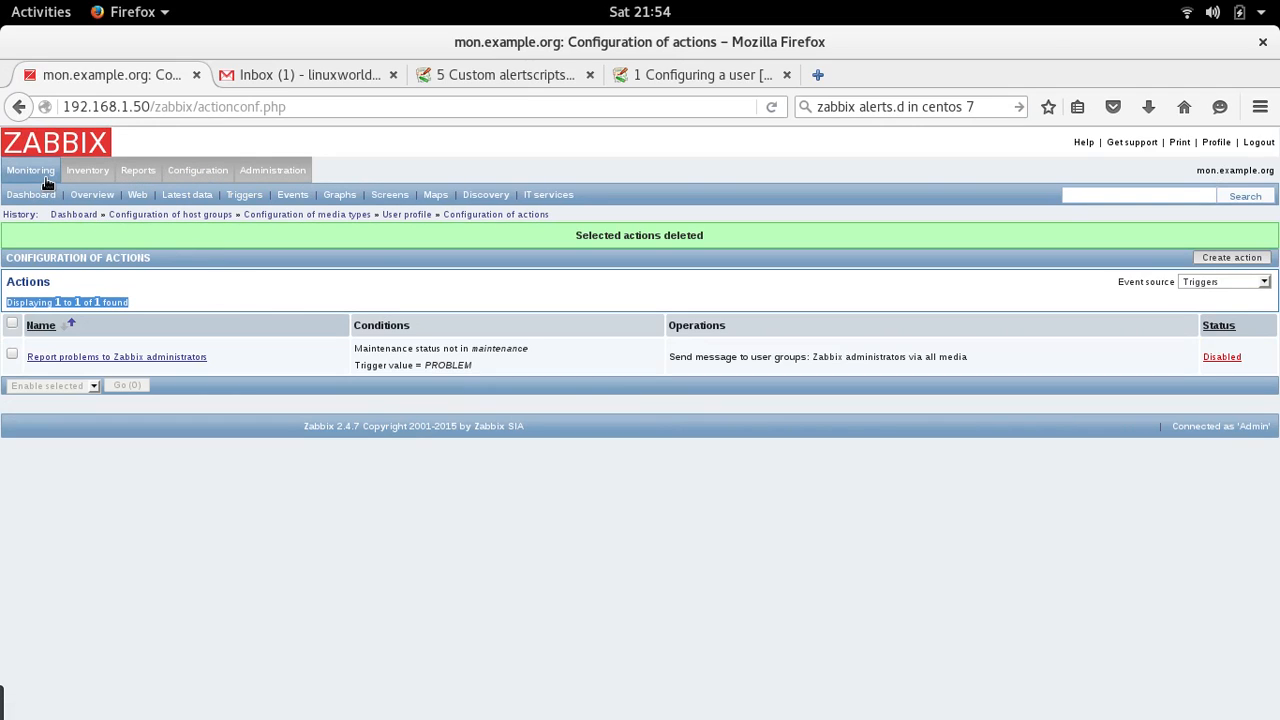
left_click(196, 168)
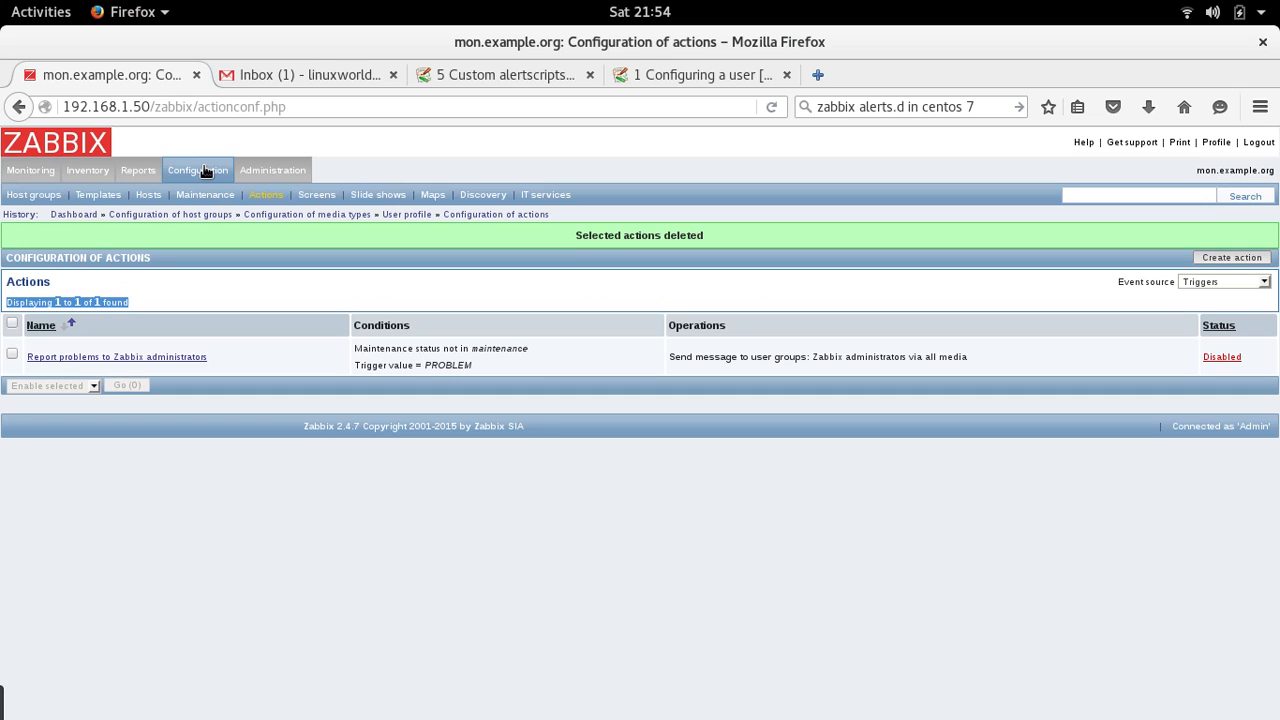
mouse_move(204, 172)
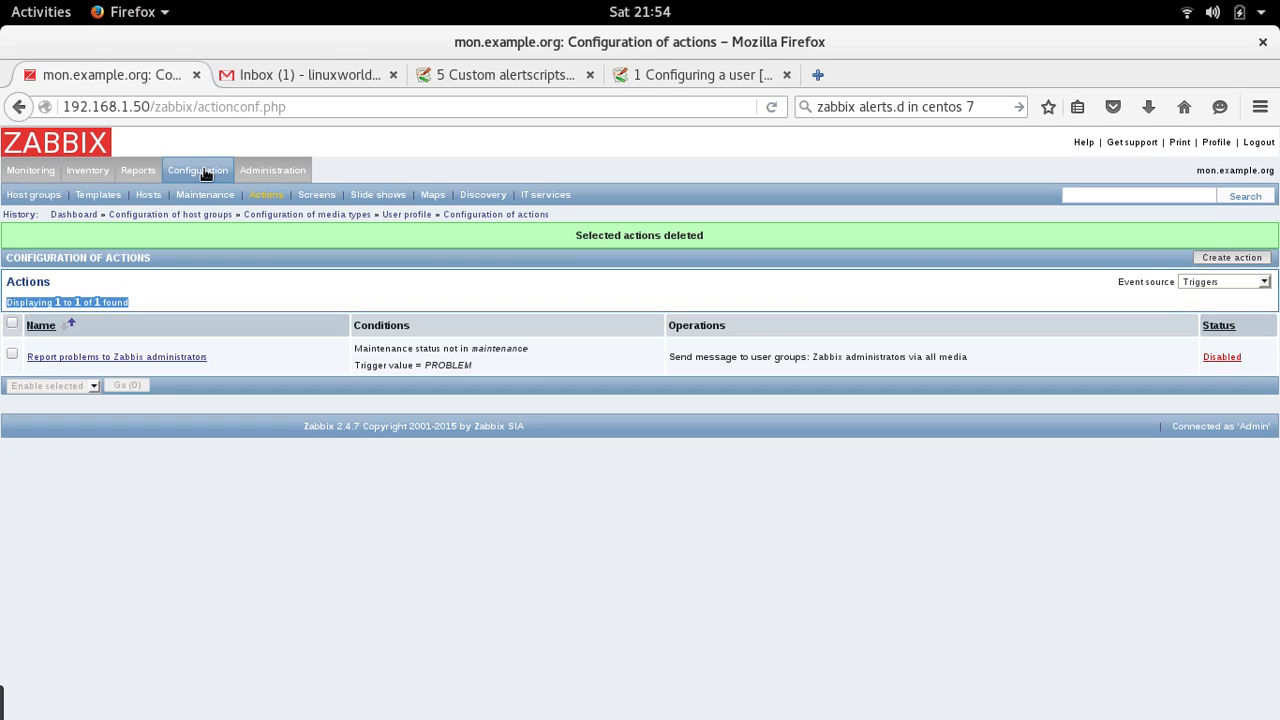
mouse_move(204, 176)
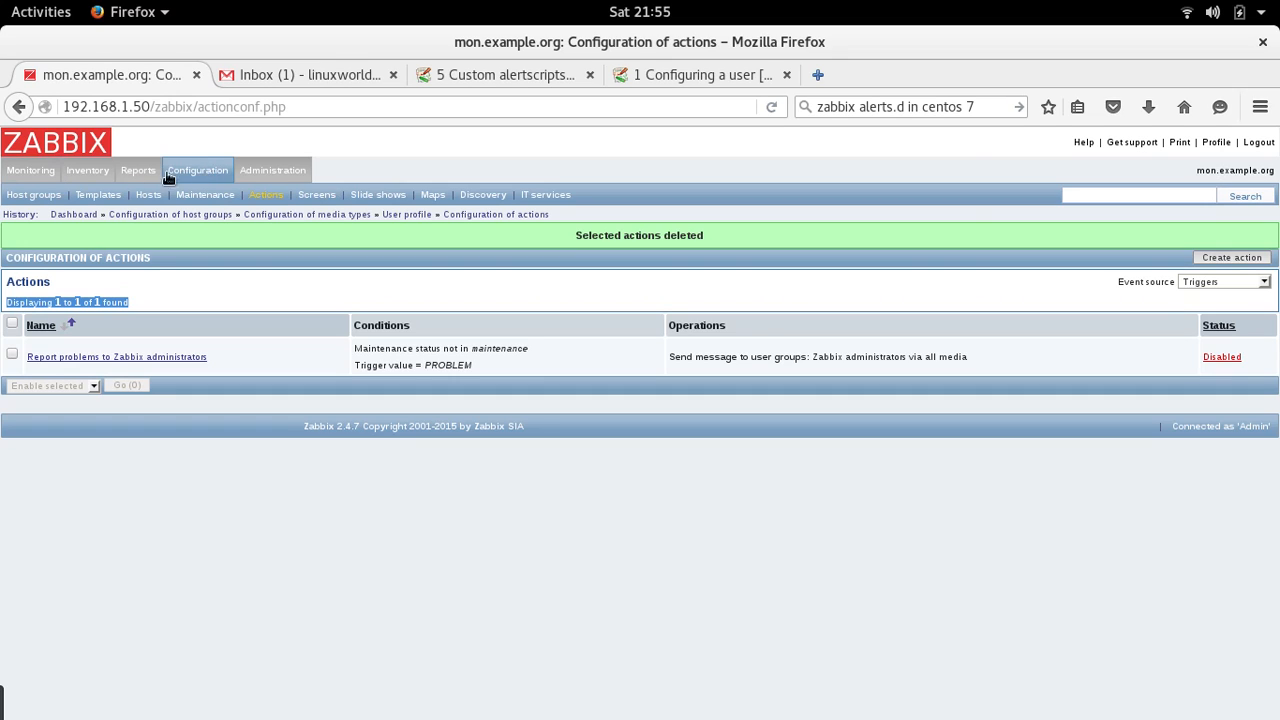
Step: Show Cisco-SW1's trigger status and open the OperStatus-CiscoSW1P1 trigger's configuration
left_click(30, 168)
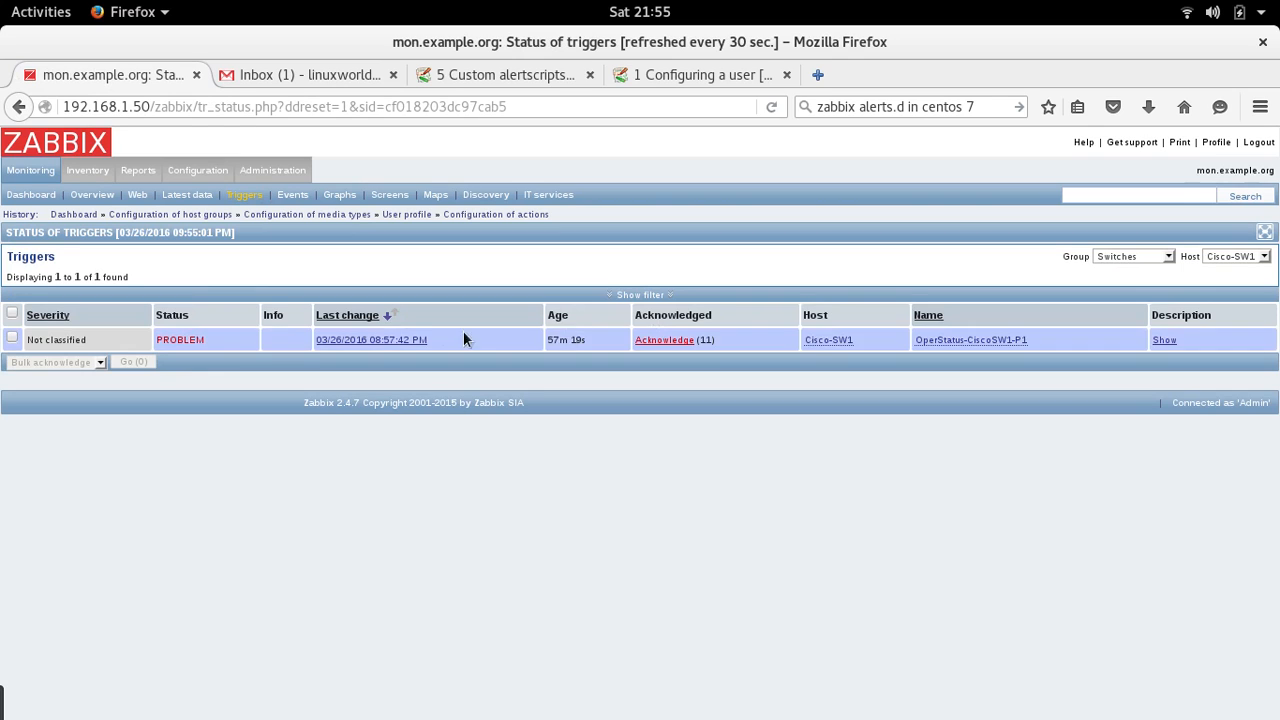
mouse_move(970, 340)
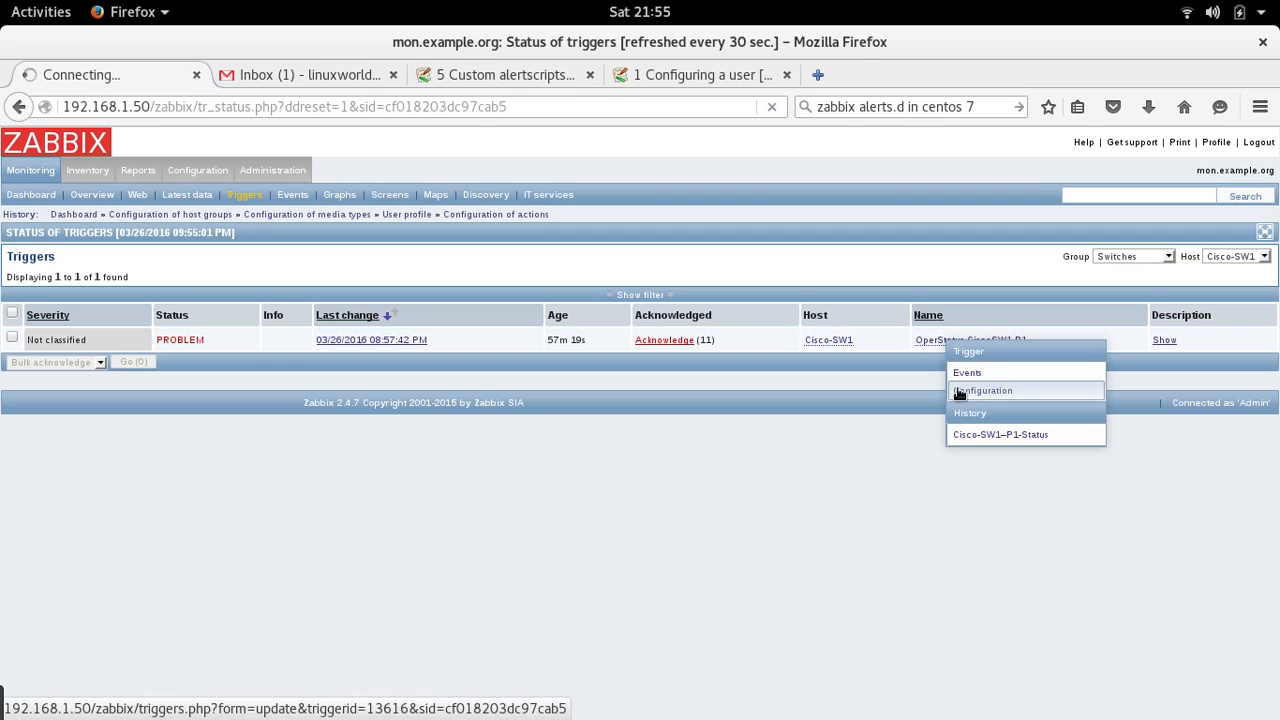
left_click(984, 390)
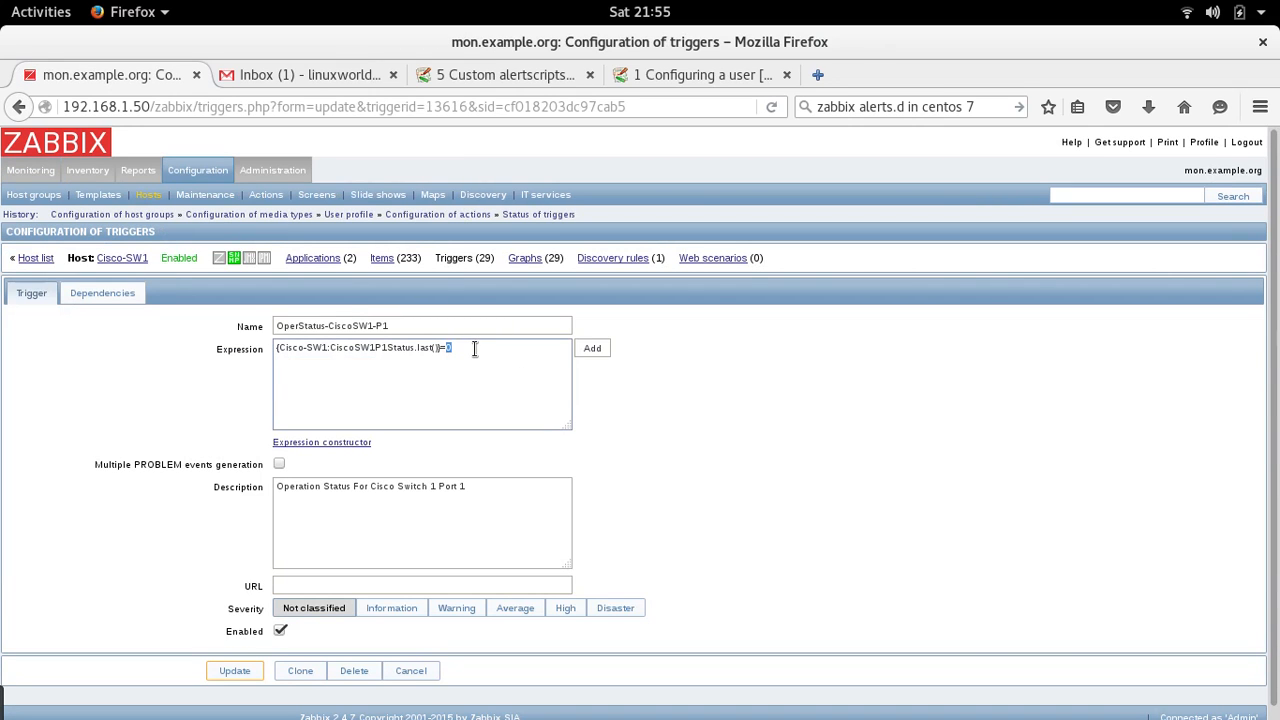
Step: Compare the last port status against 1 in the expression and update the OperStatus-CiscoSW1P1 trigger
type("1")
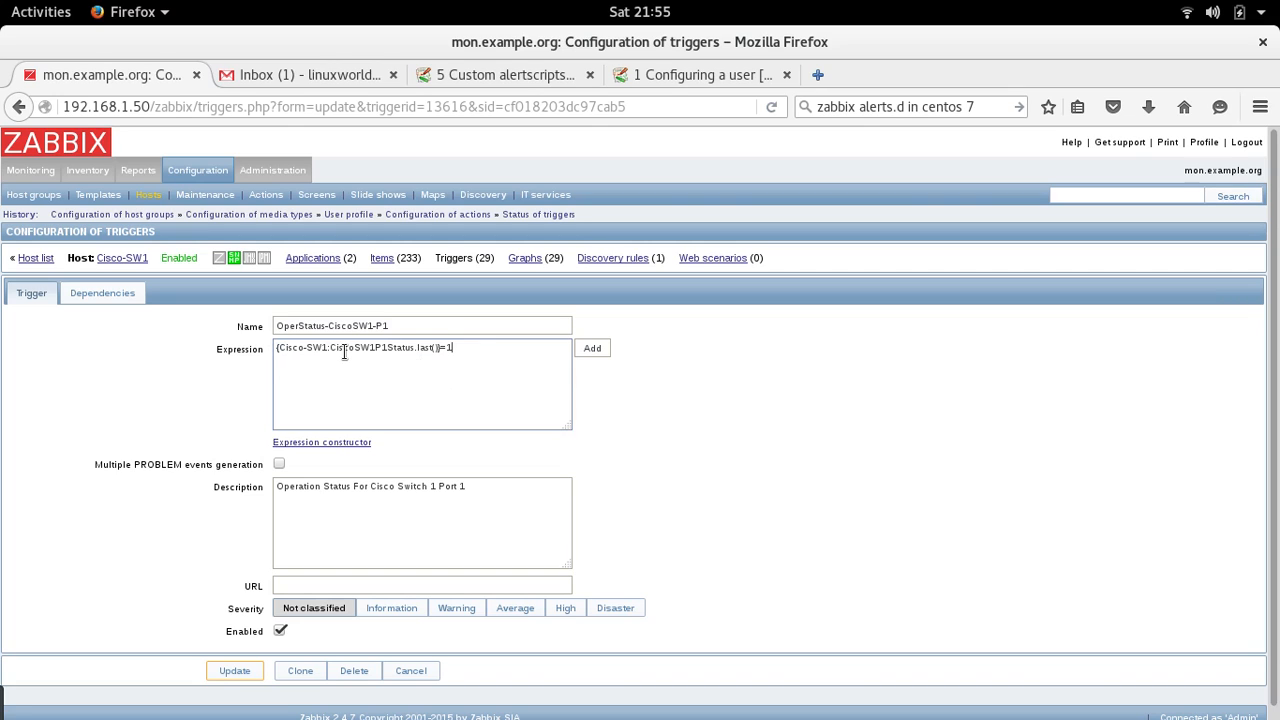
mouse_move(406, 360)
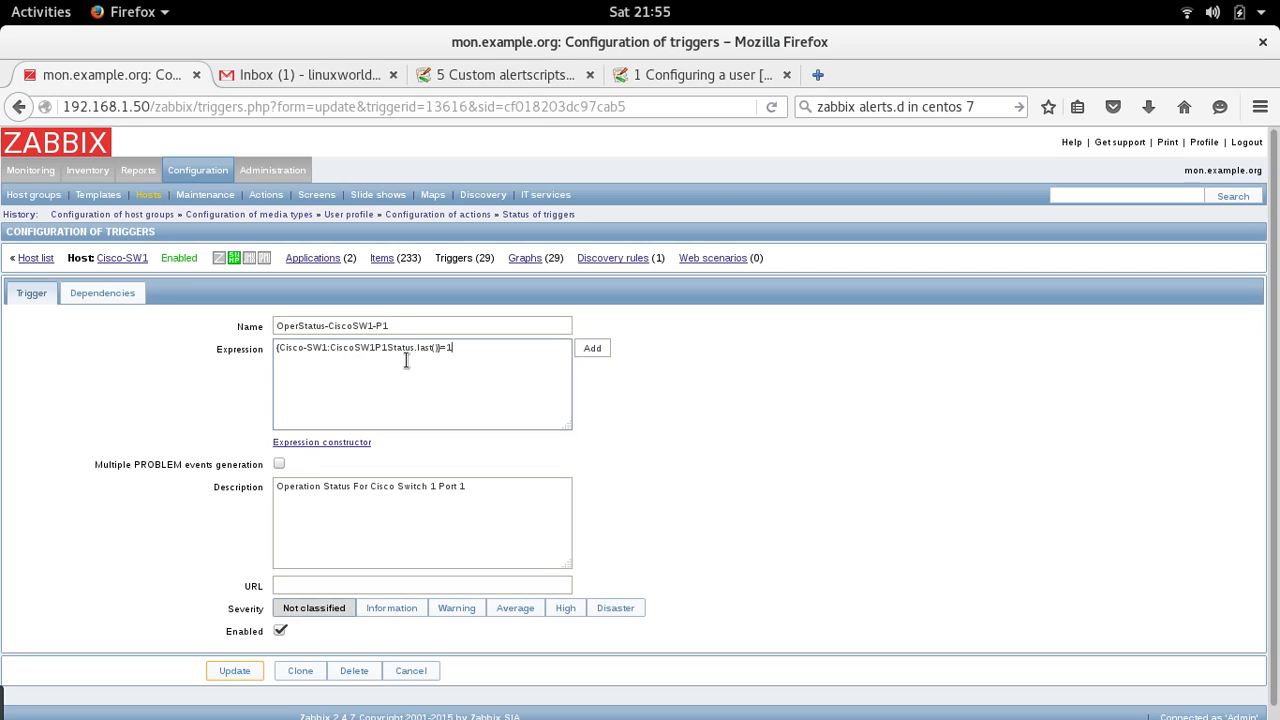
mouse_move(436, 368)
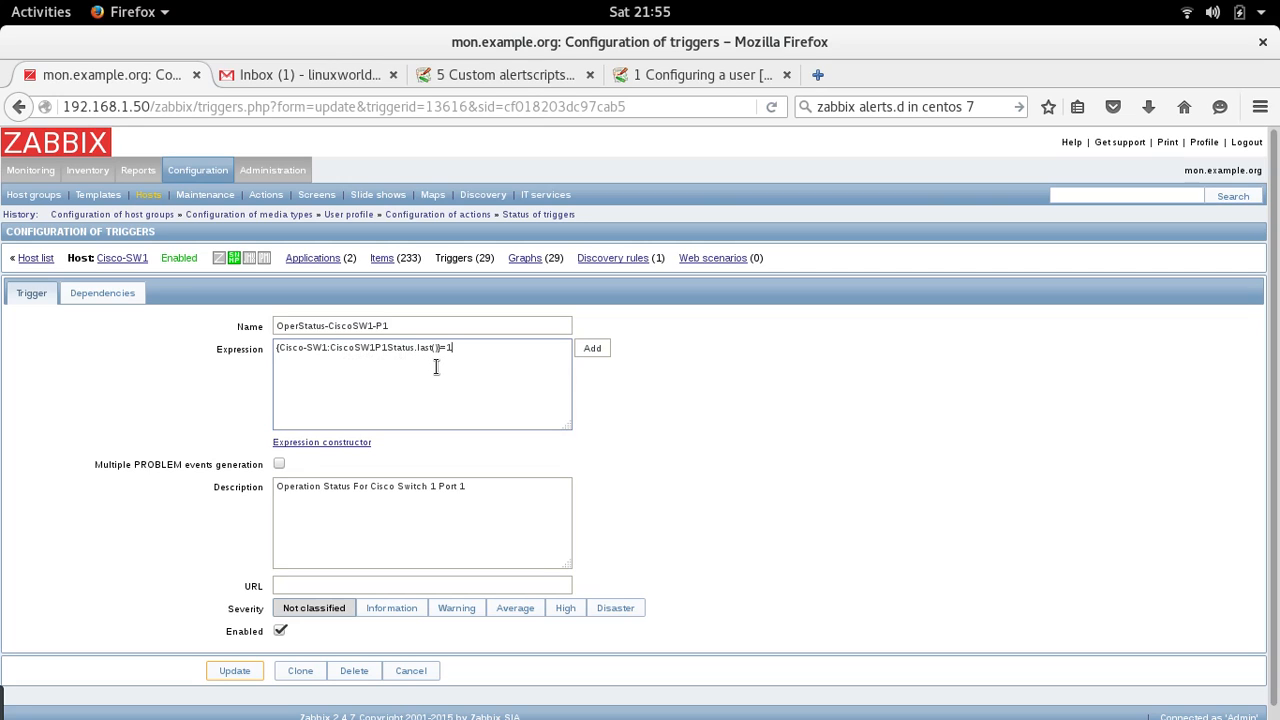
left_click(234, 670)
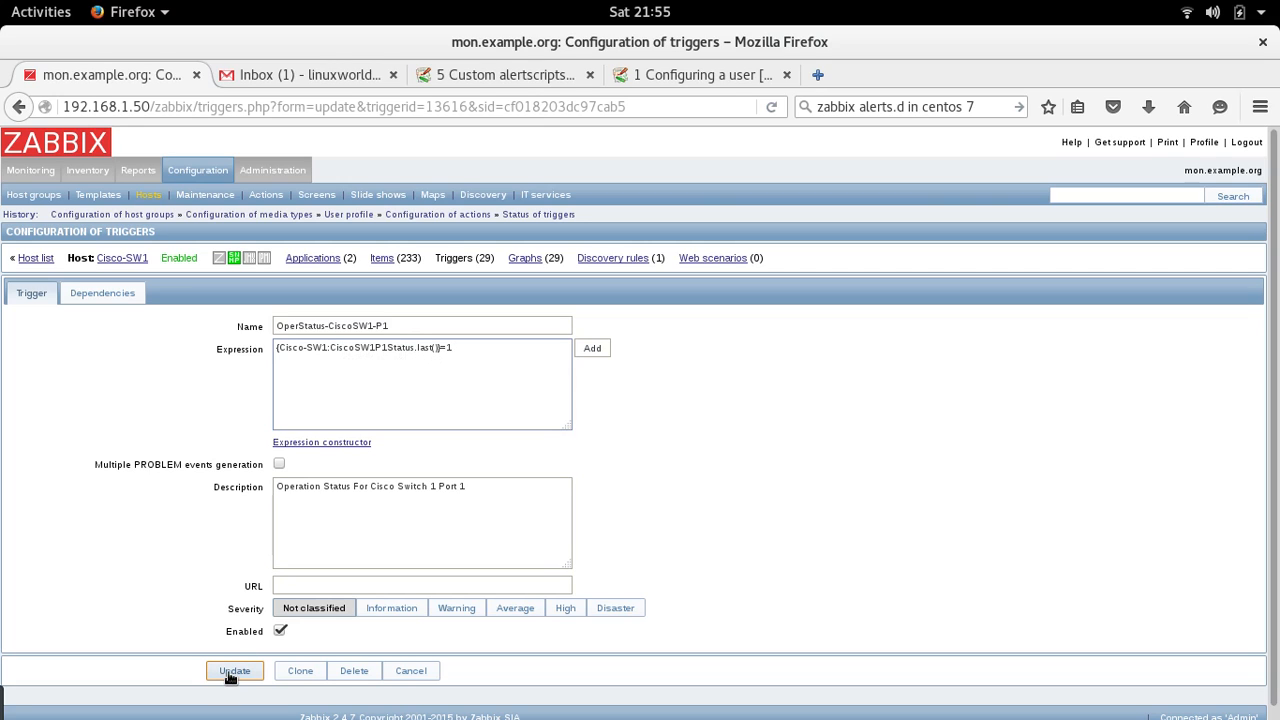
left_click(234, 670)
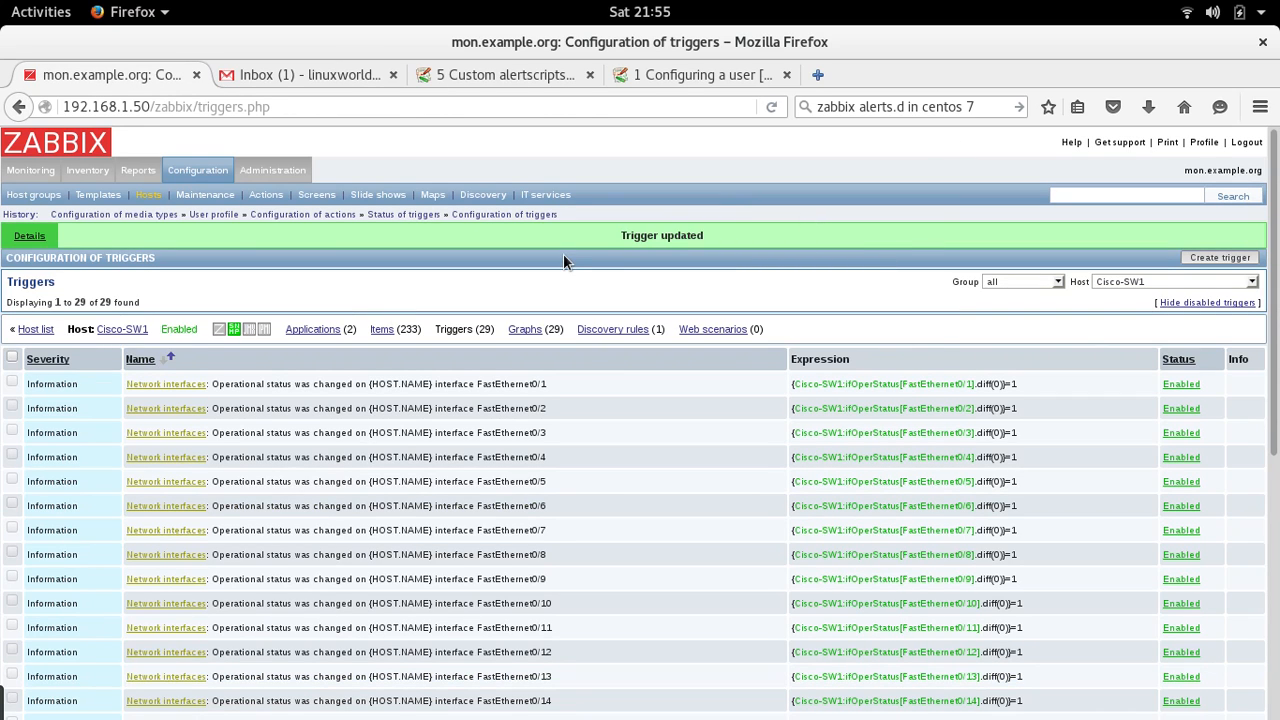
left_click(272, 168)
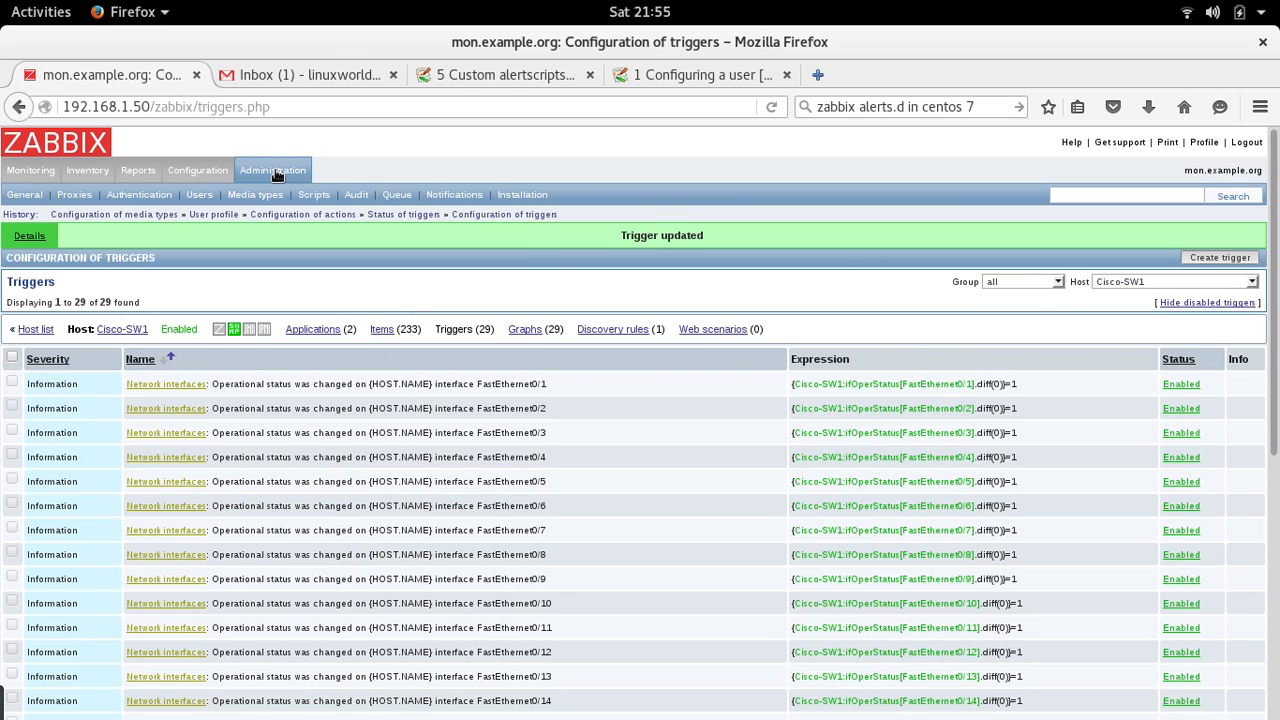
mouse_move(240, 176)
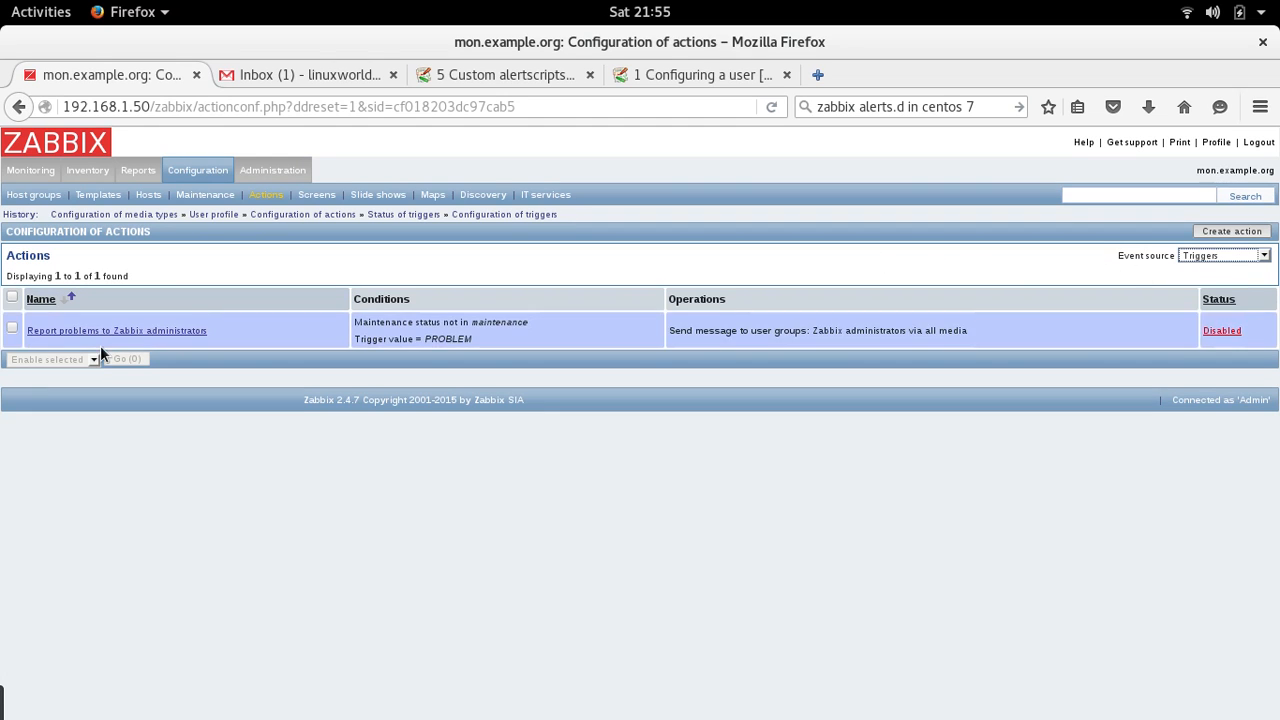
mouse_move(144, 254)
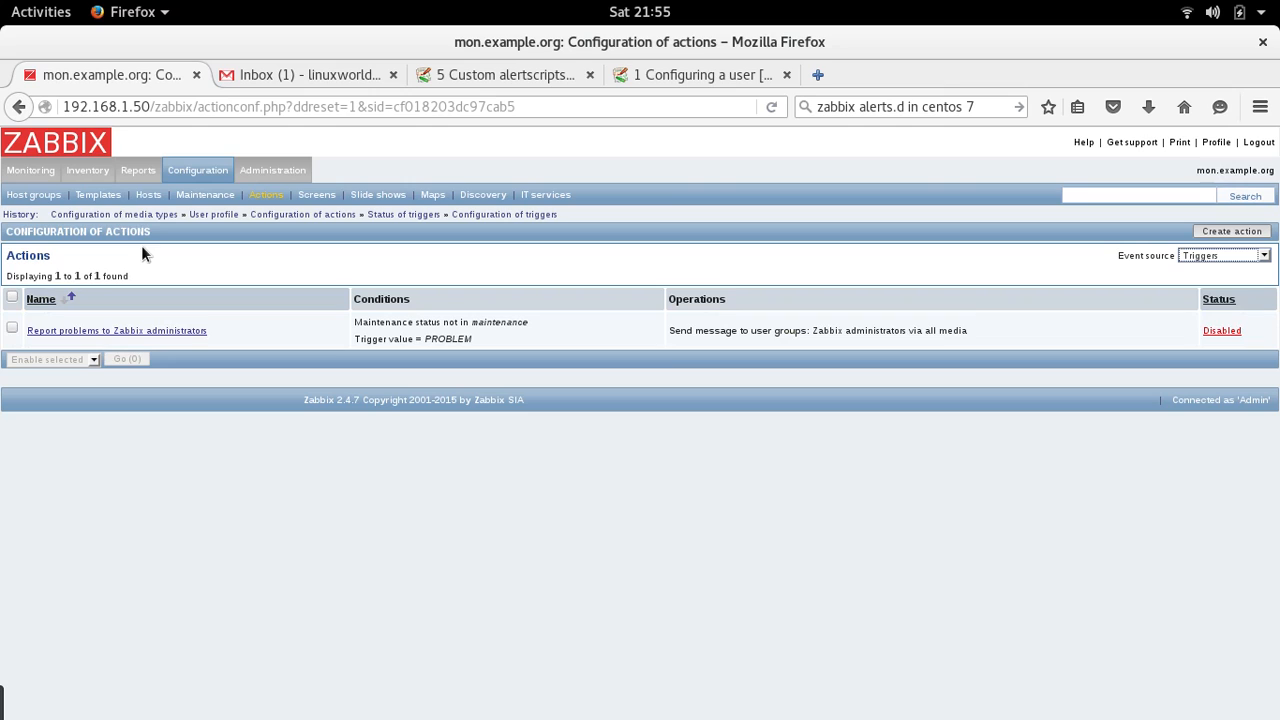
mouse_move(148, 194)
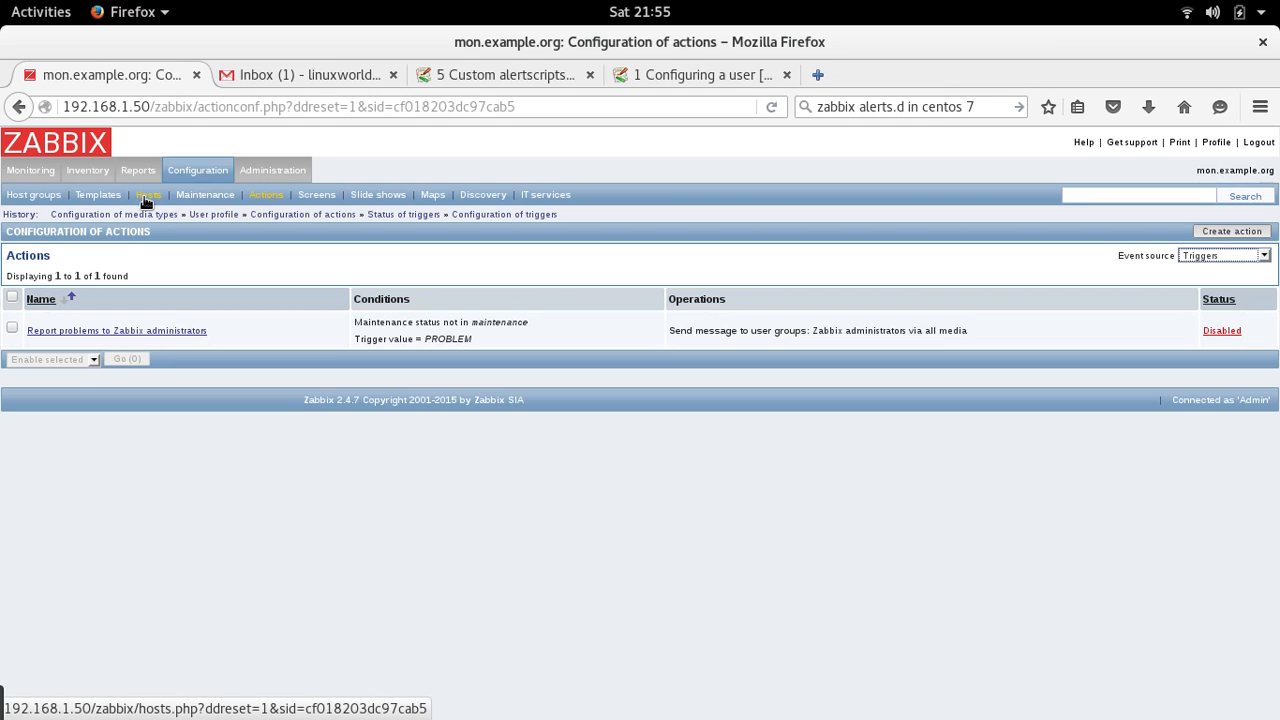
mouse_move(266, 194)
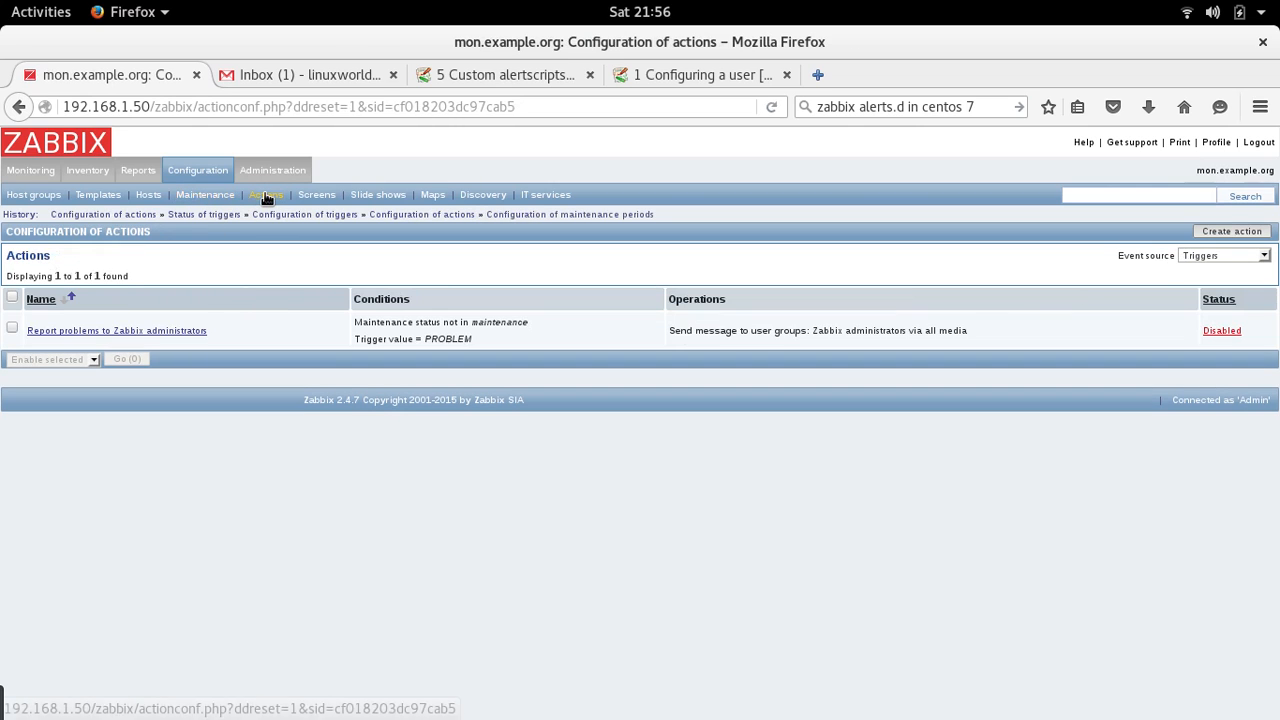
mouse_move(270, 196)
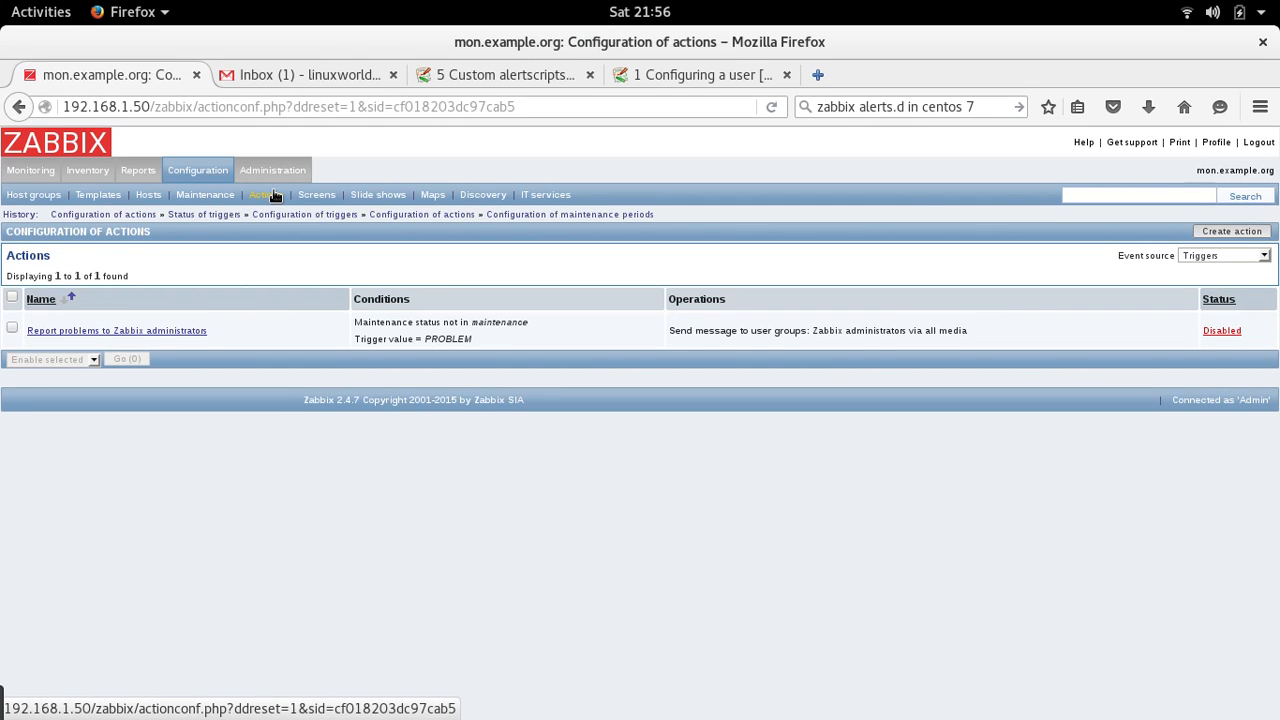
Step: Keep the actions list's Event source set to Triggers
left_click(1224, 256)
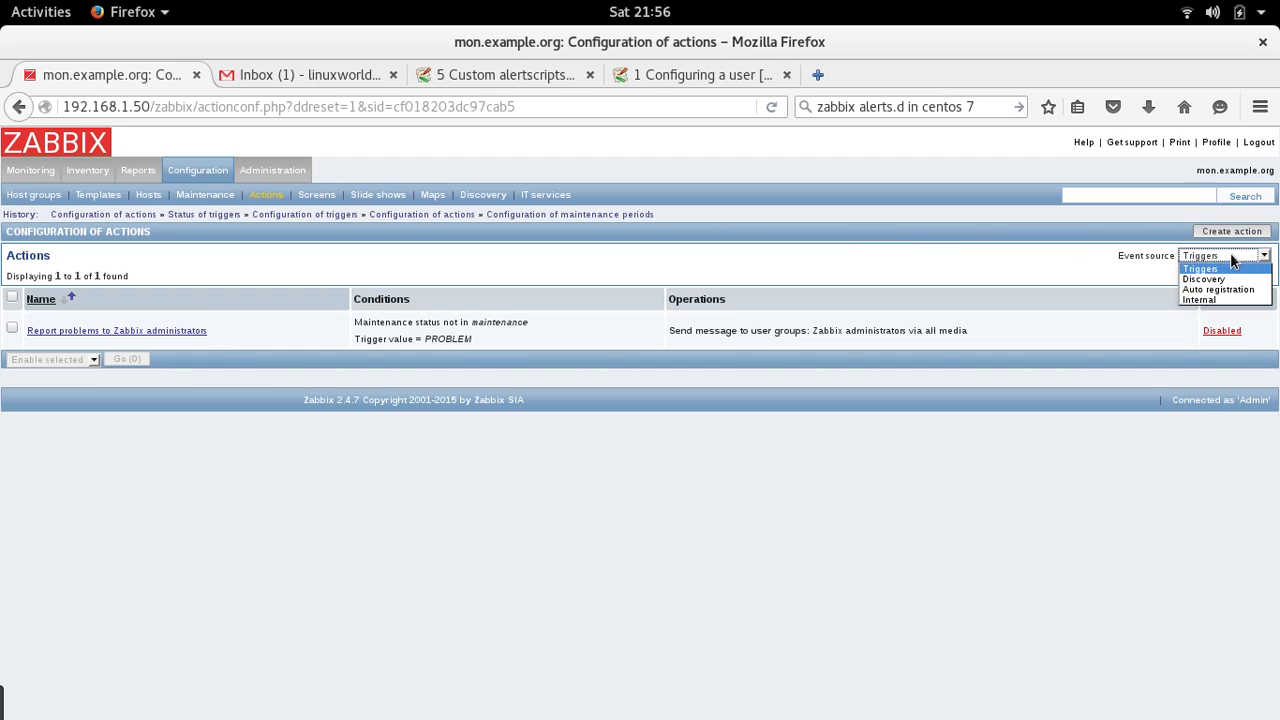
left_click(1224, 256)
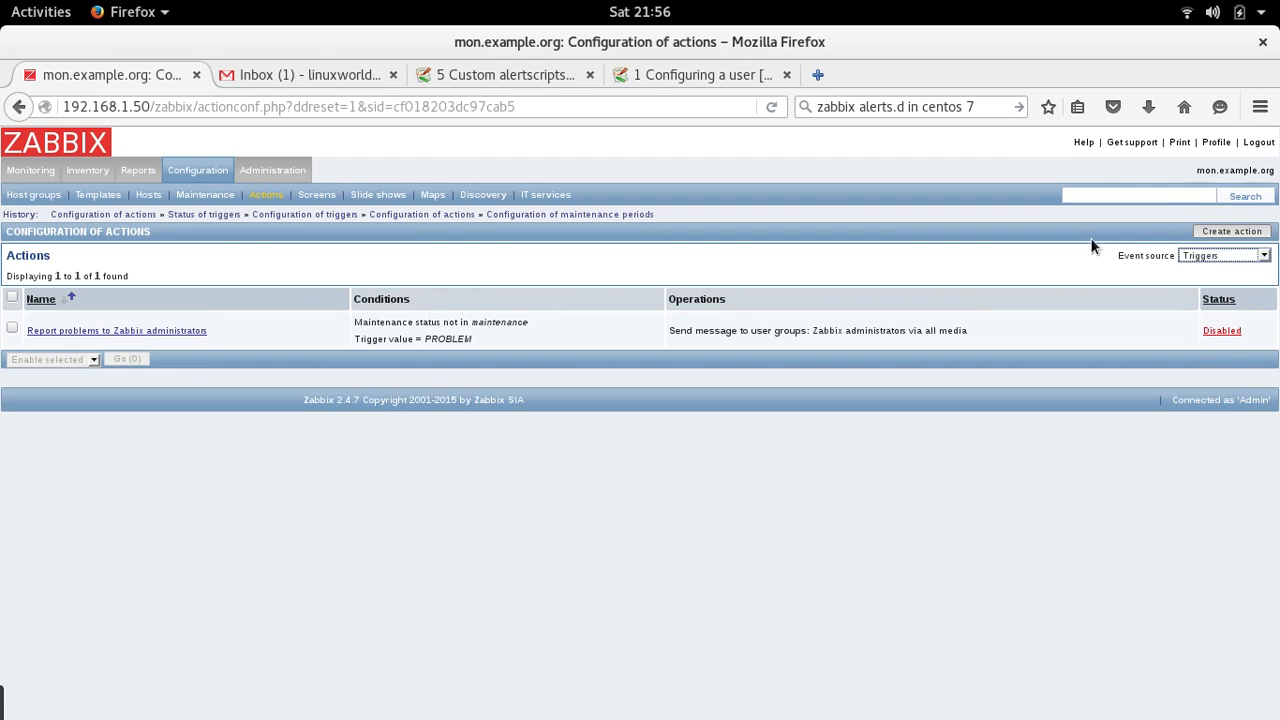
Step: Create a trigger action named MyFirstActionForTrigger1 and review its two default conditions
left_click(1232, 232)
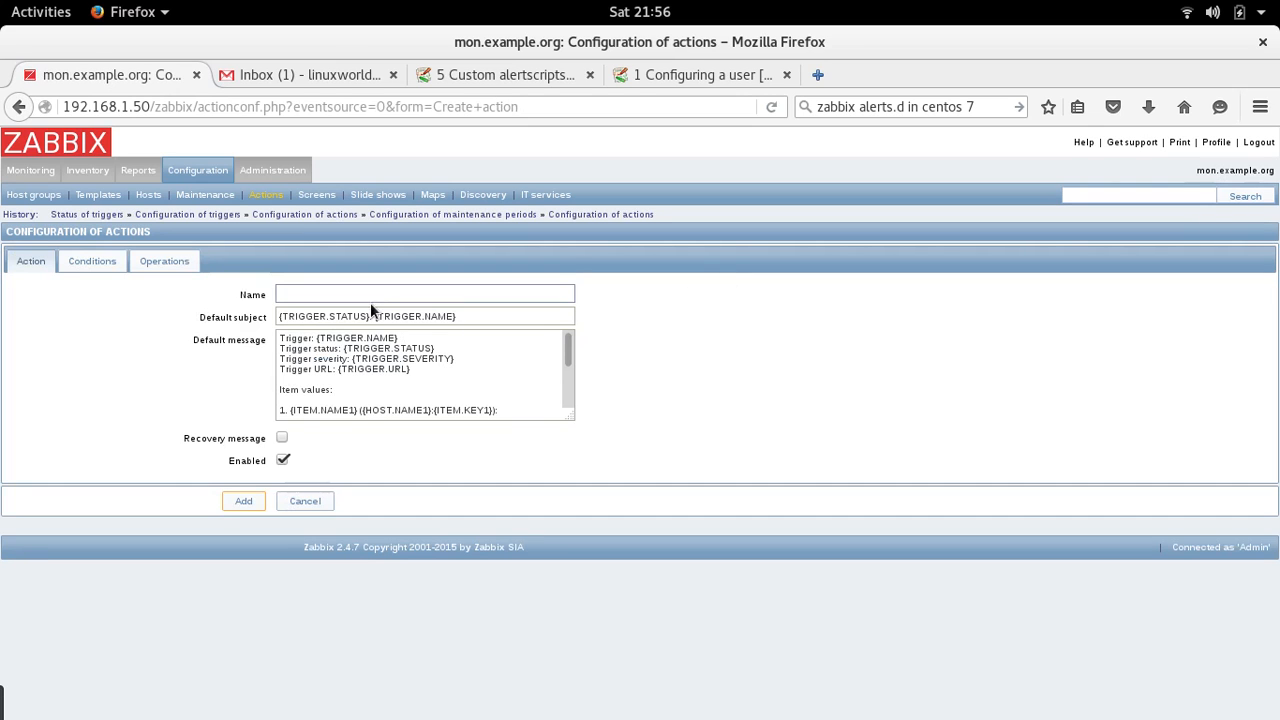
left_click(424, 292)
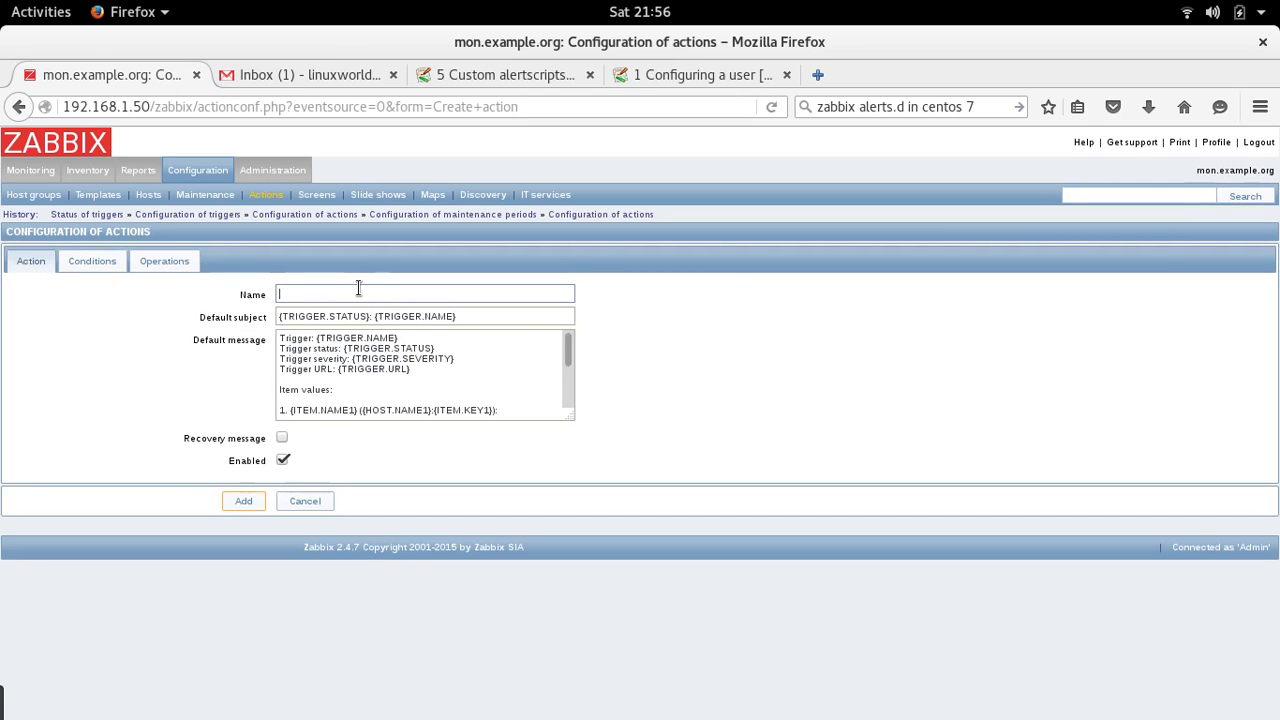
type("MyFirstActionForTrigger1")
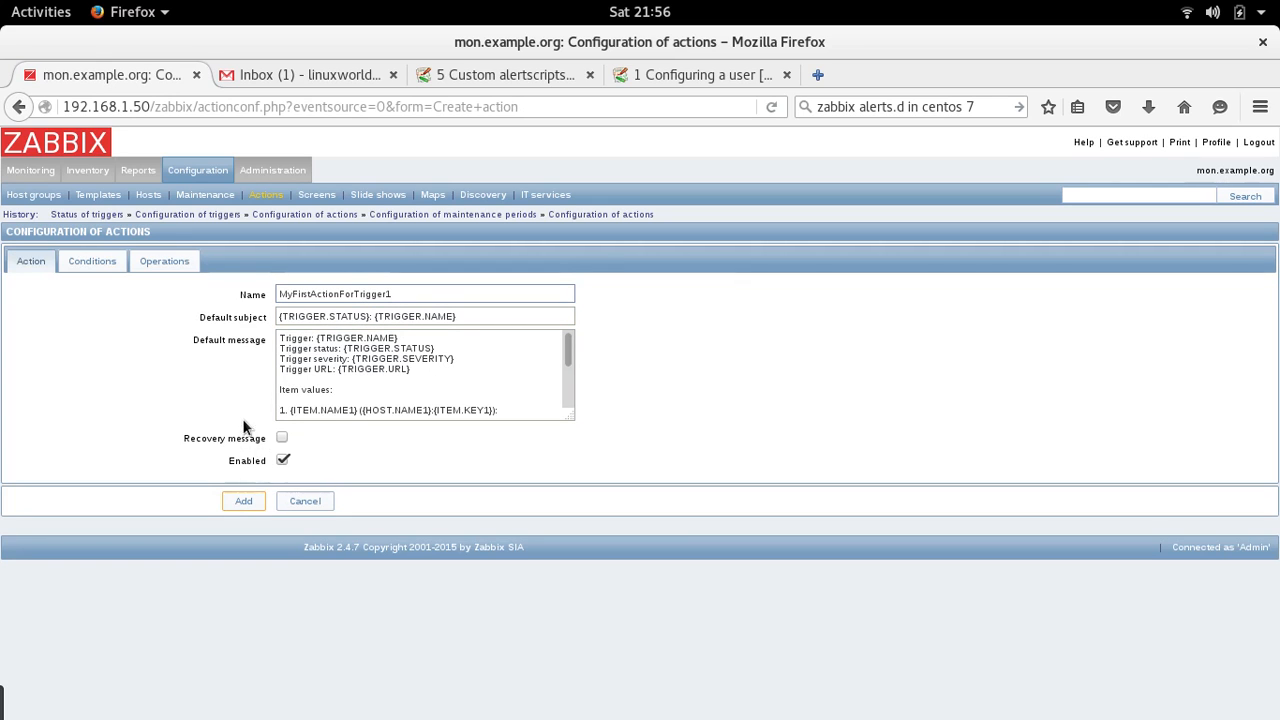
left_click(92, 260)
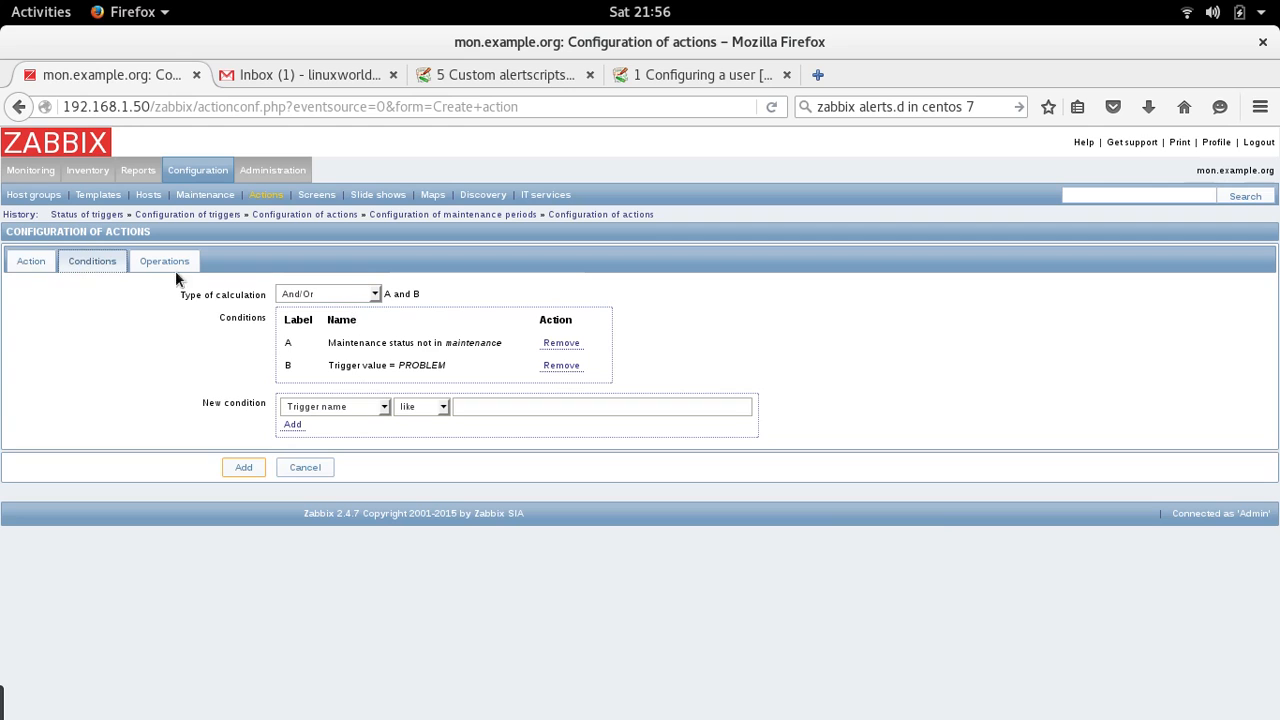
Step: Set a 60-second step duration and an operation messaging Admin only via Zabbix-new
left_click(164, 260)
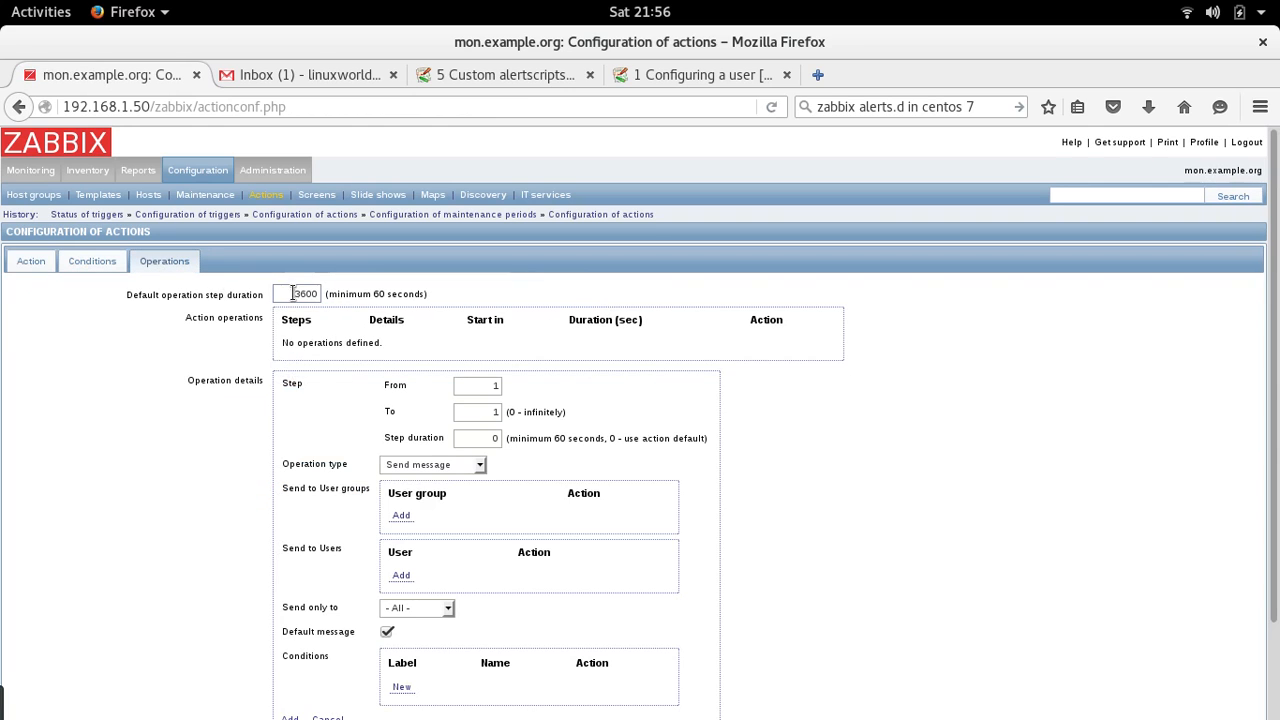
type("60")
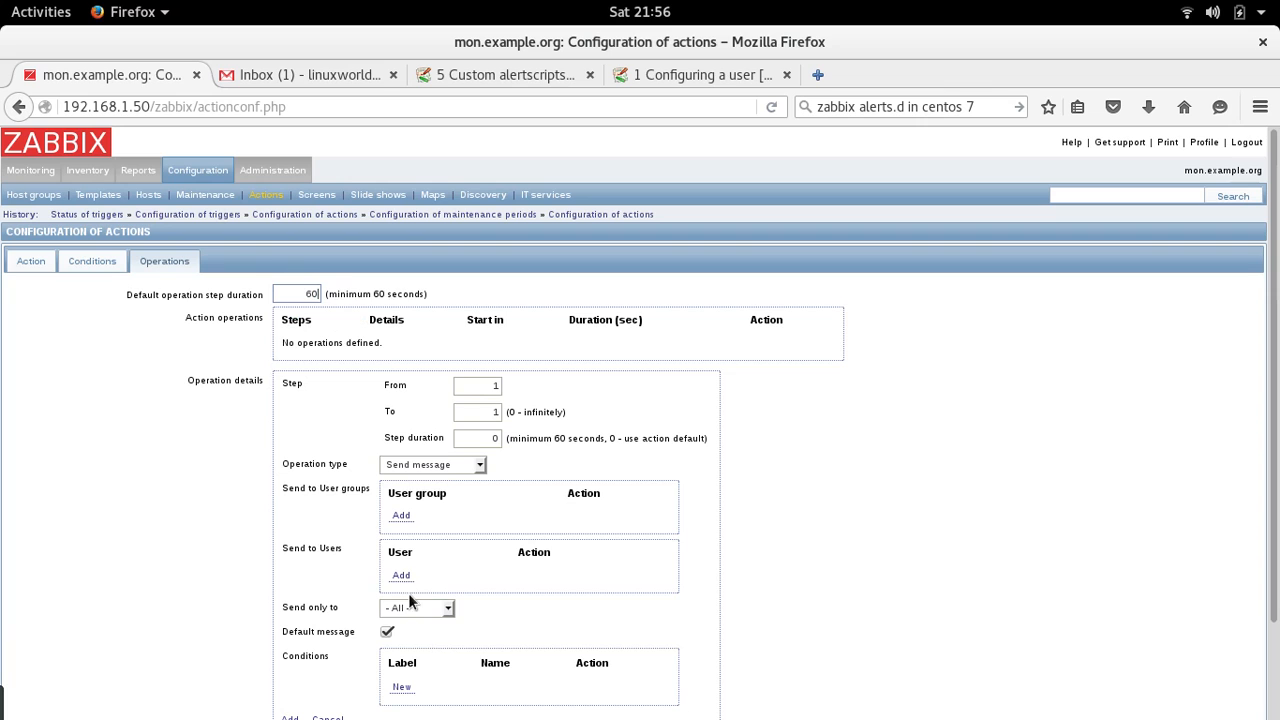
left_click(400, 576)
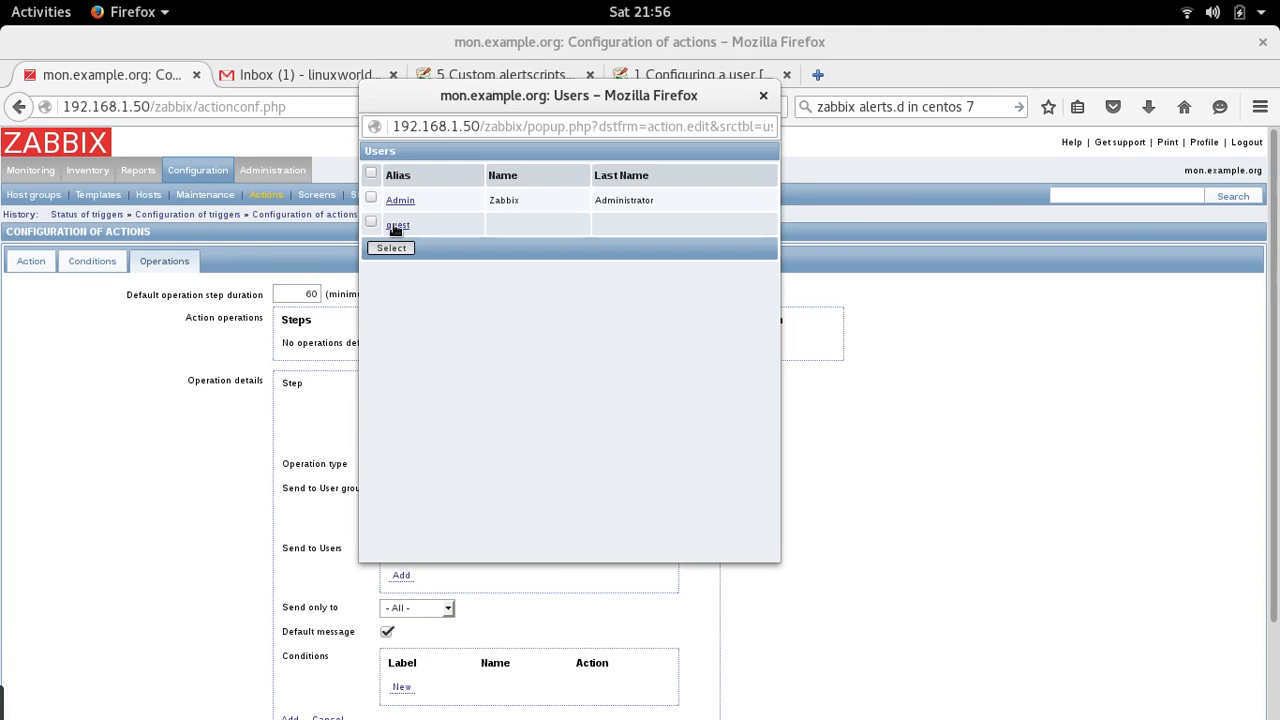
left_click(372, 196)
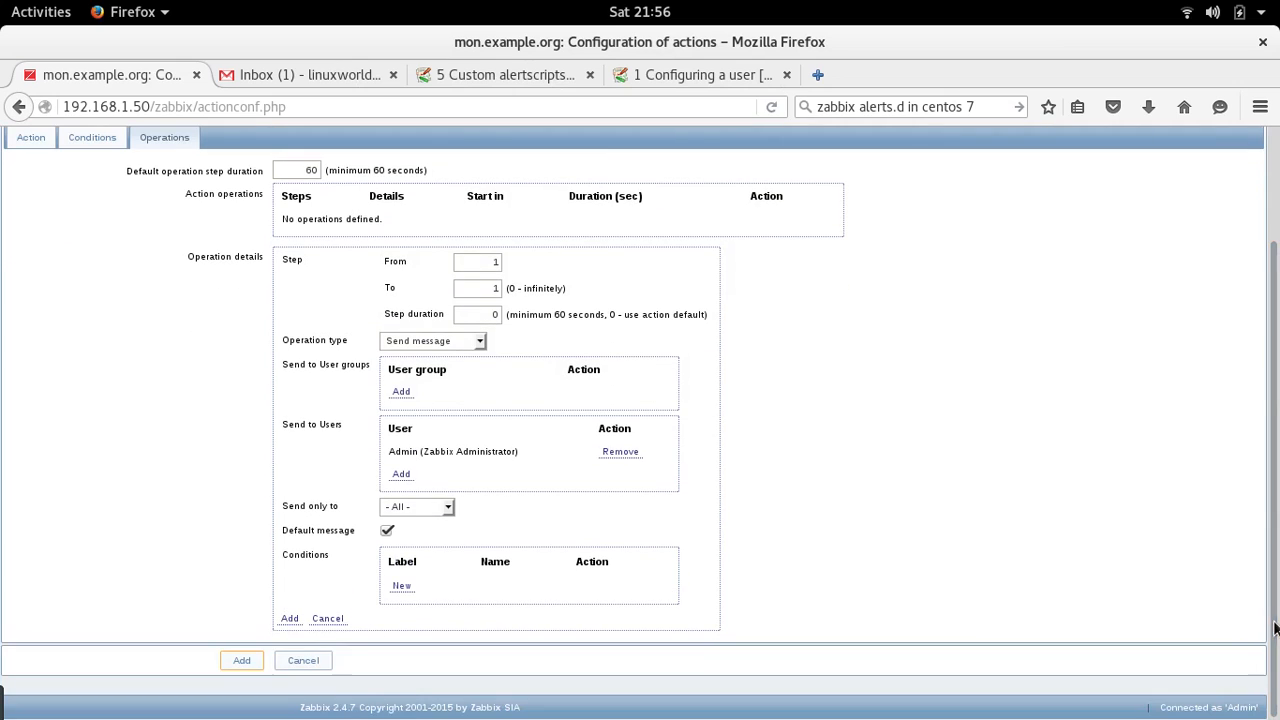
left_click(416, 506)
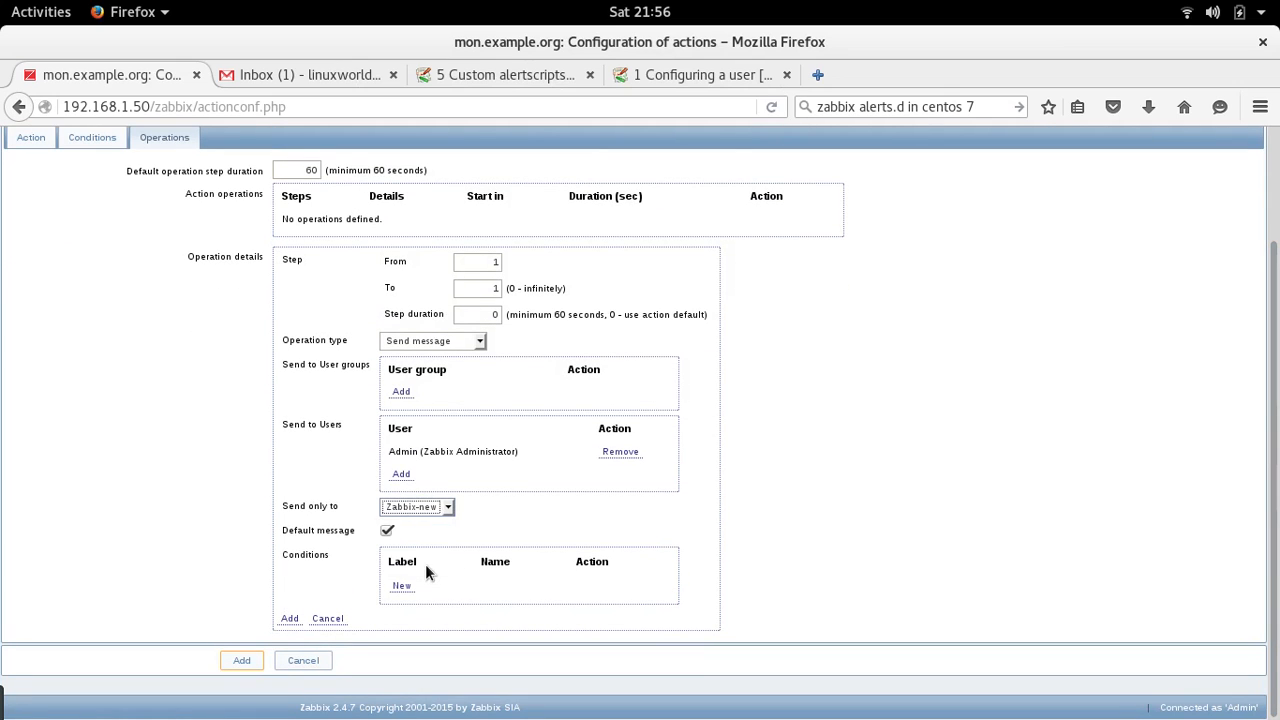
Step: Add the operation and save the new MyFirstActionForTrigger1 action
left_click(240, 660)
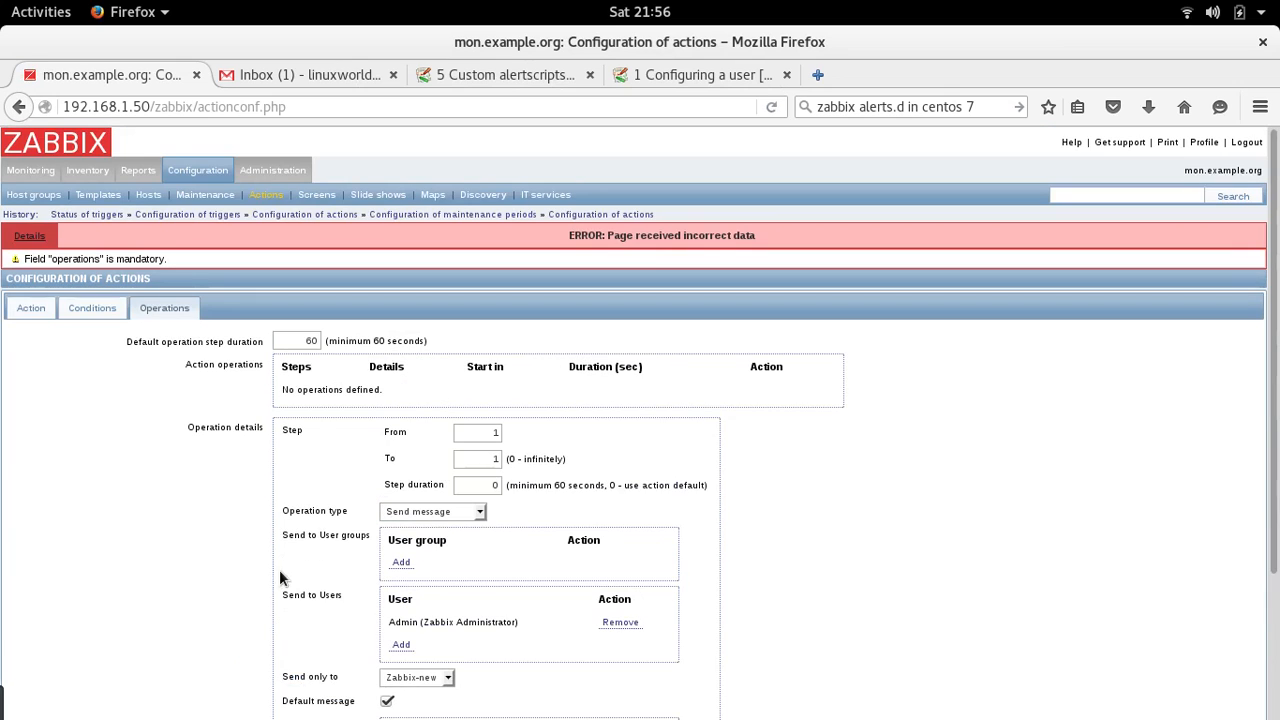
scroll("down", 3)
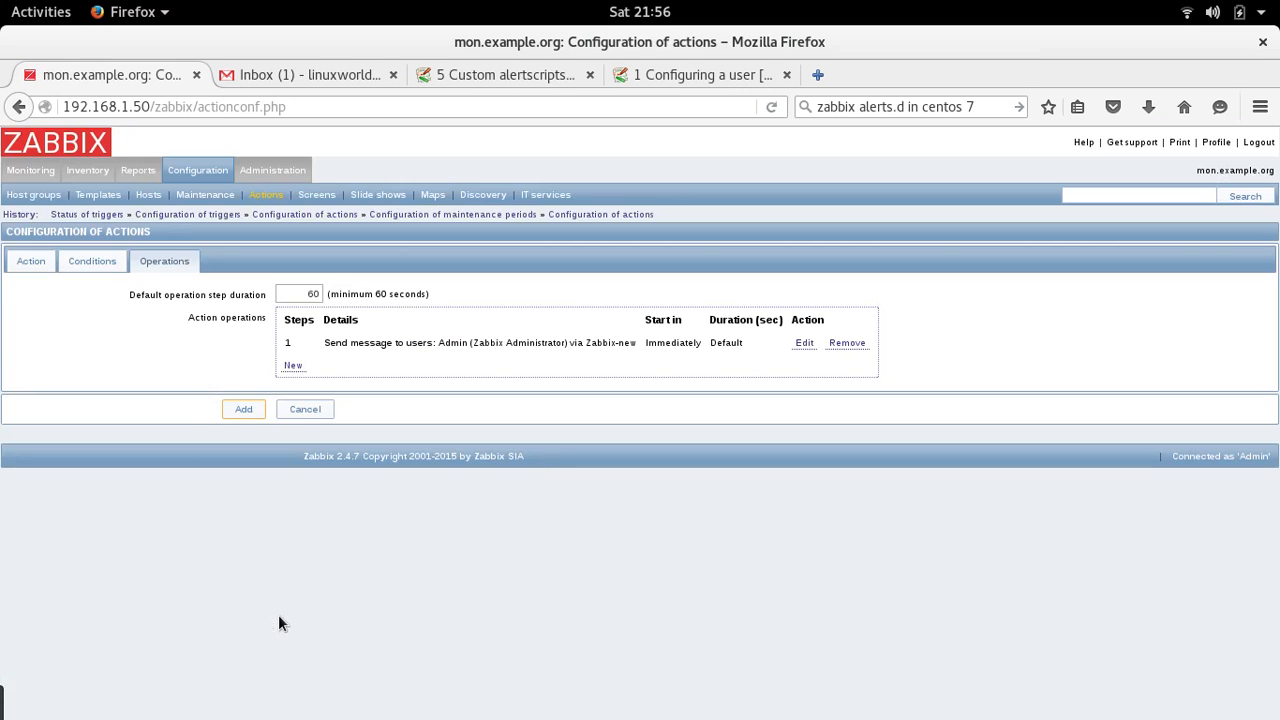
left_click(30, 260)
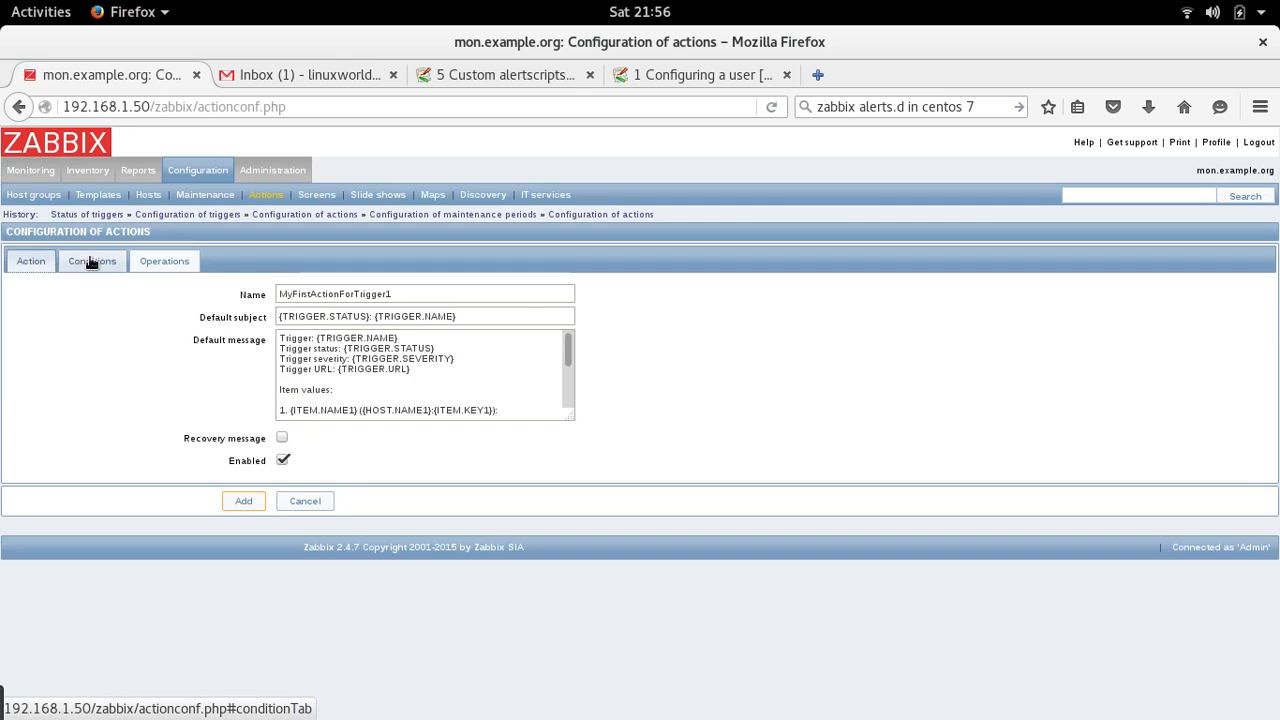
left_click(92, 260)
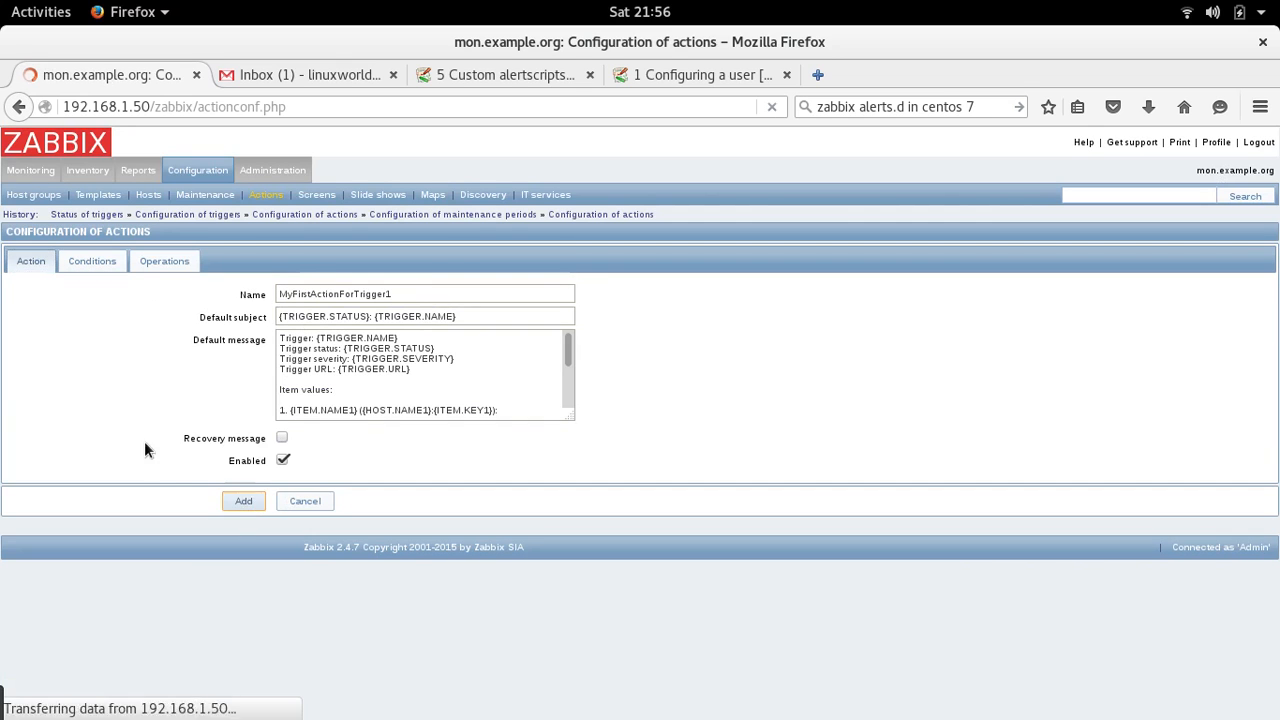
Step: View Cisco-SW1's OperStatus-CiscoSW1-P1 trigger status, currently OK
left_click(244, 500)
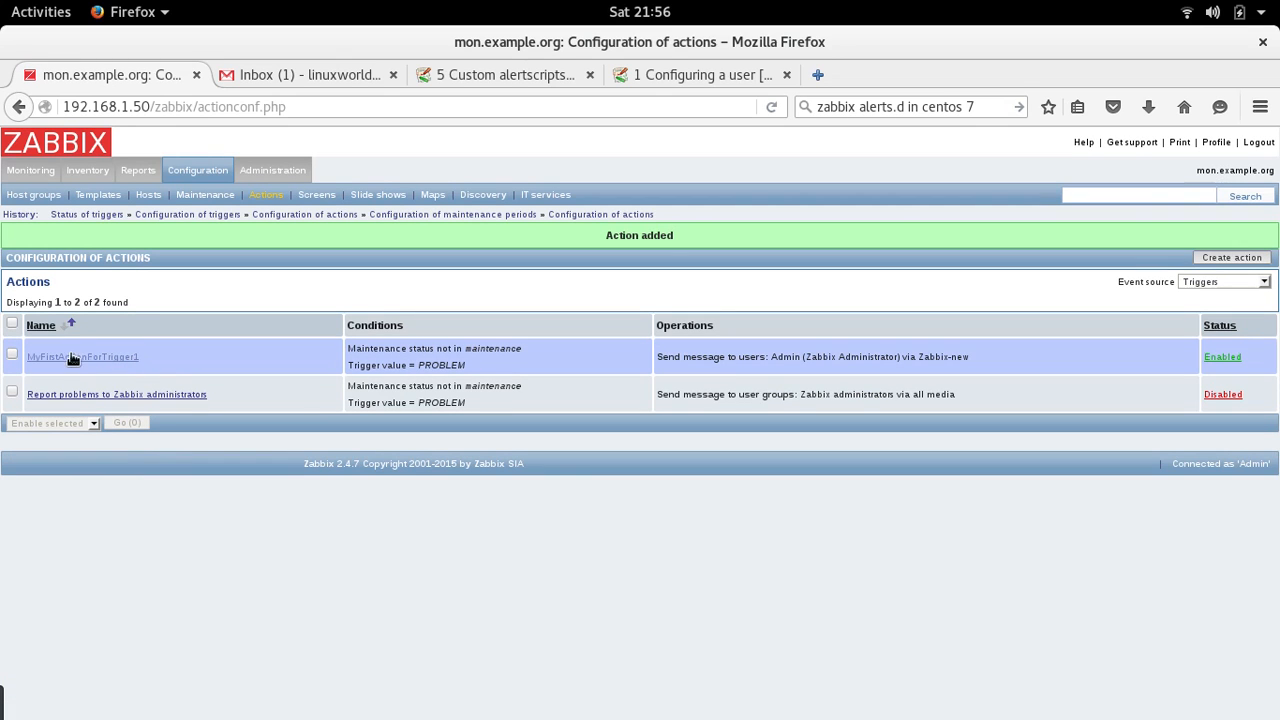
mouse_move(104, 360)
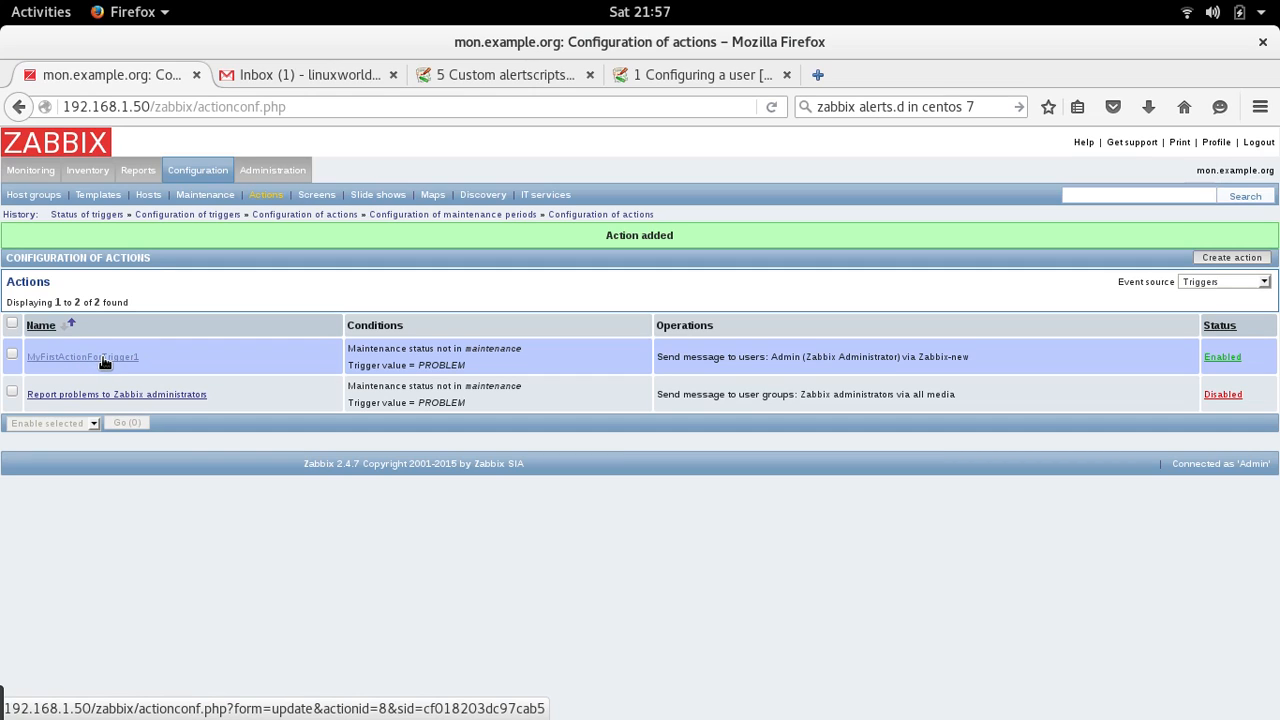
mouse_move(220, 244)
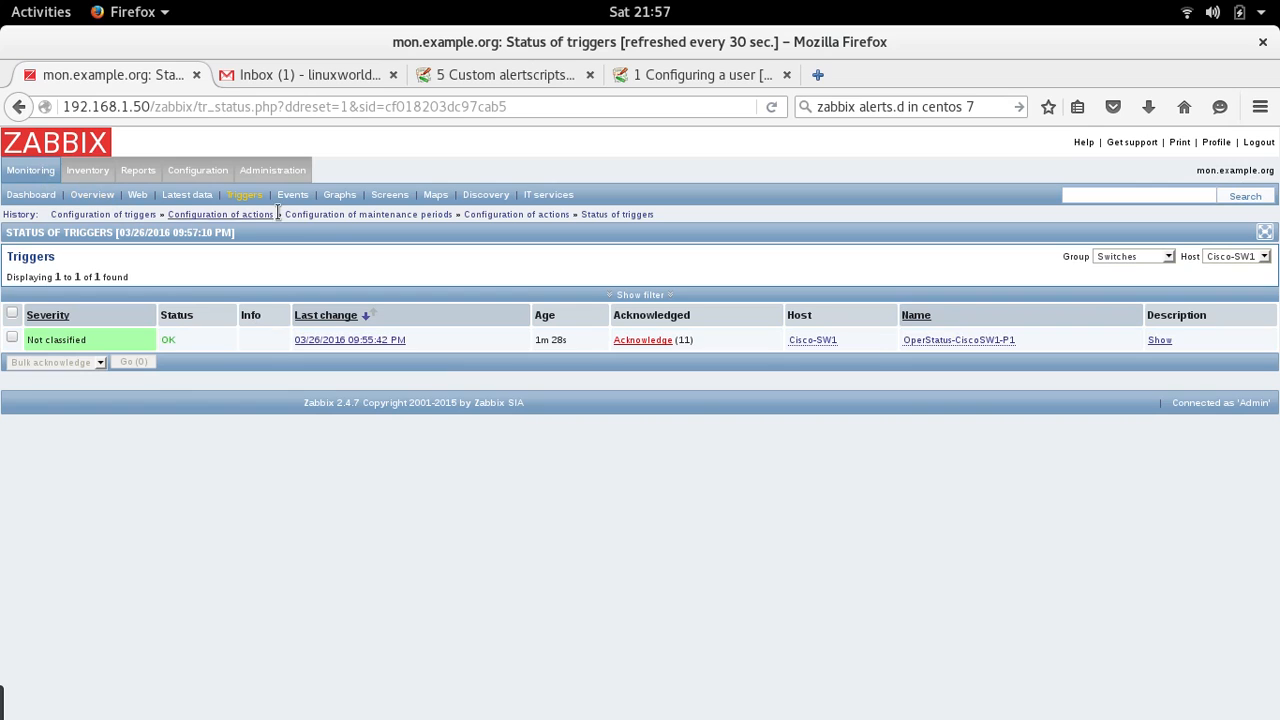
left_click(292, 194)
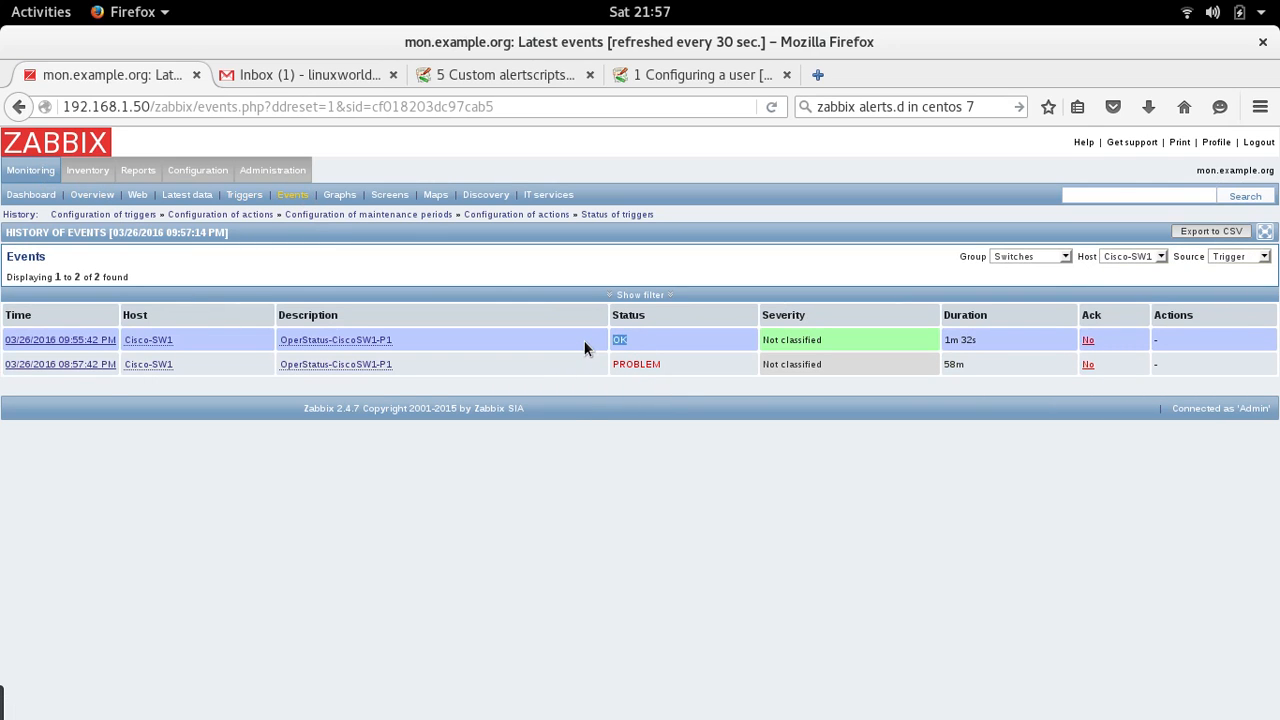
mouse_move(740, 340)
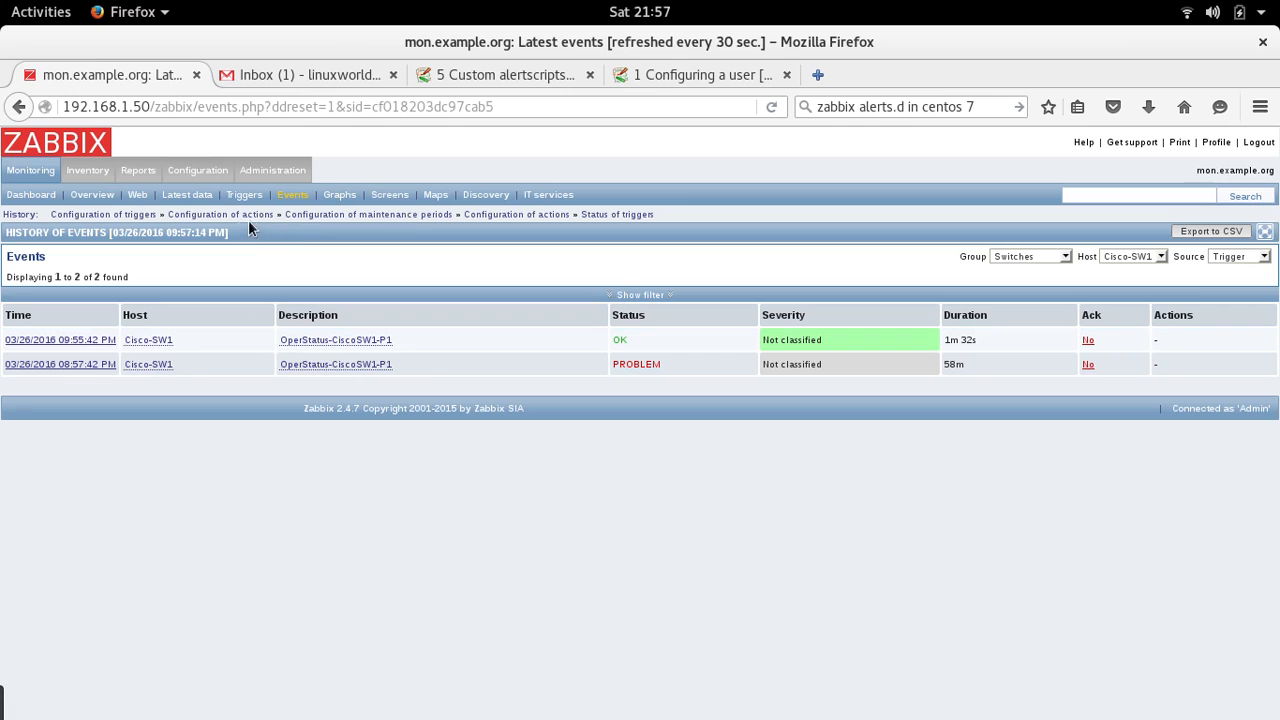
mouse_move(244, 194)
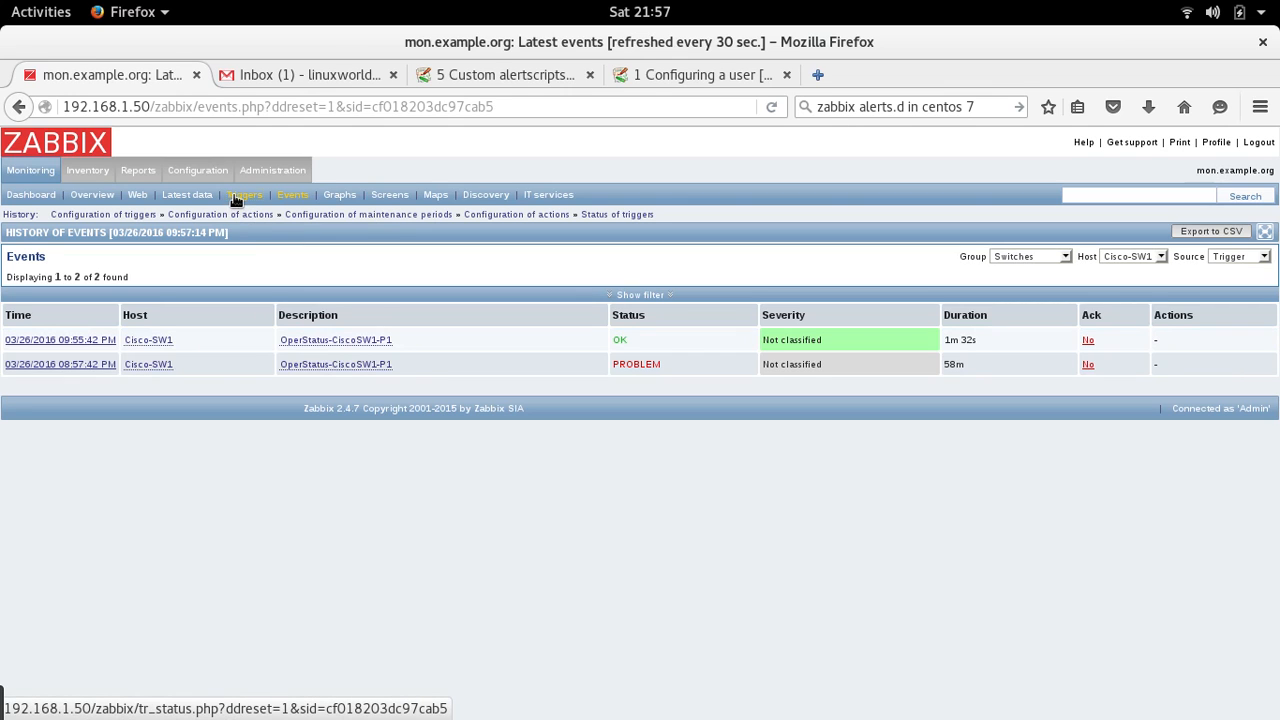
left_click(244, 194)
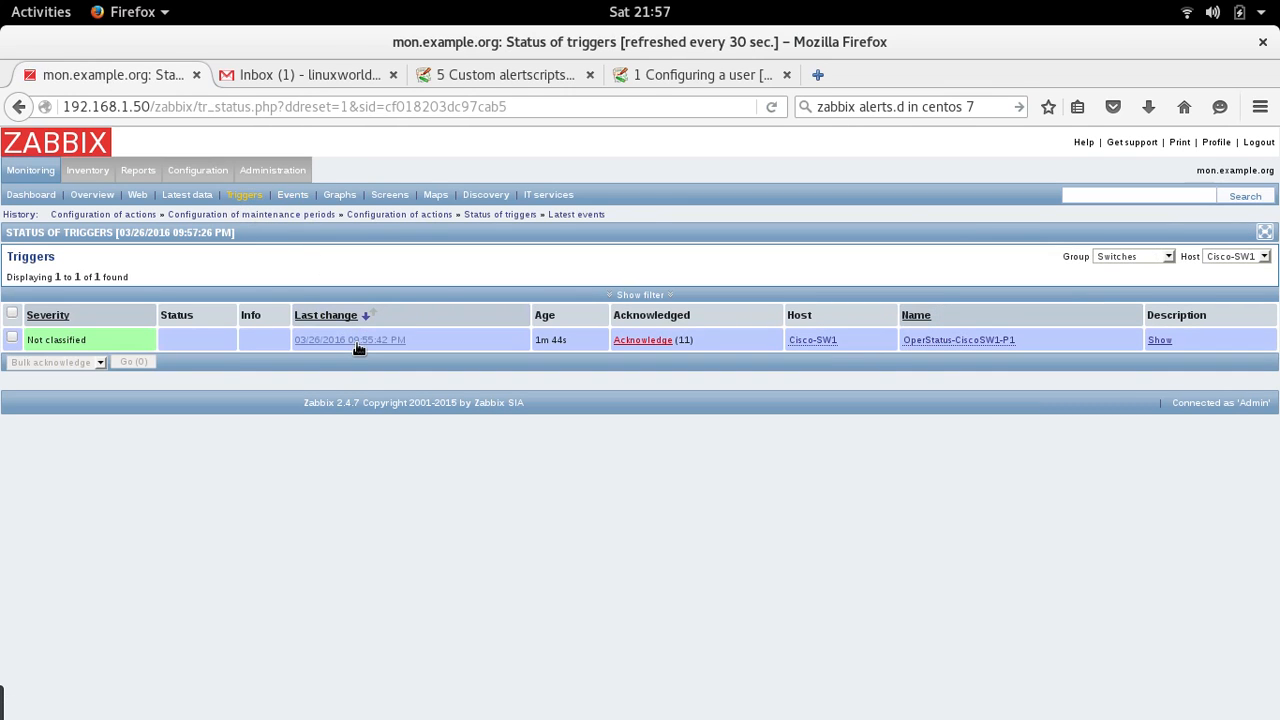
Step: Reopen the port trigger's configuration and update it so the trigger list confirms the save
left_click(956, 340)
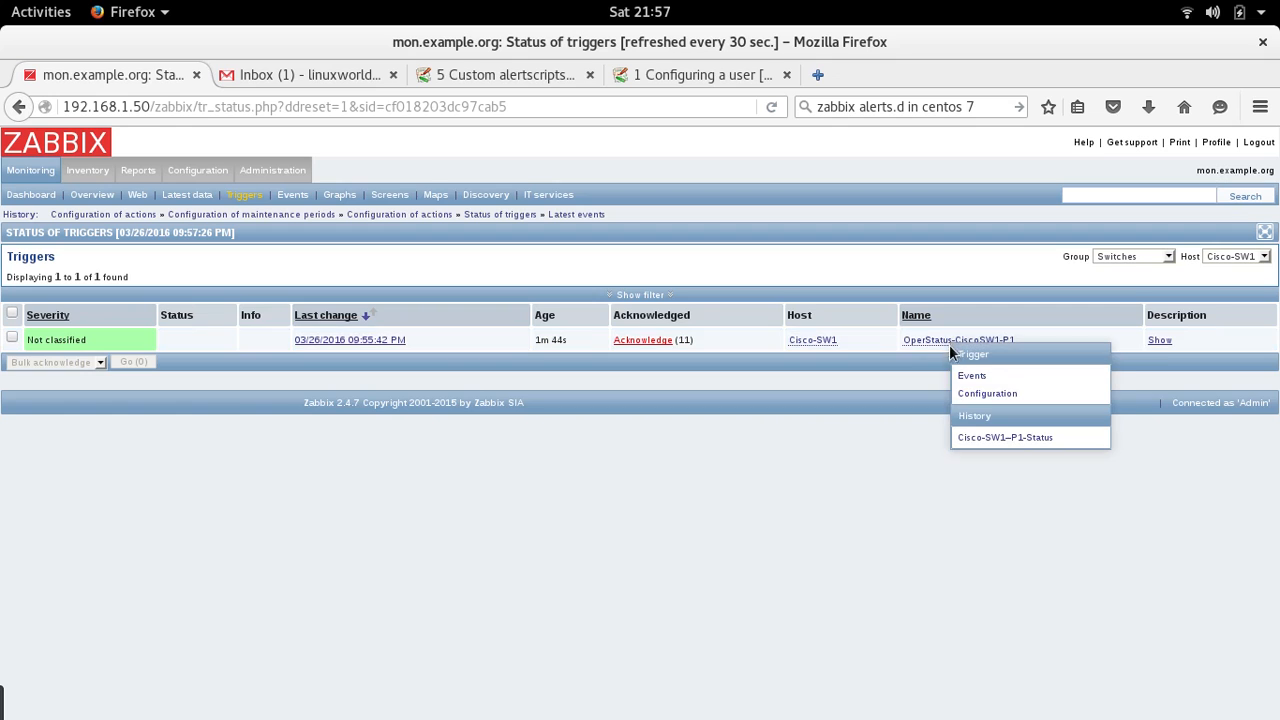
left_click(986, 392)
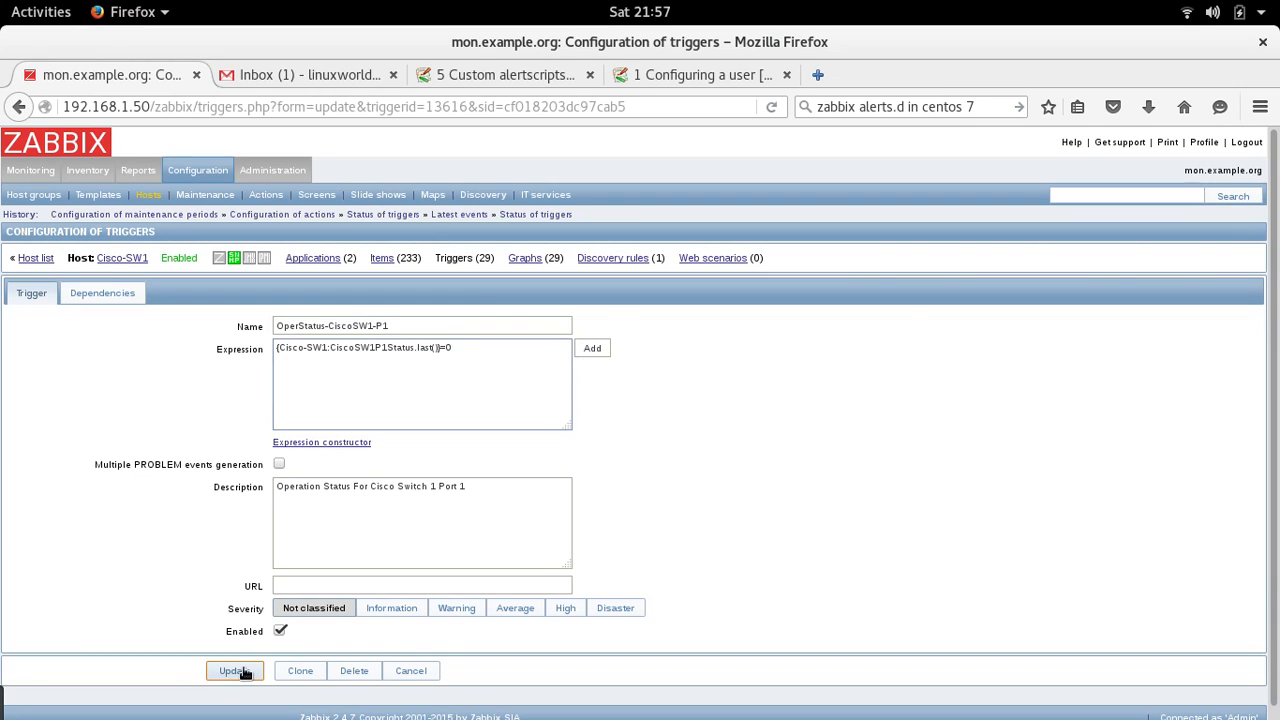
left_click(234, 670)
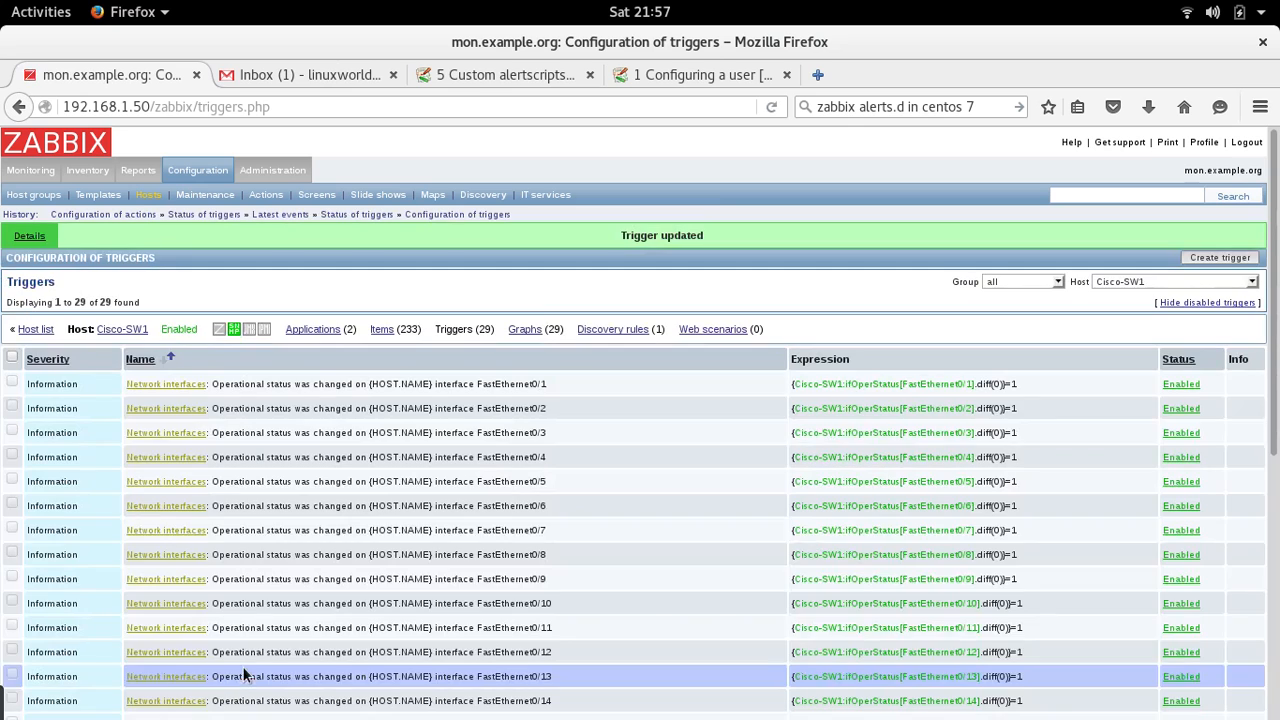
left_click(30, 170)
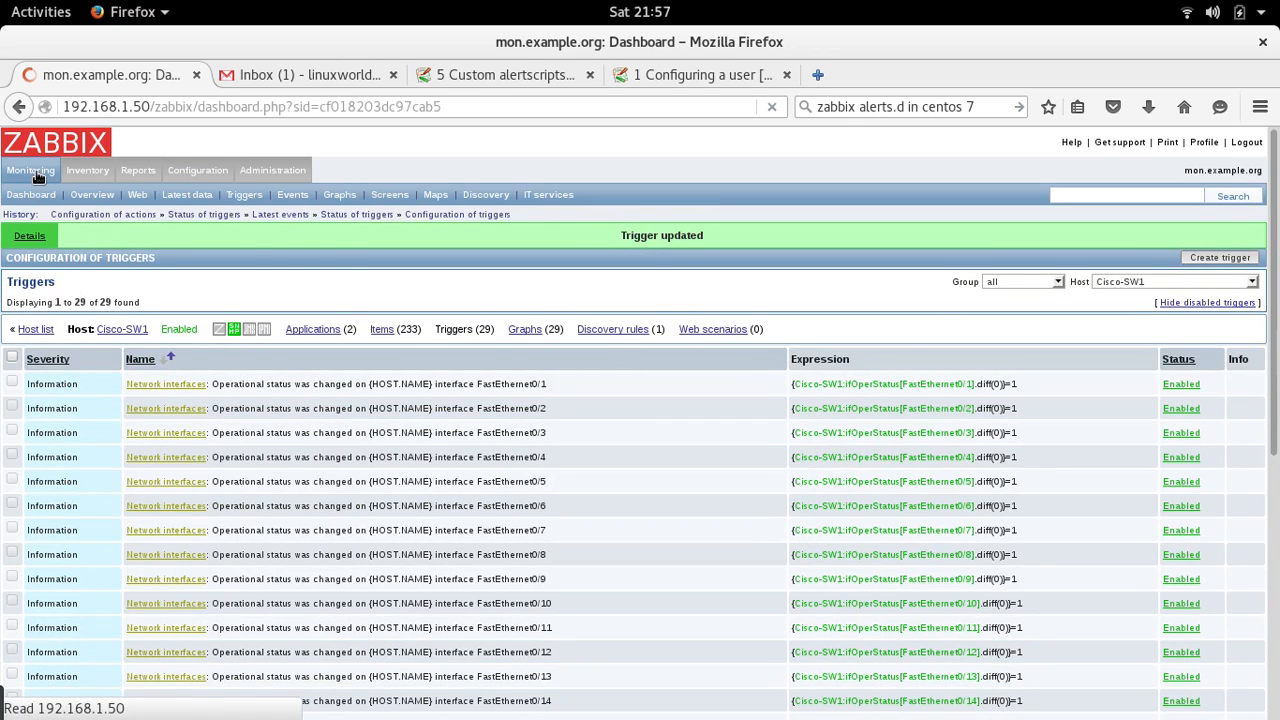
Step: Reload Cisco-SW1's event history until the new PROBLEM event for OperStatus-CiscoSW1-P1 appears
left_click(292, 194)
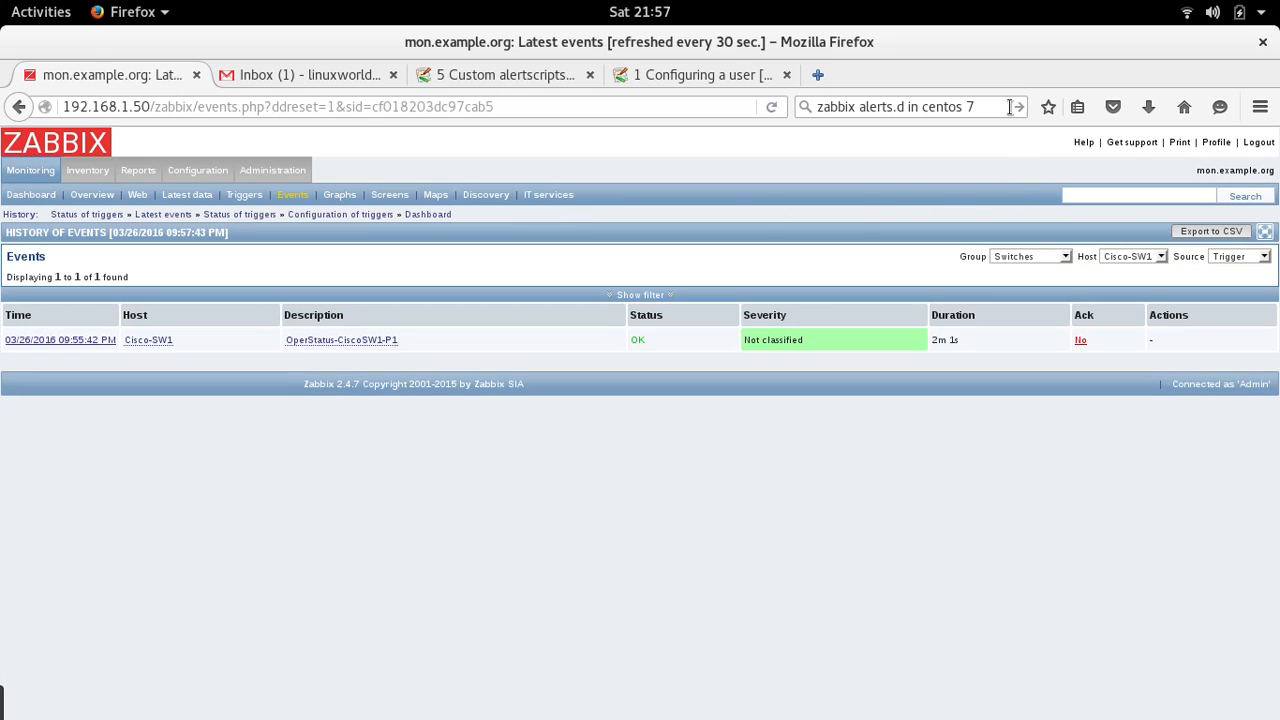
mouse_move(772, 108)
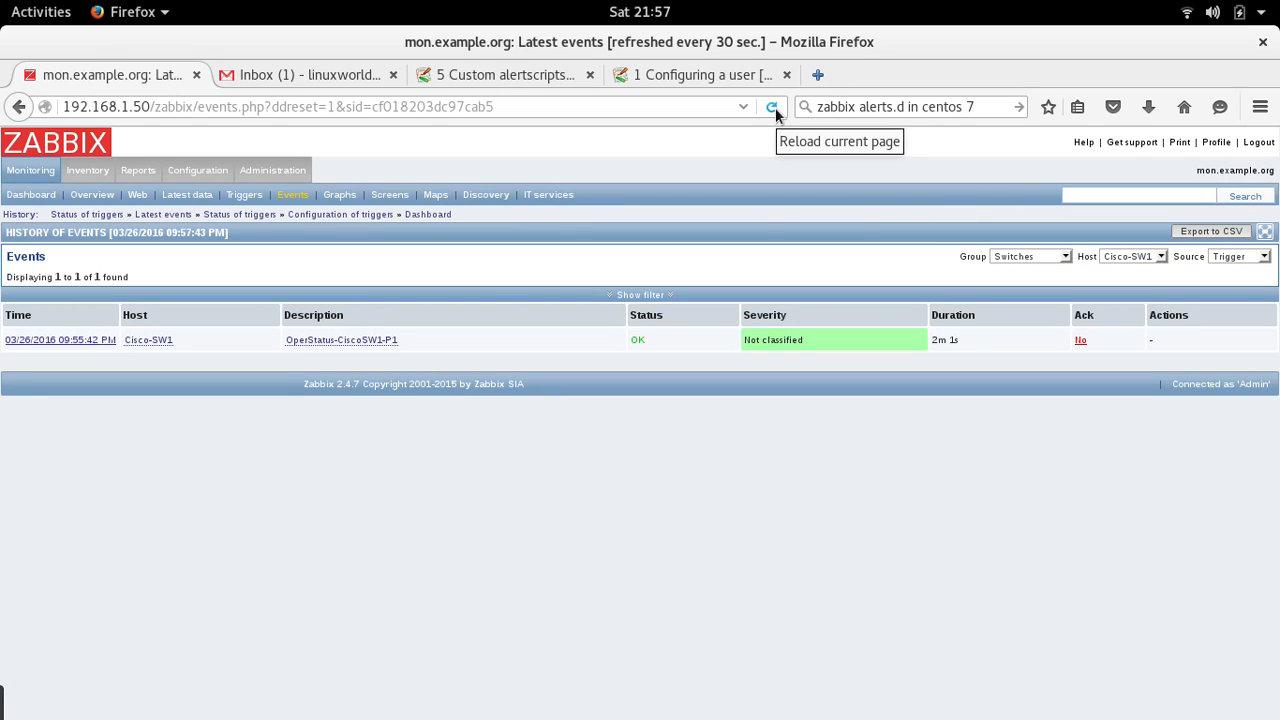
left_click(772, 108)
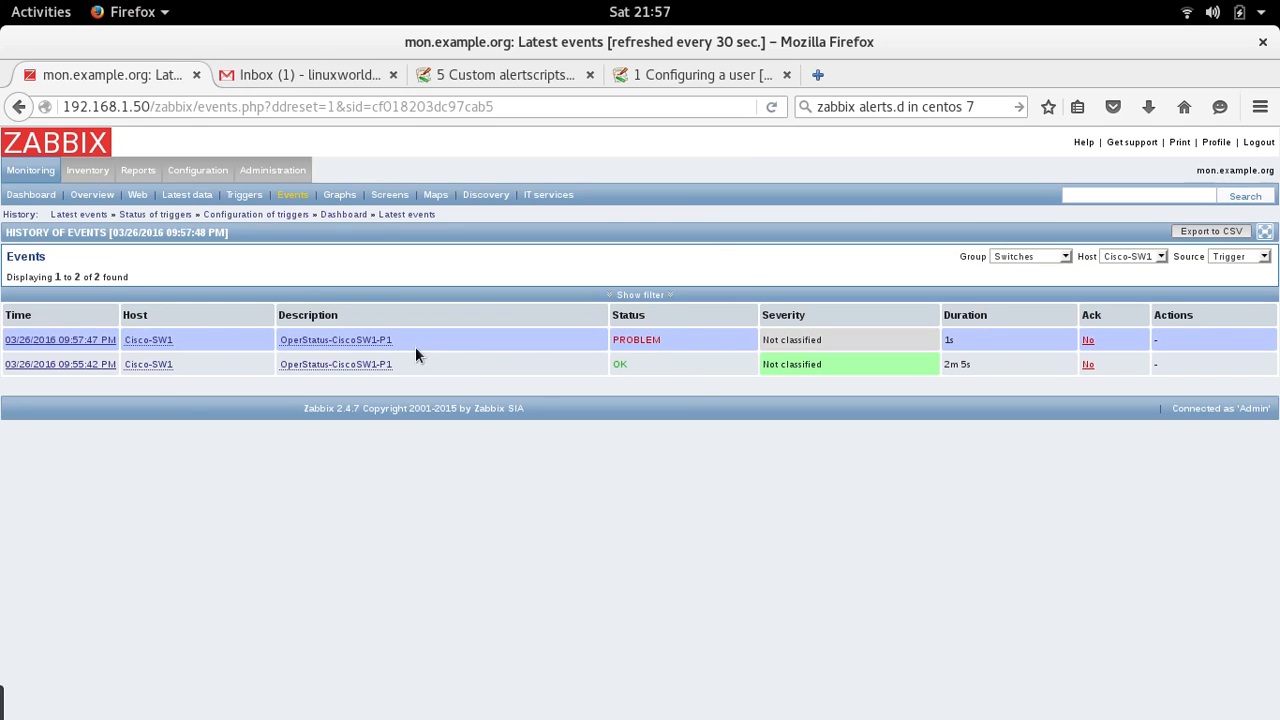
mouse_move(684, 344)
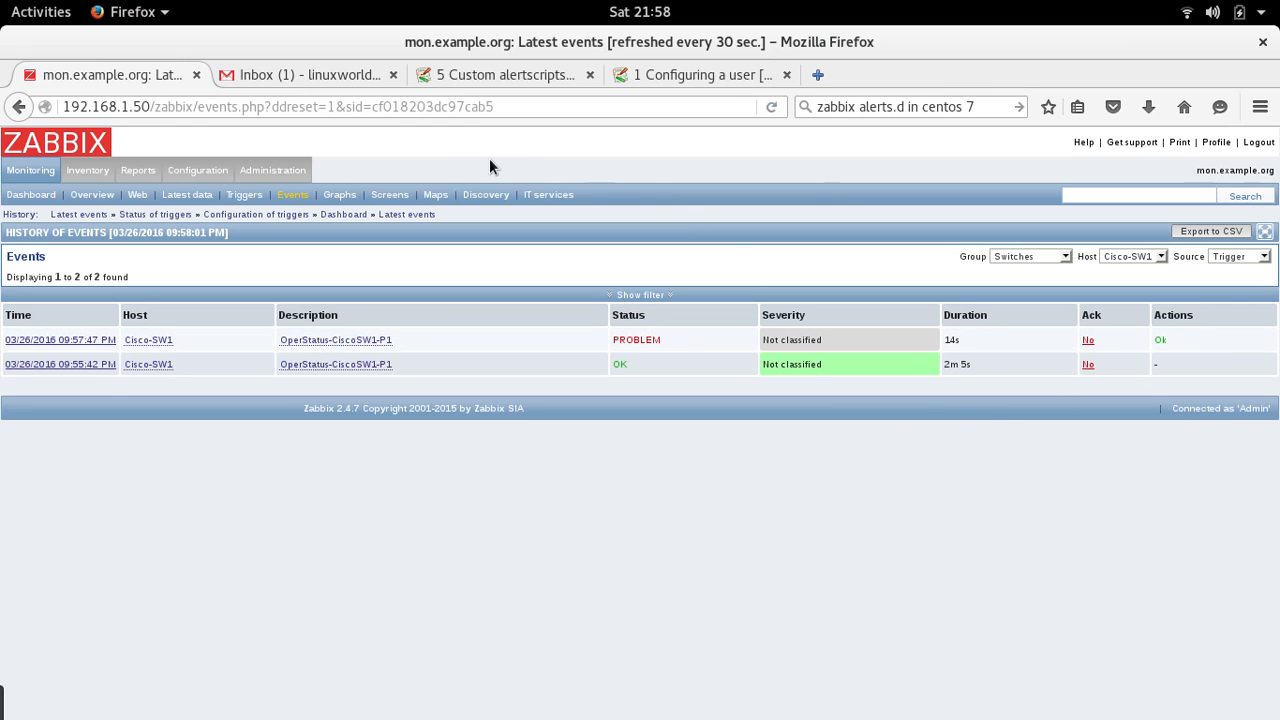
Step: Refresh the Gmail inbox and read the PROBLEM: OperStatus-CiscoSW1-P1 alert from Zabbix
left_click(304, 74)
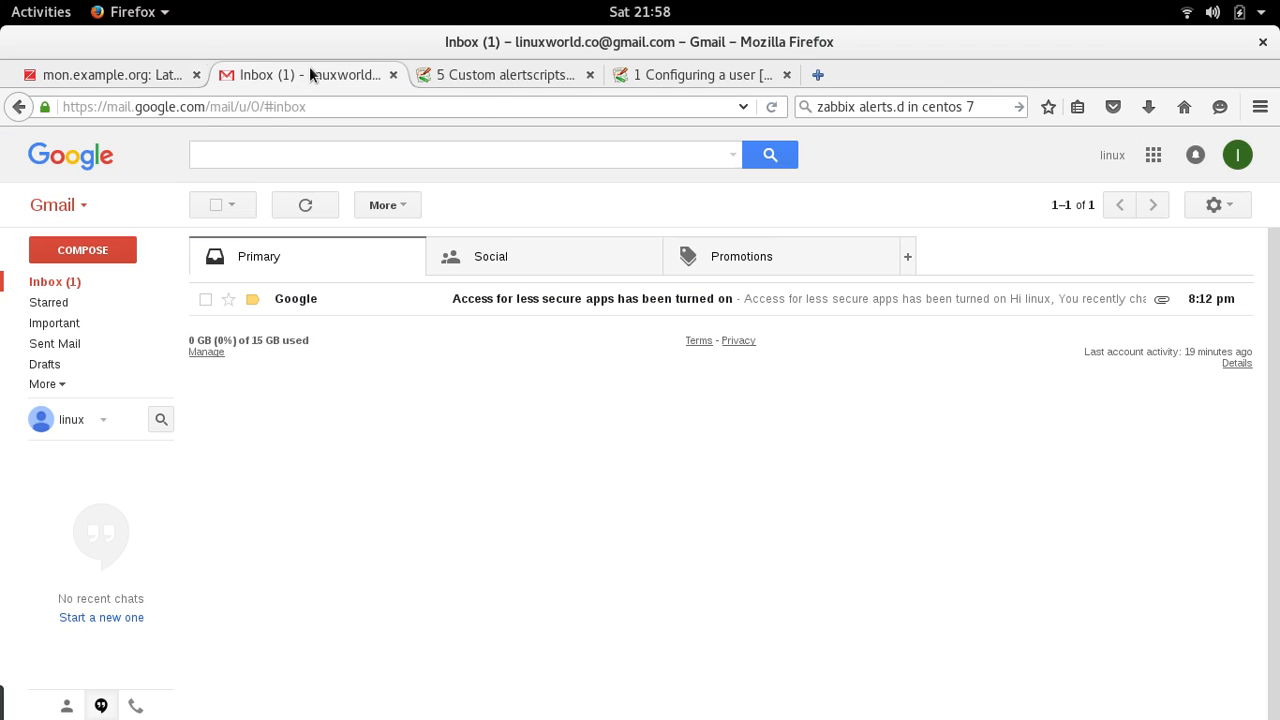
left_click(772, 108)
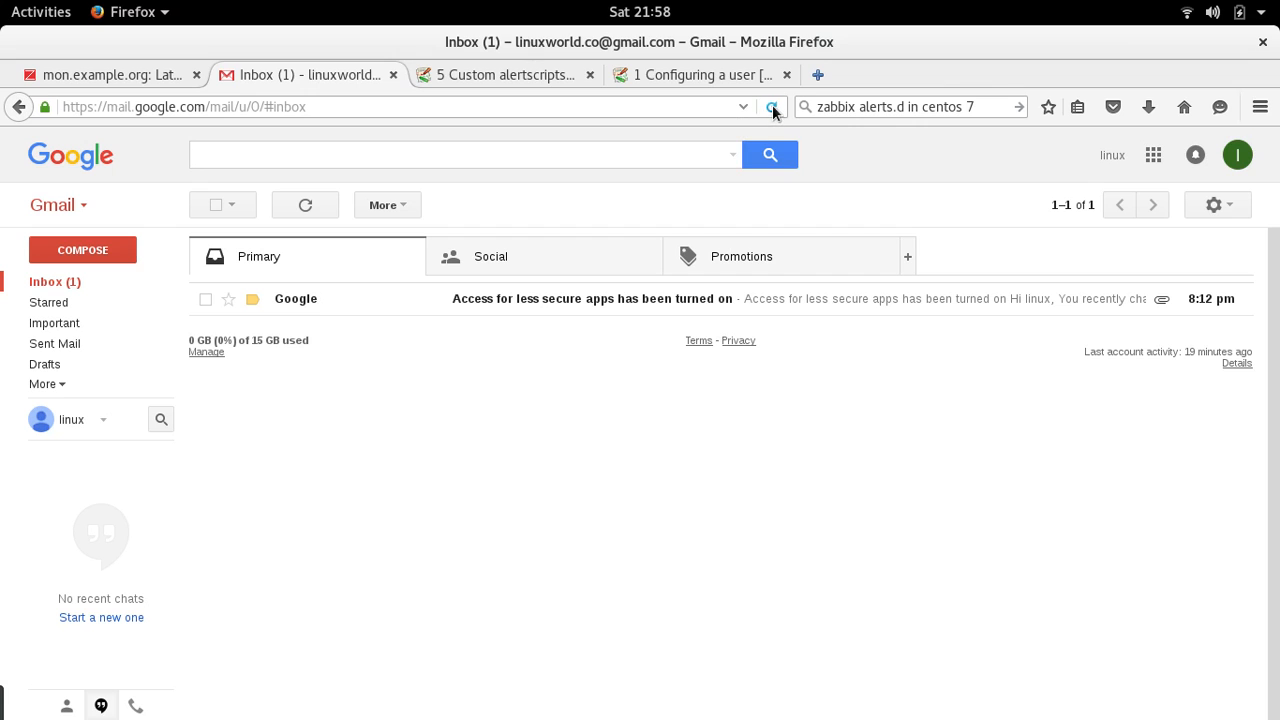
left_click(772, 108)
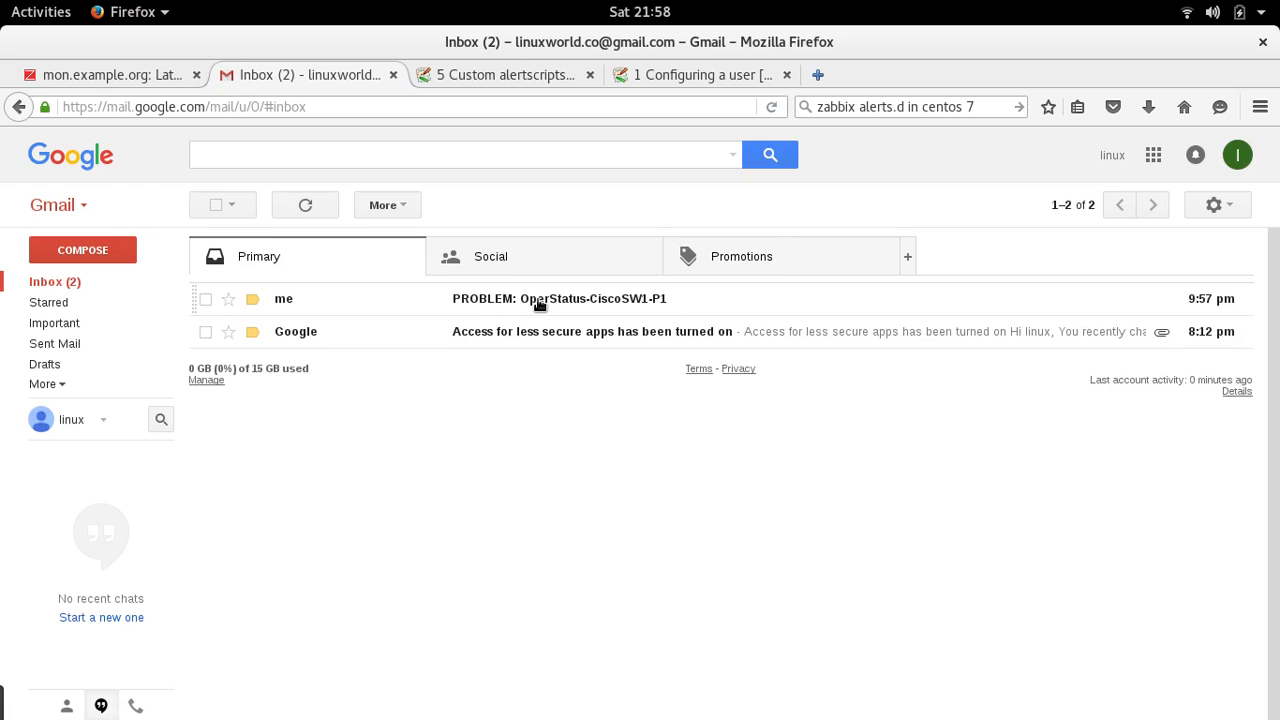
left_click(592, 298)
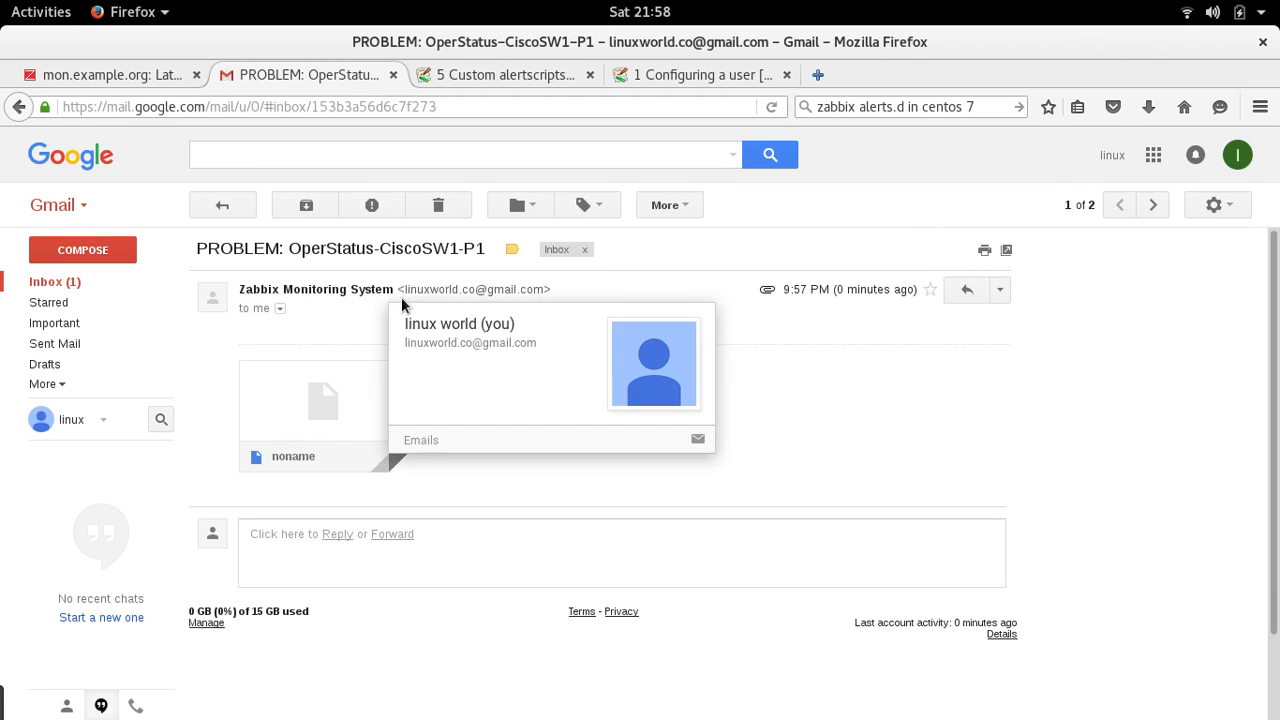
mouse_move(360, 330)
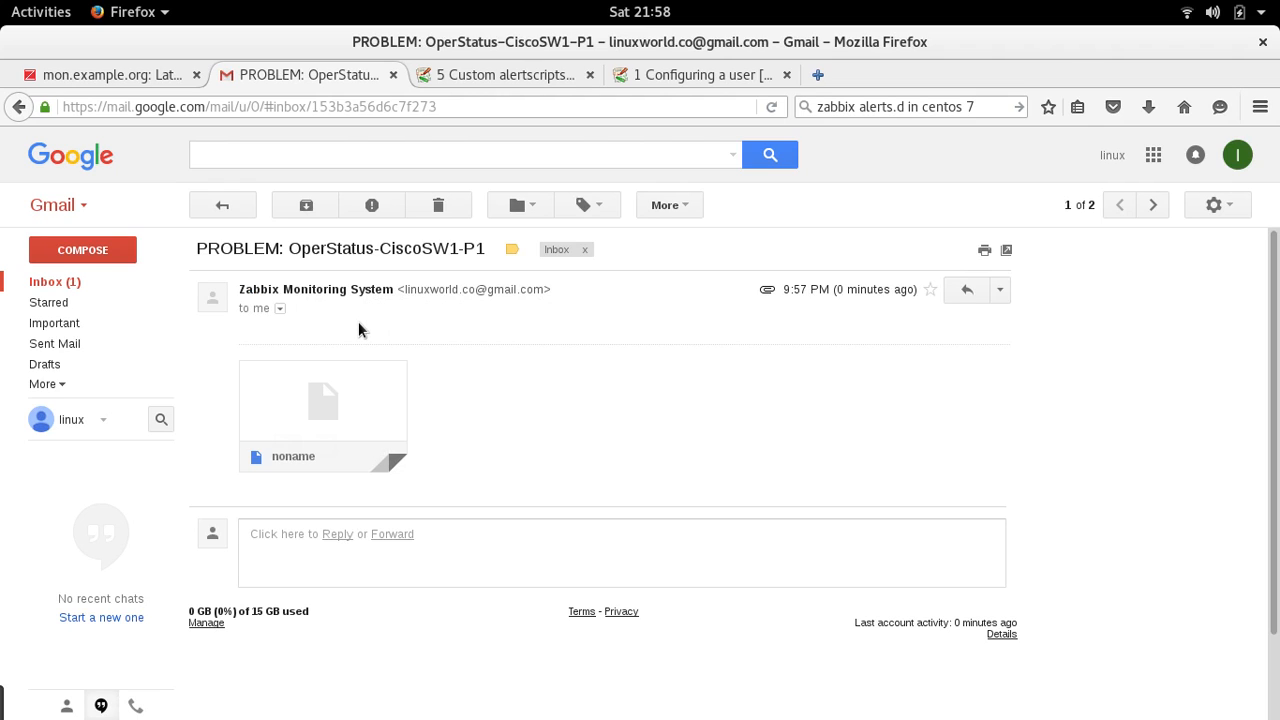
mouse_move(434, 324)
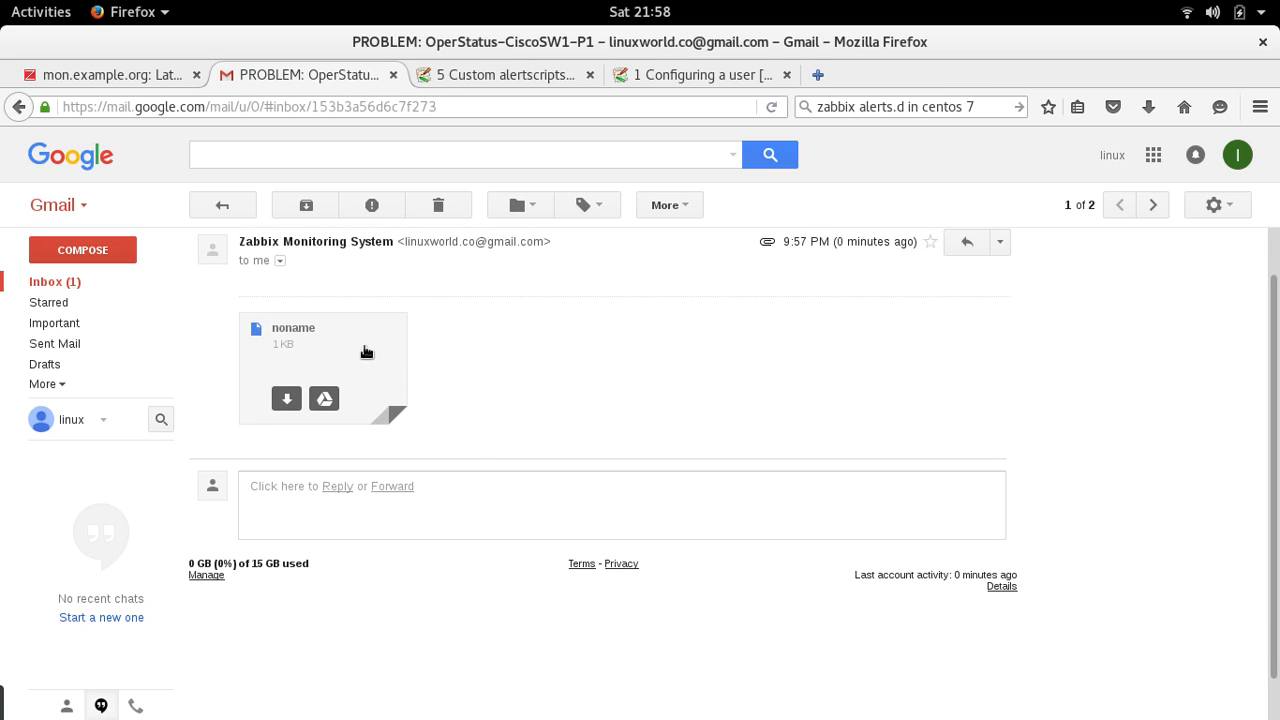
mouse_move(780, 320)
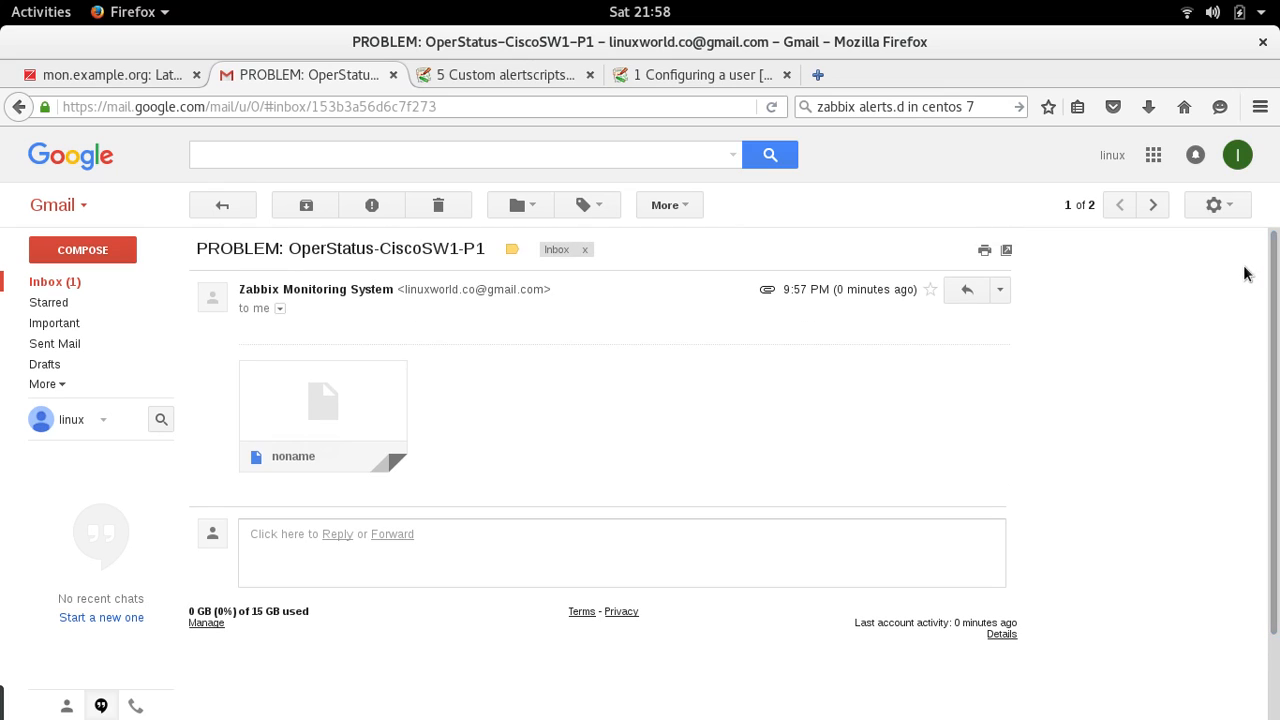
mouse_move(370, 312)
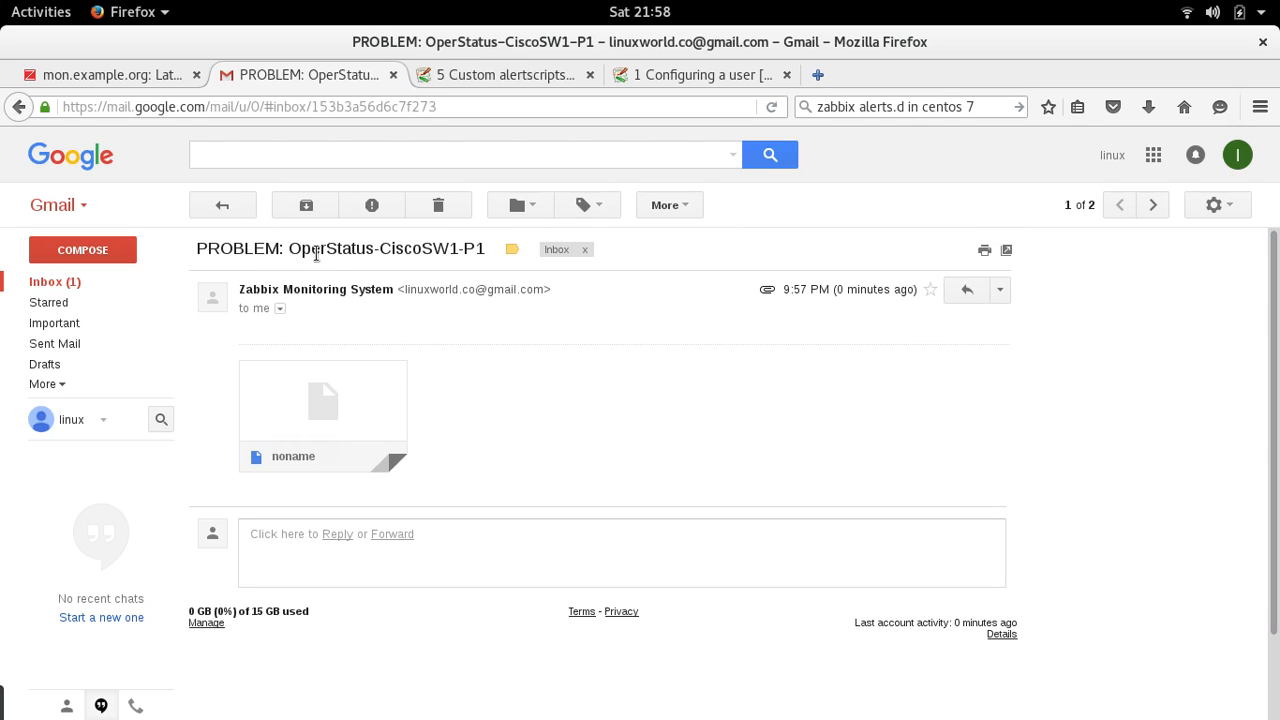
mouse_move(430, 250)
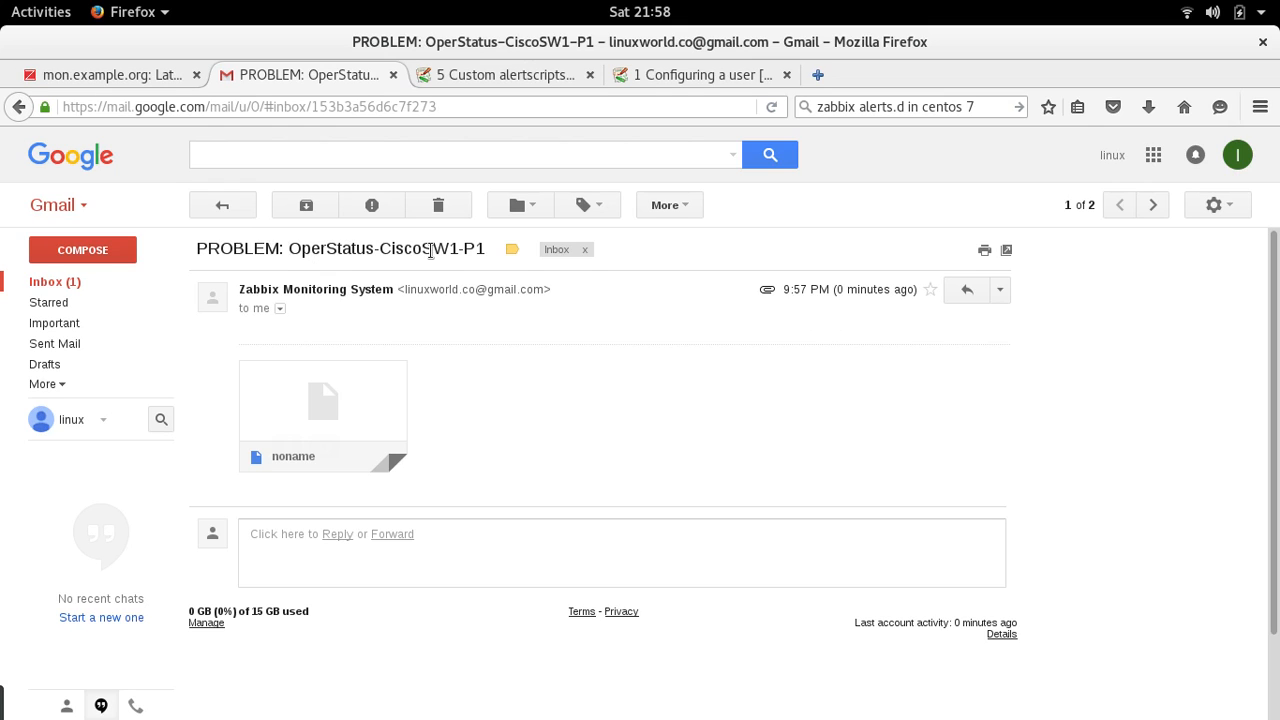
mouse_move(292, 288)
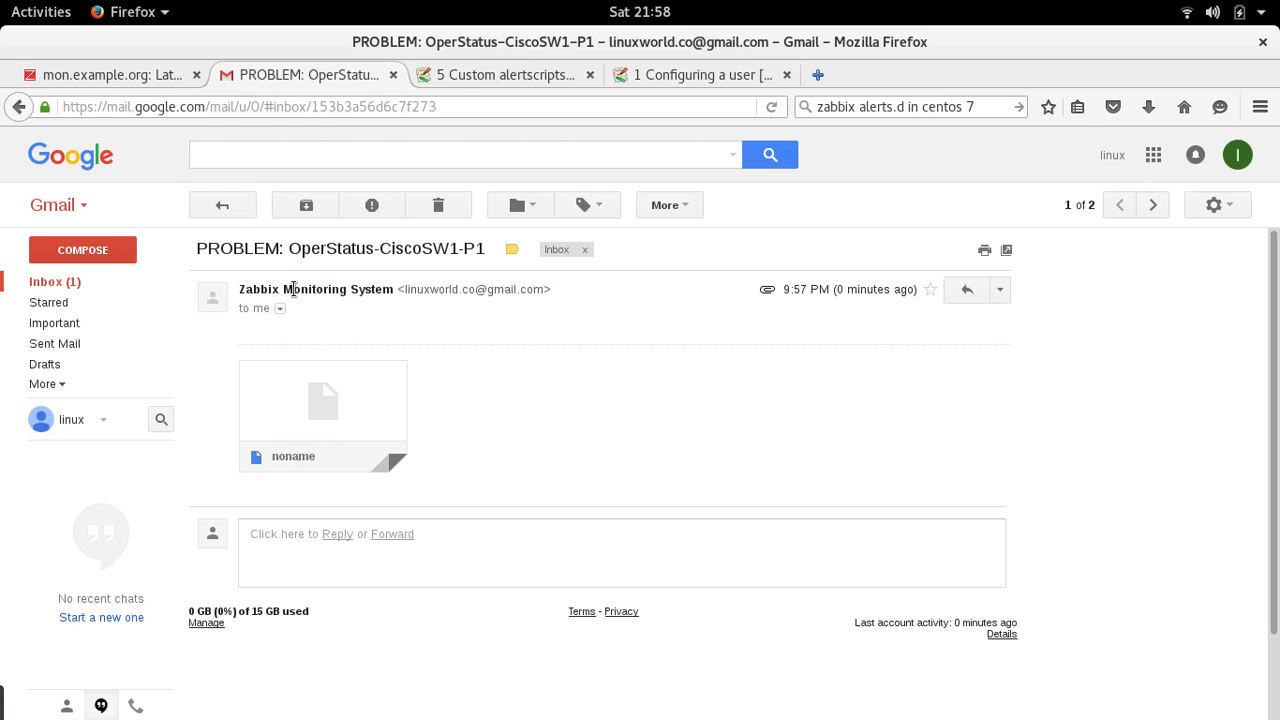
mouse_move(316, 288)
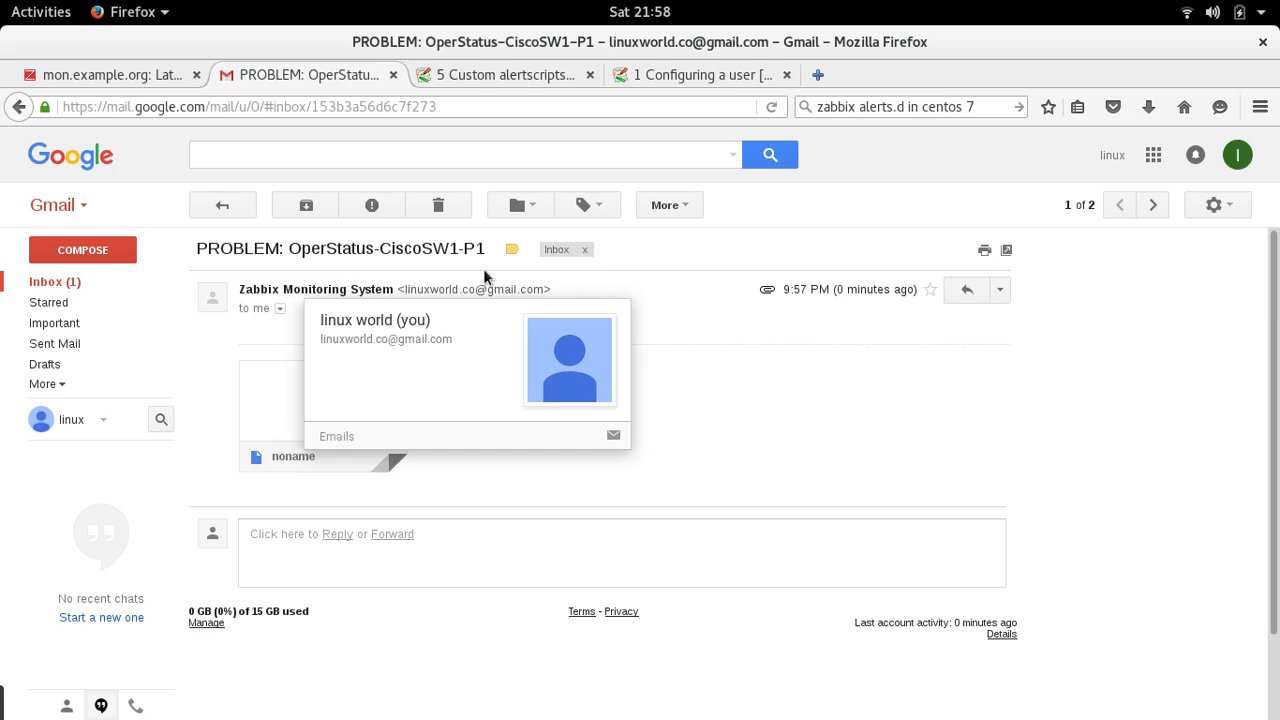
mouse_move(744, 380)
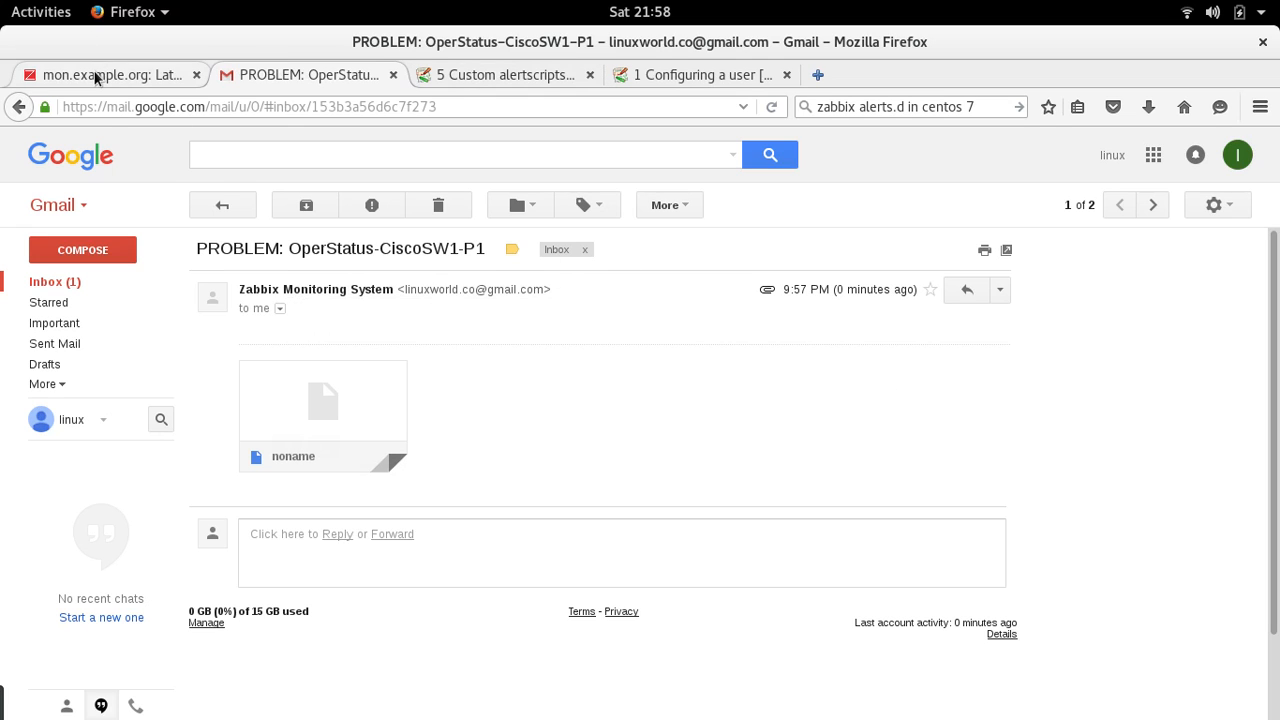
Step: From the PROBLEM event, edit and update the OperStatus-CiscoSW1-P1 trigger so it can recover
left_click(110, 74)
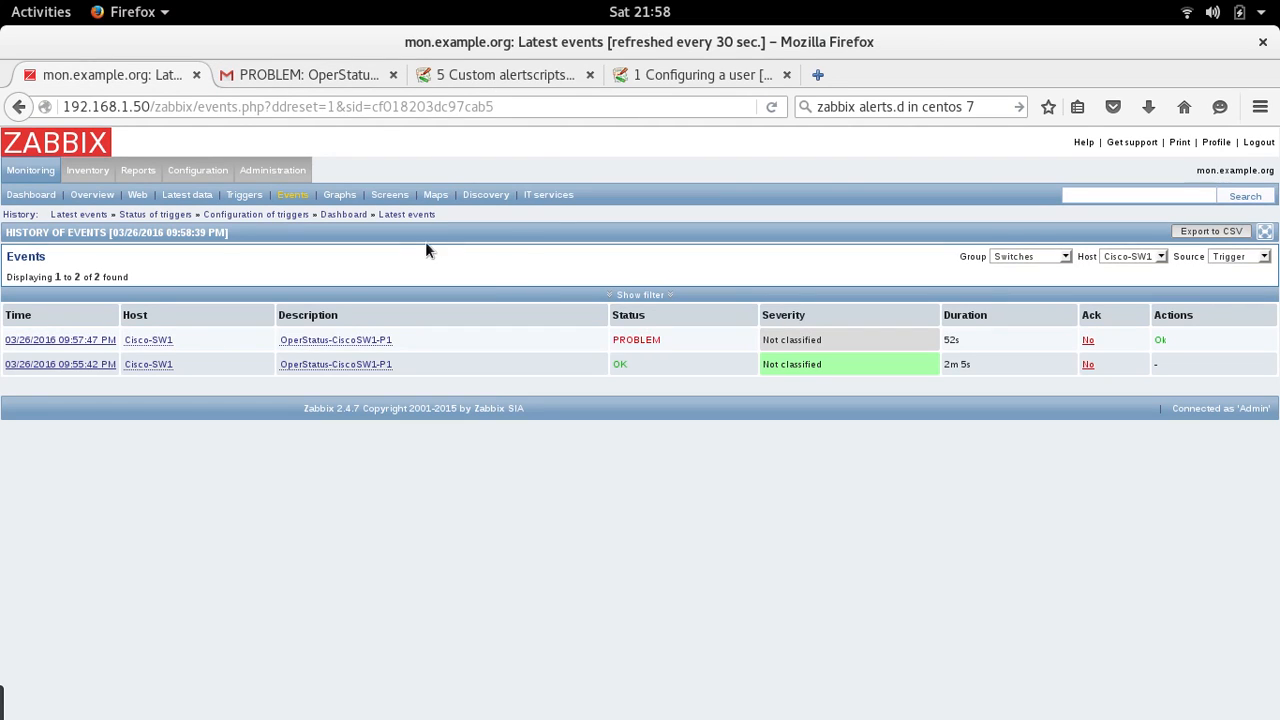
mouse_move(420, 262)
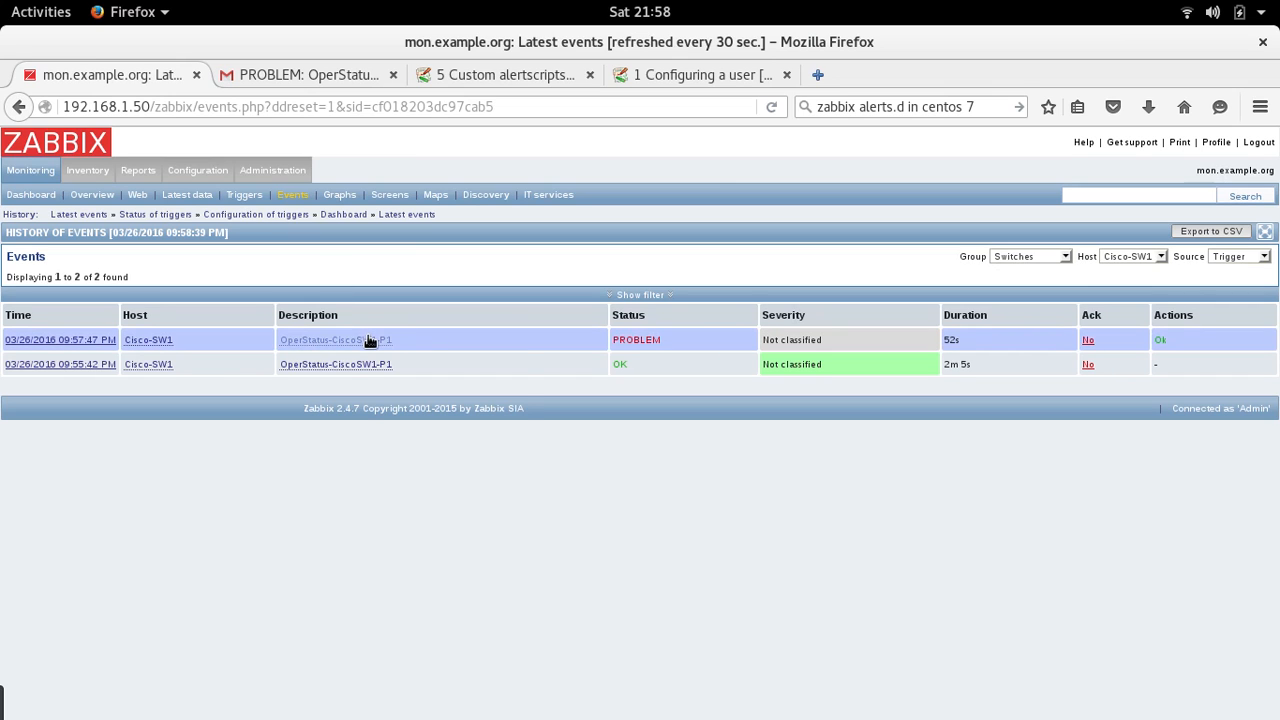
left_click(336, 340)
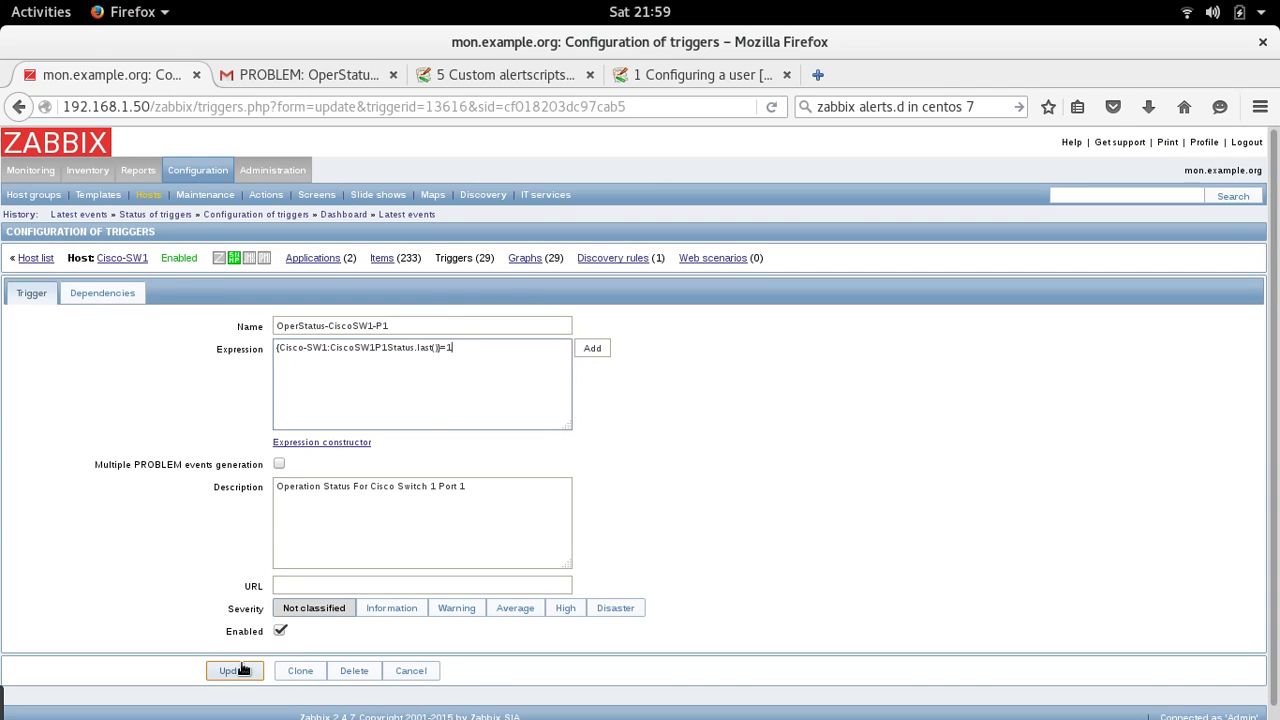
left_click(234, 670)
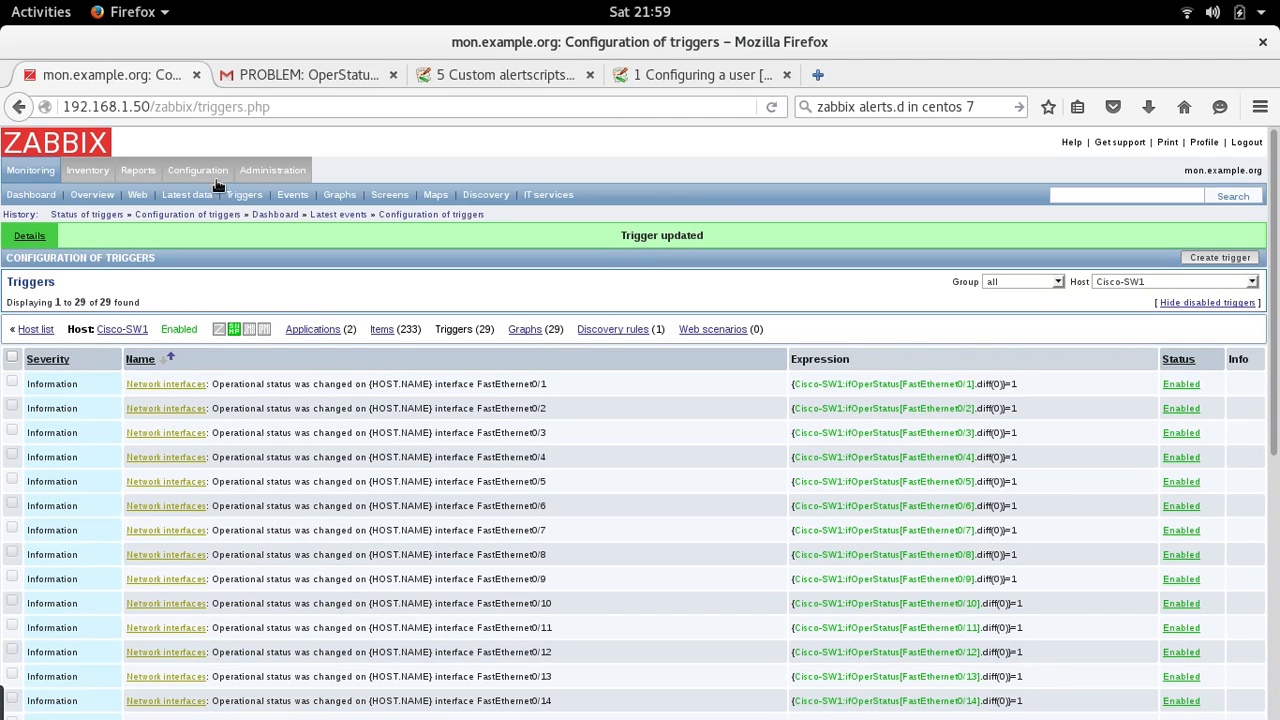
mouse_move(270, 194)
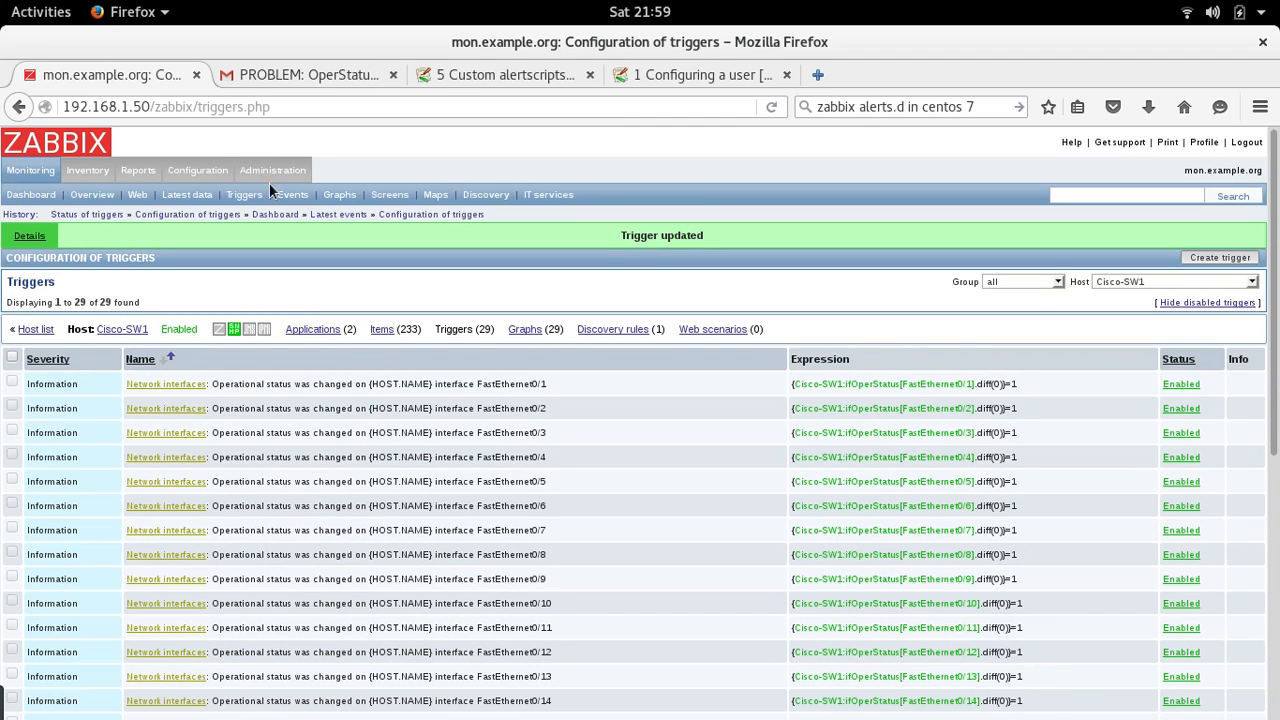
Step: Reload the event history until a green recovered OperStatus-CiscoSW1-P1 event tops the list
left_click(292, 194)
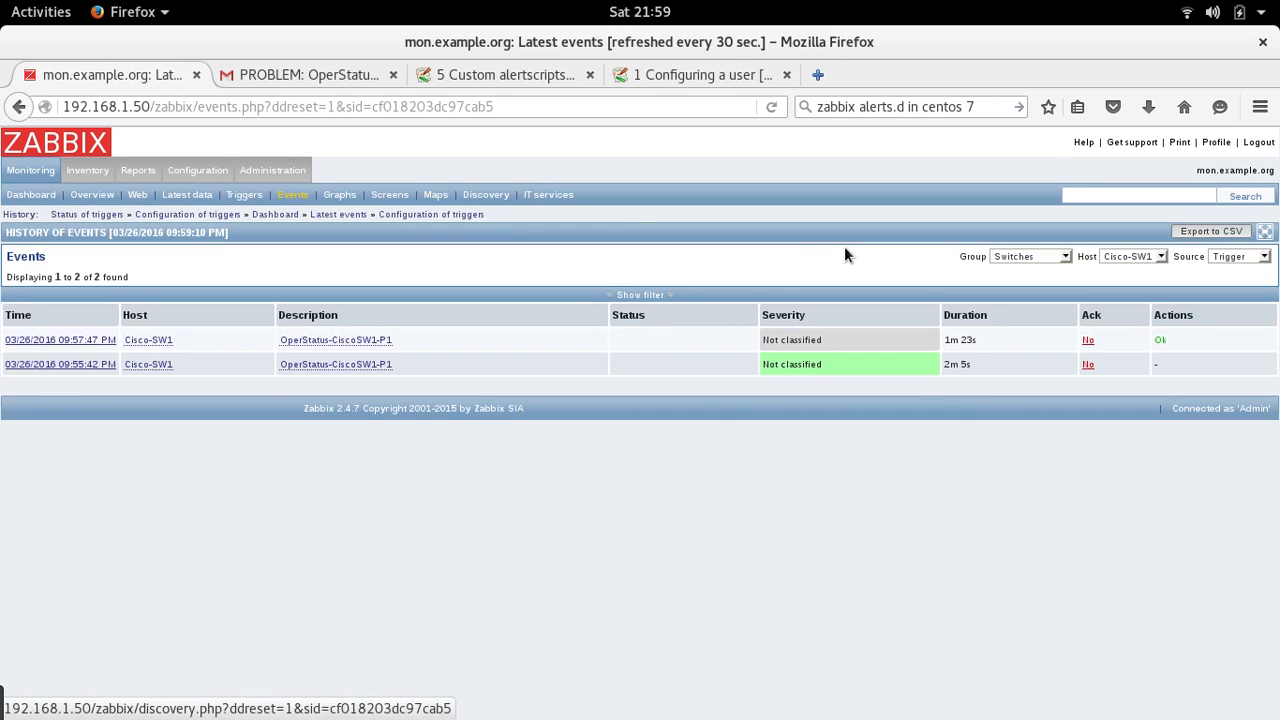
mouse_move(864, 560)
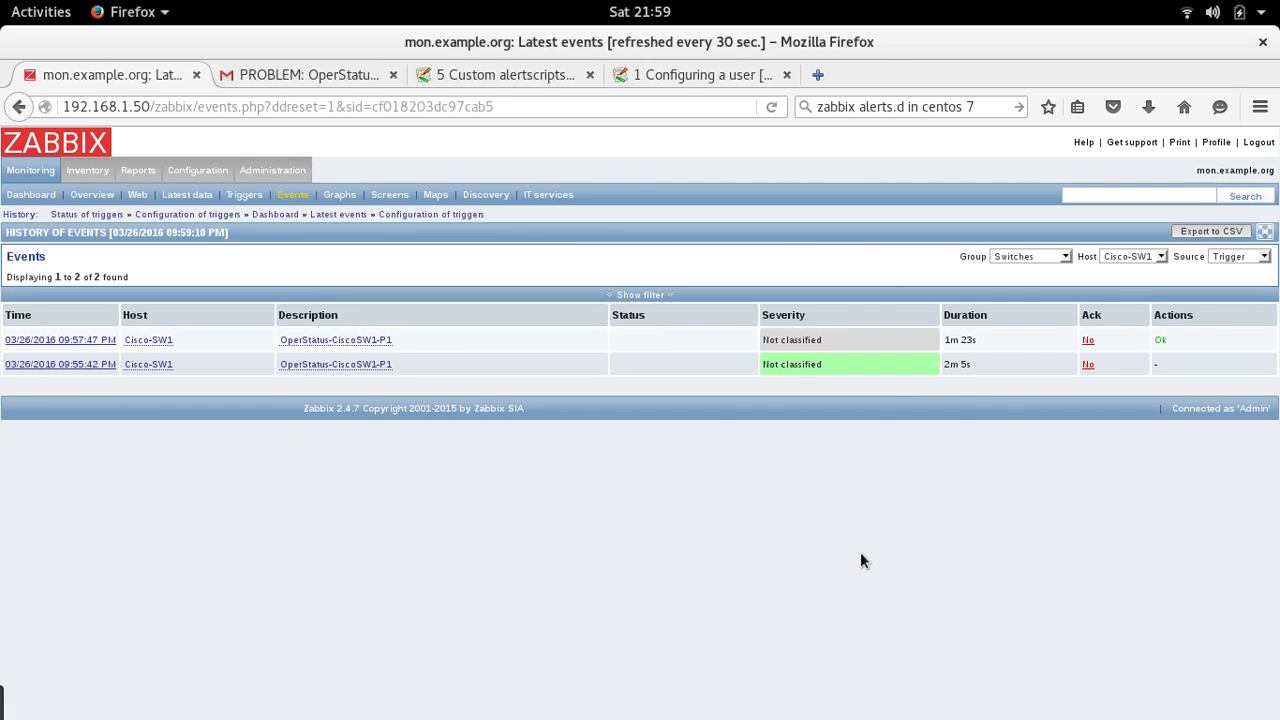
mouse_move(650, 318)
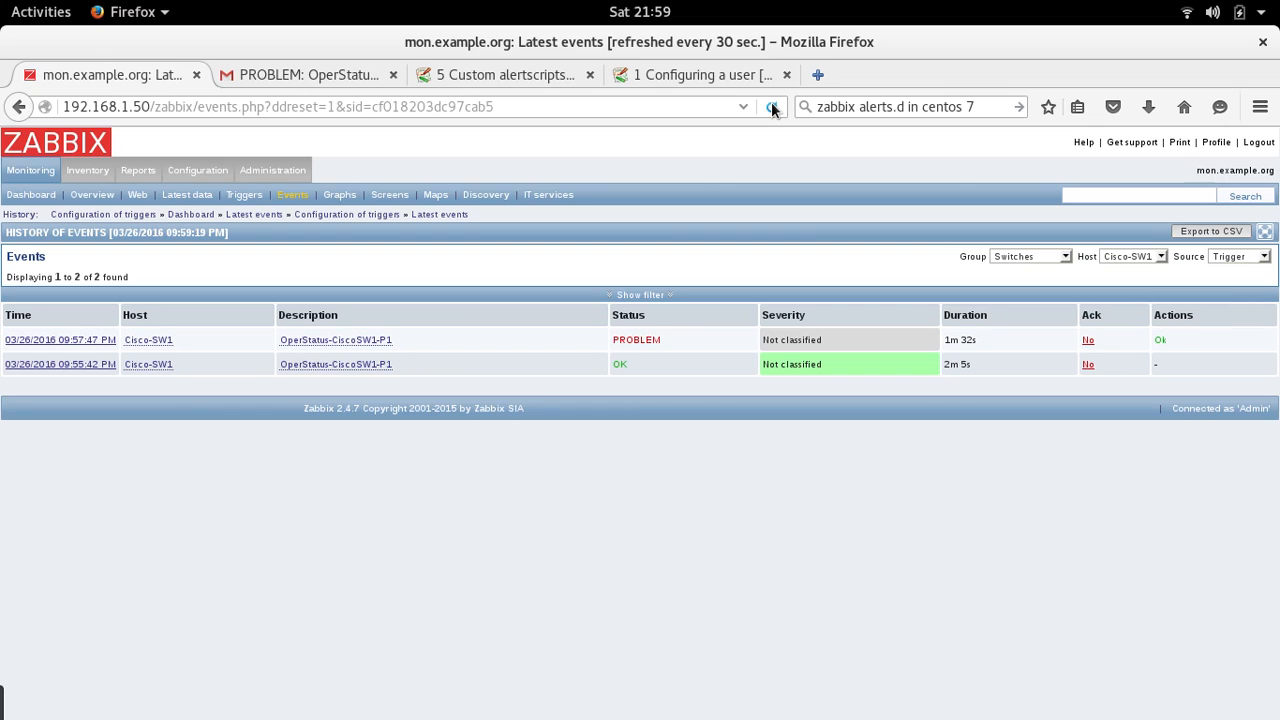
left_click(772, 108)
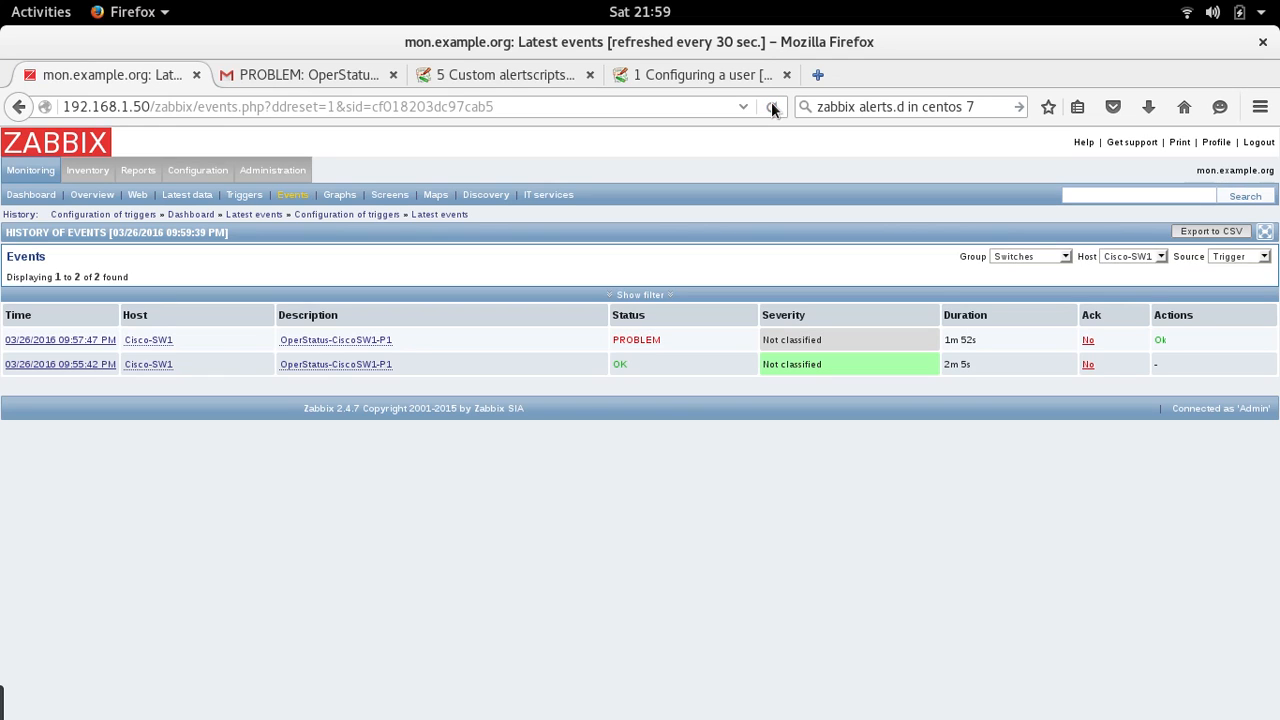
left_click(772, 108)
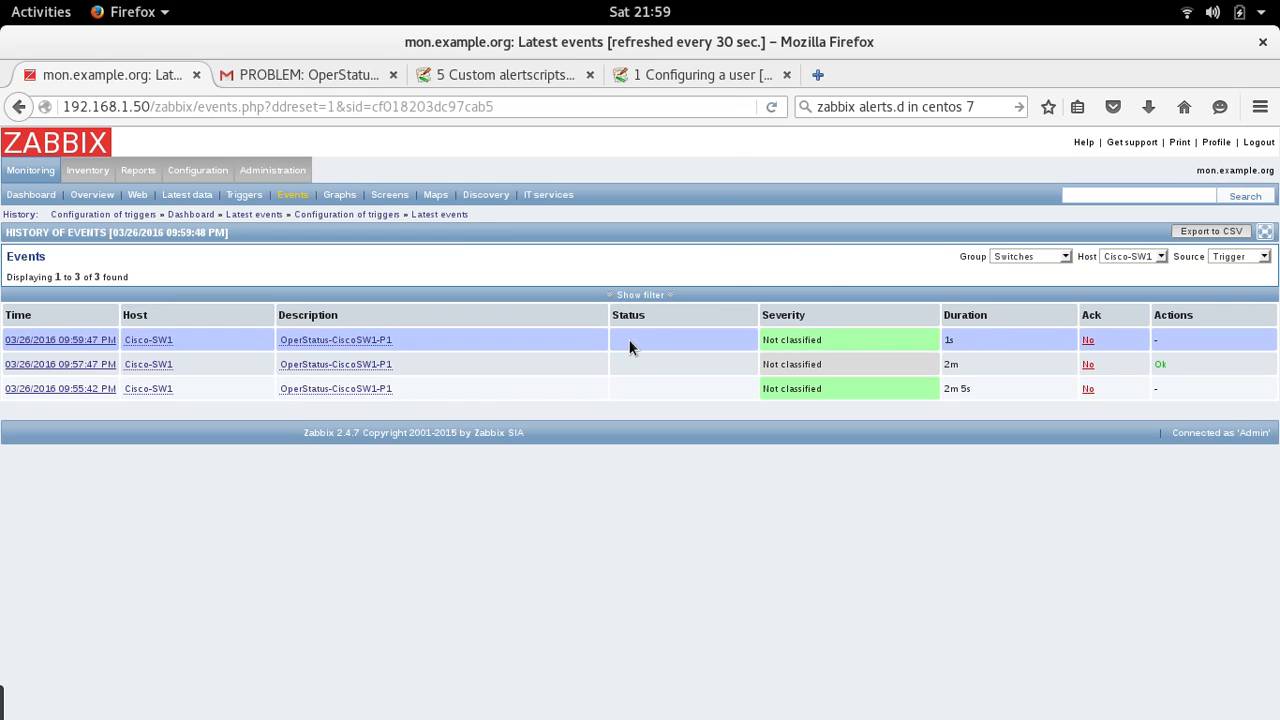
mouse_move(730, 148)
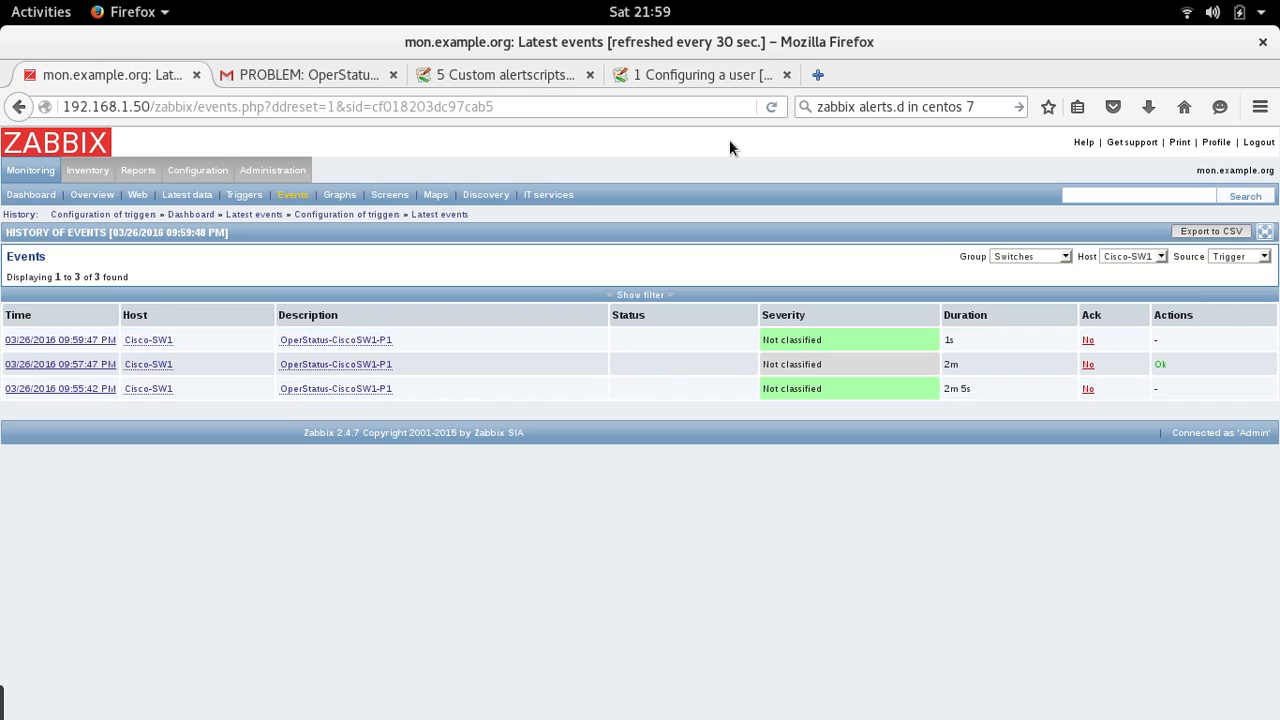